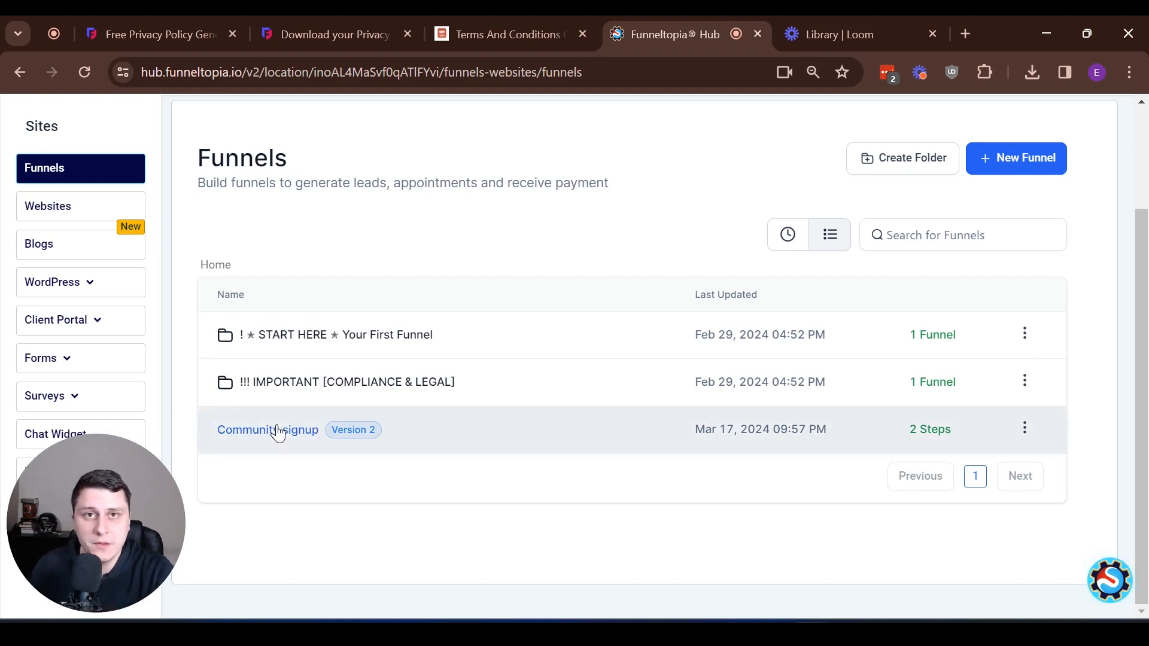
mouse_move(532, 541)
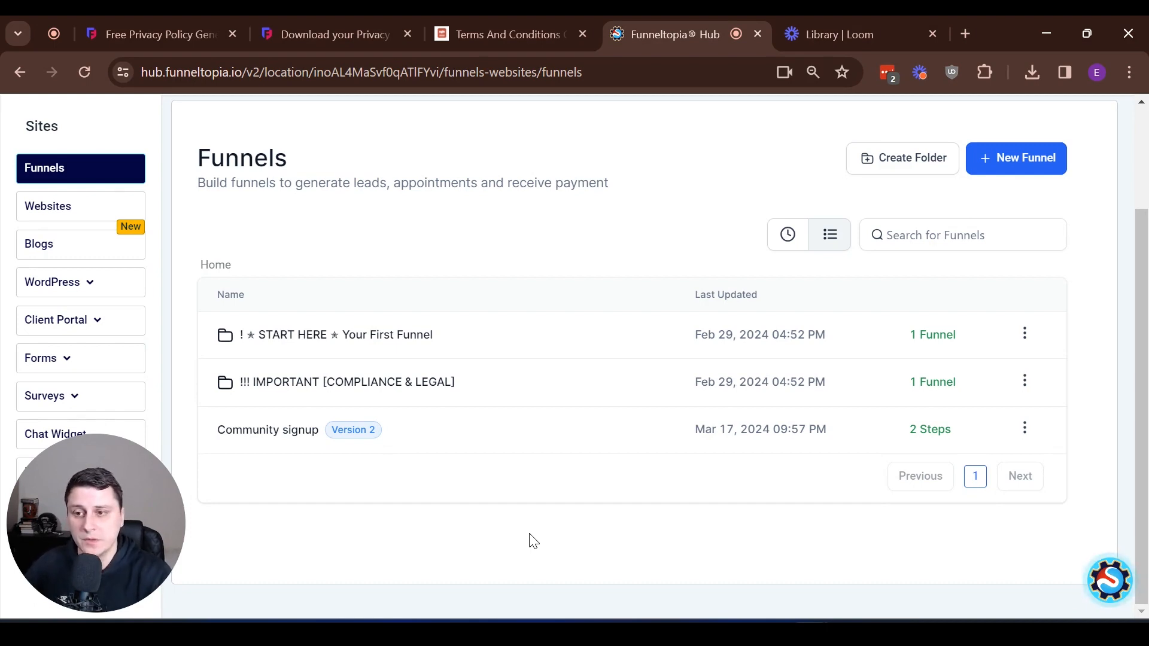
mouse_move(534, 492)
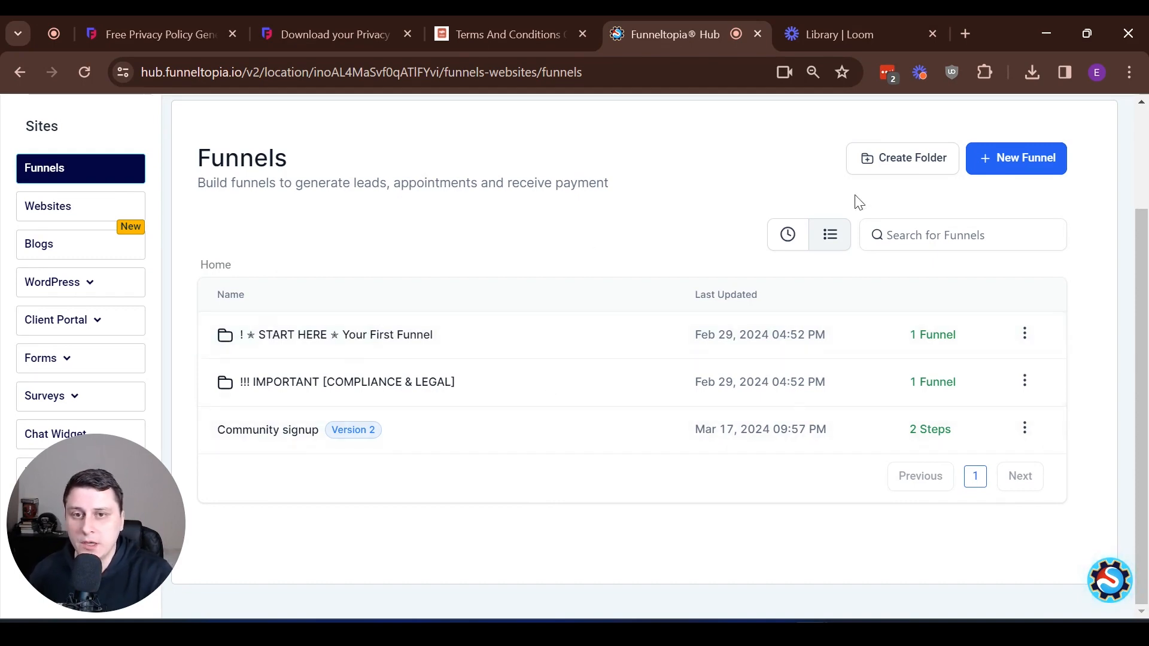
- Create a blank funnel named 'Footer pages' from the New Funnel dialog
left_click(1016, 158)
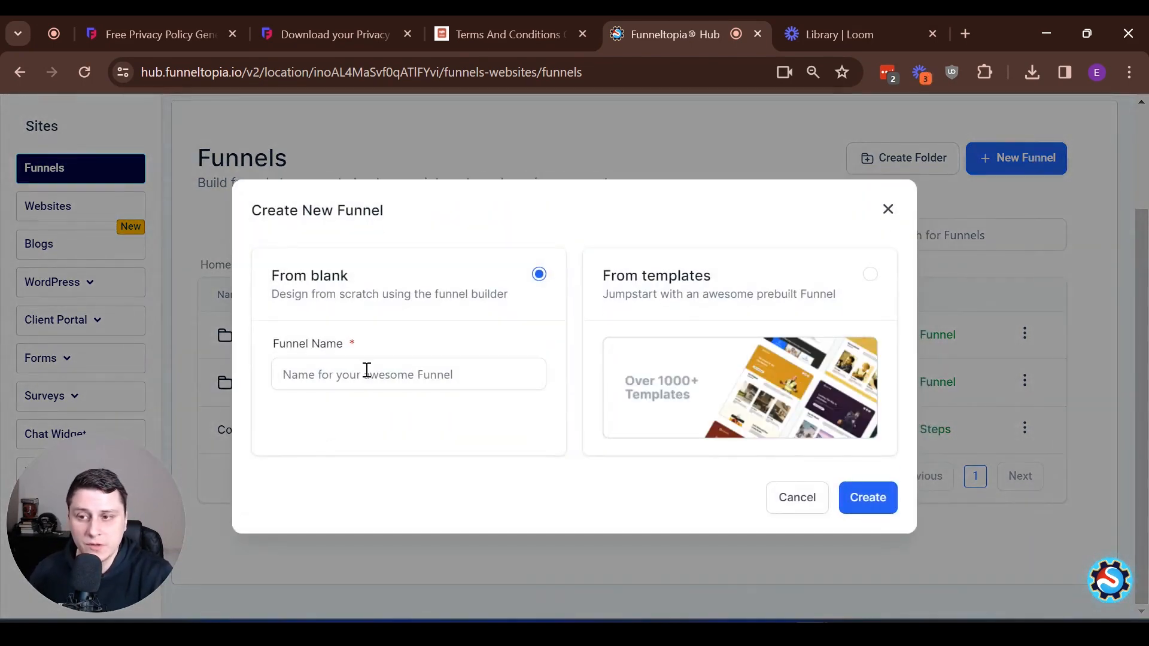
type("Footer pages")
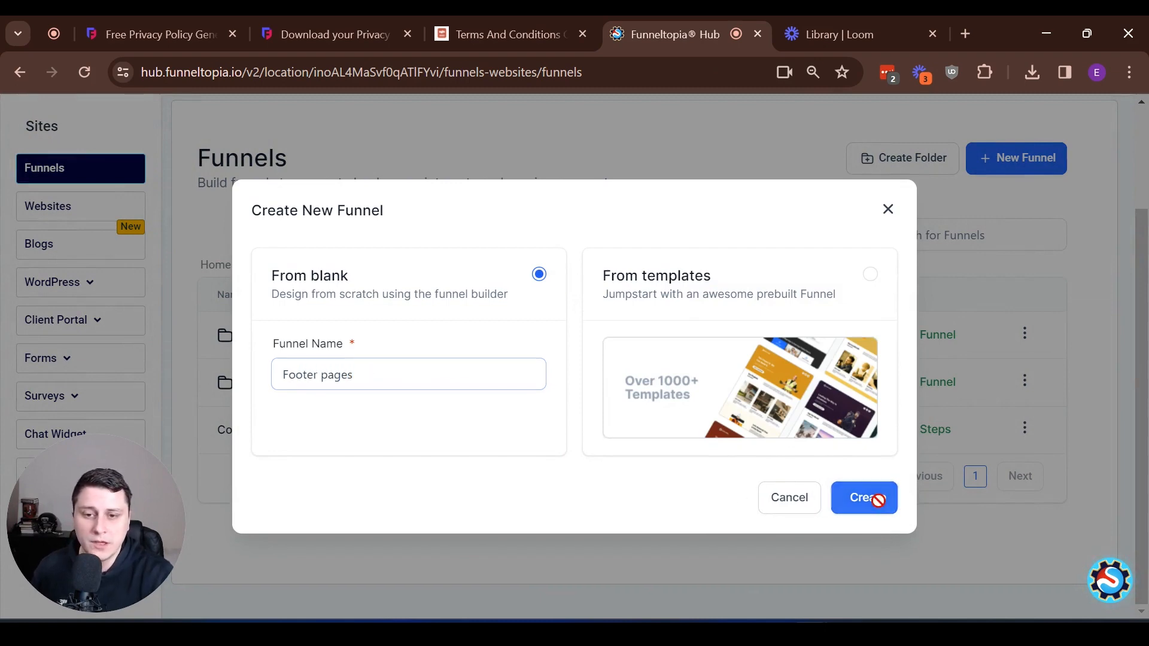
left_click(863, 498)
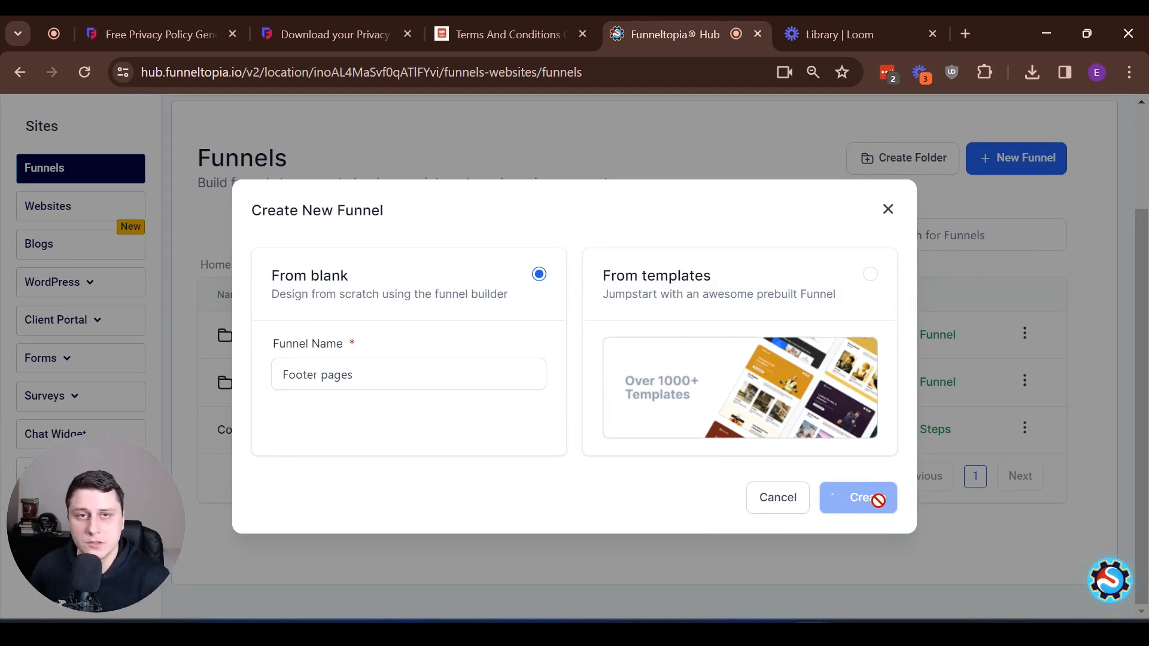
left_click(857, 498)
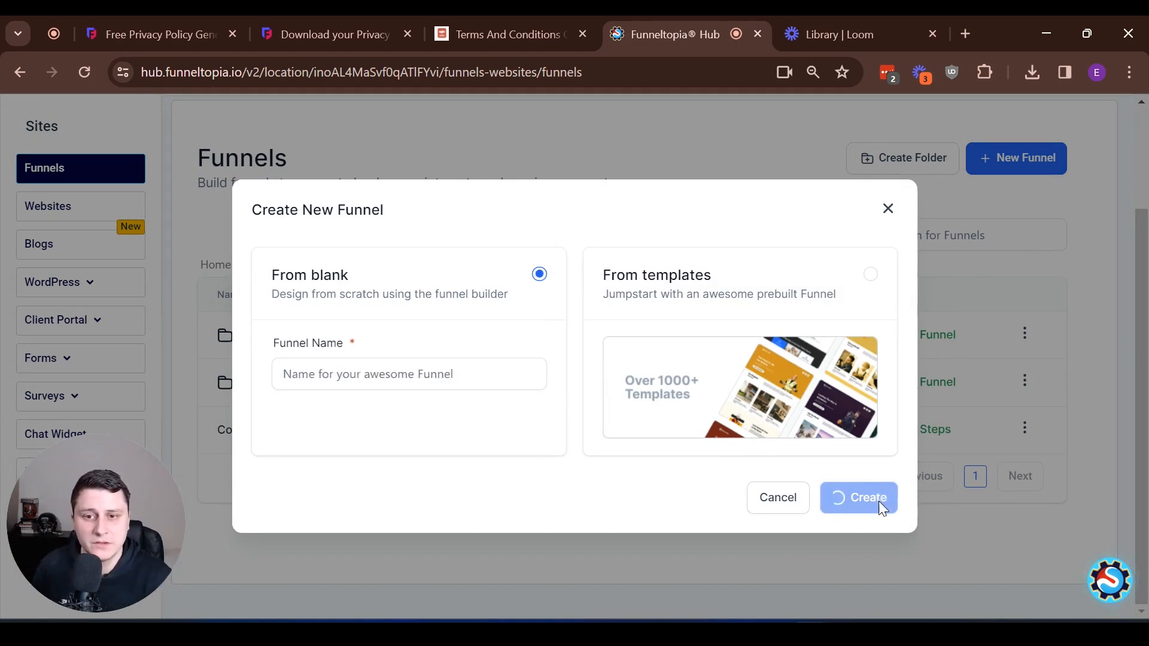
left_click(858, 497)
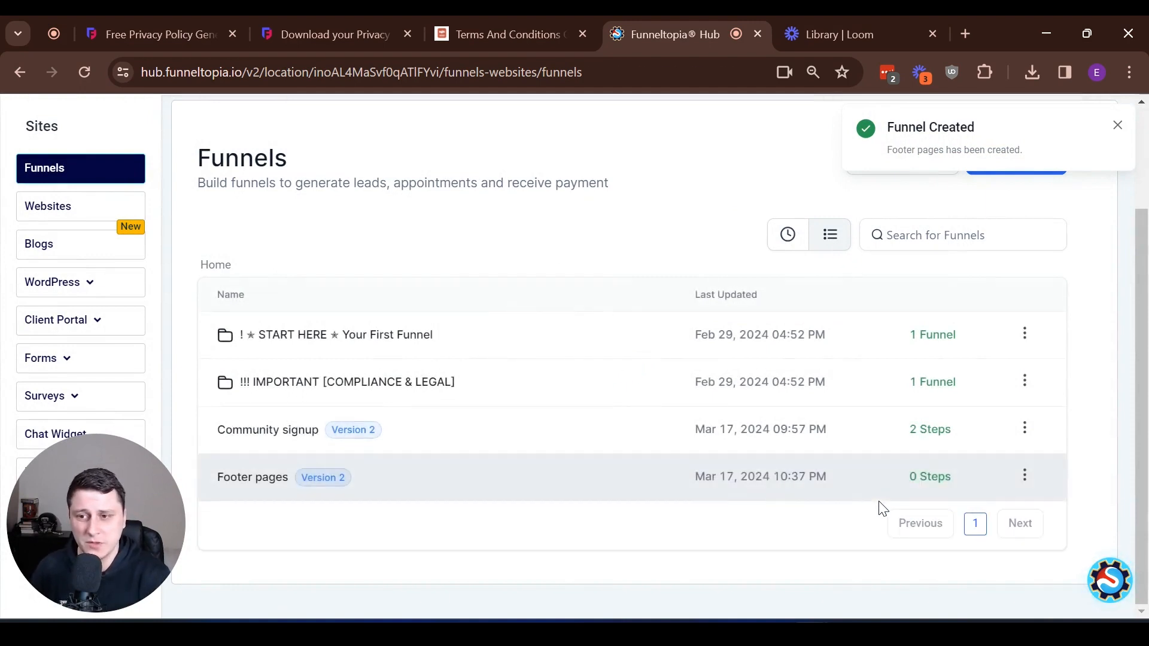
- Add a 'Privacy policy' step with path /privacy to the Footer pages funnel
left_click(253, 477)
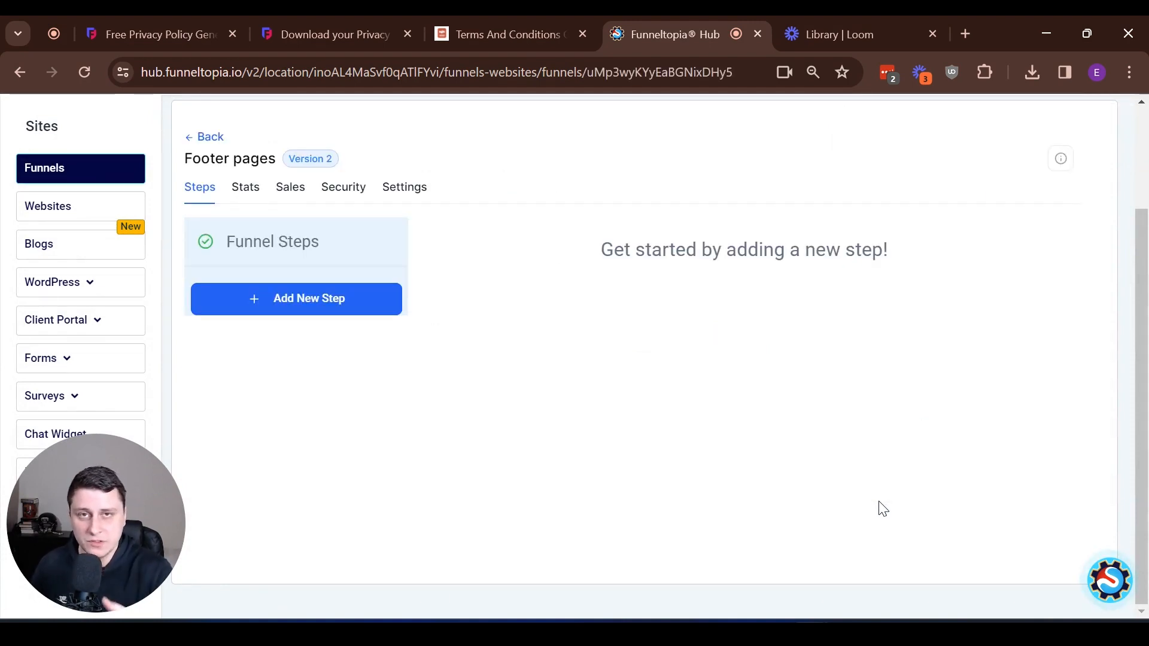
left_click(295, 298)
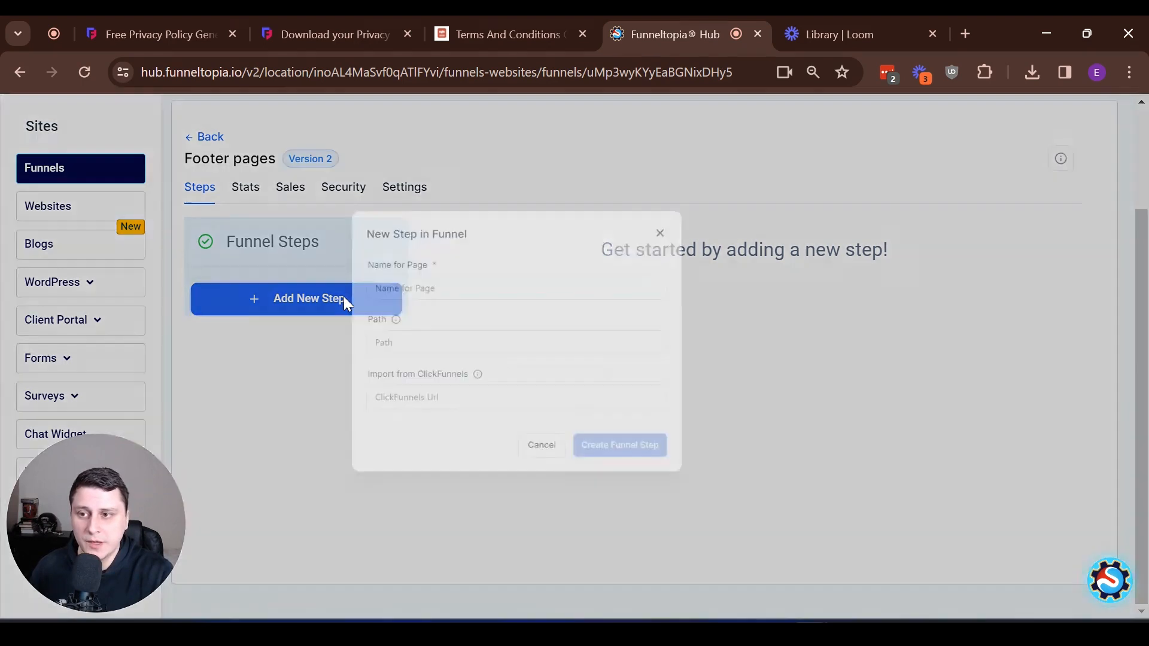
type("Privacy polic")
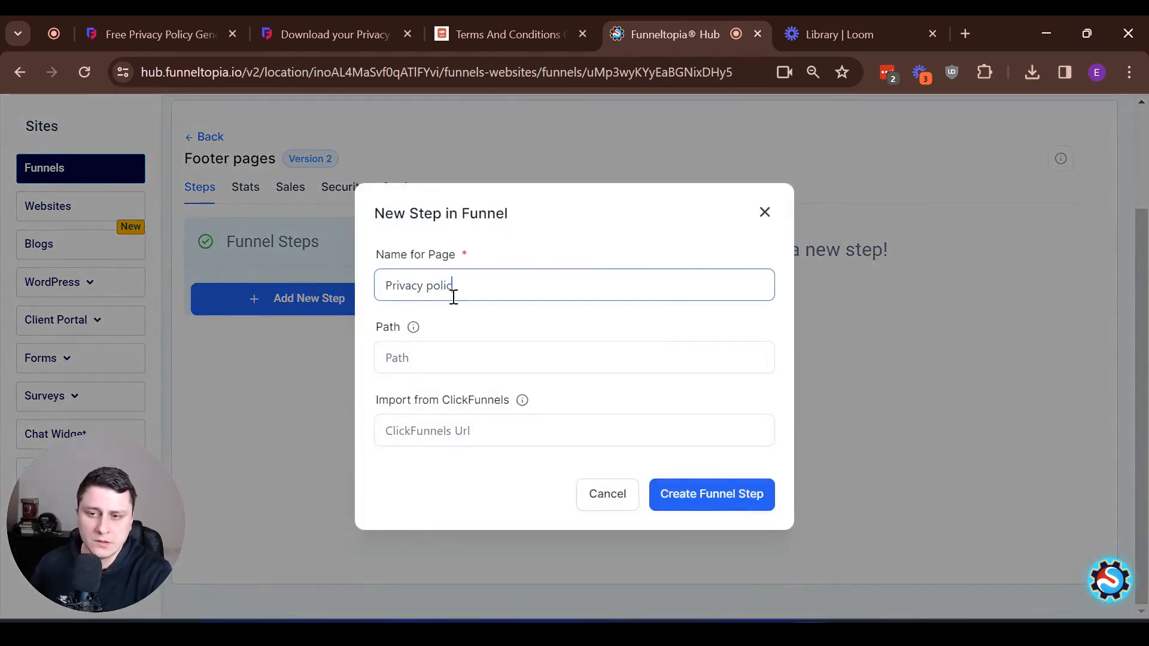
left_click(573, 358)
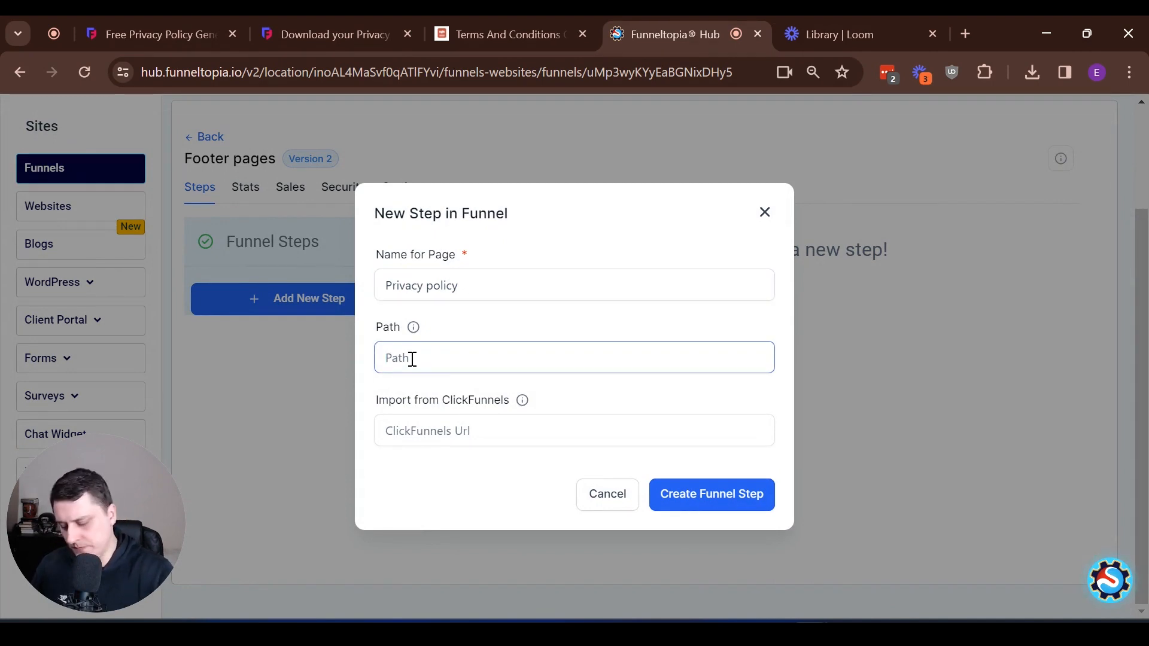
type("/privacy")
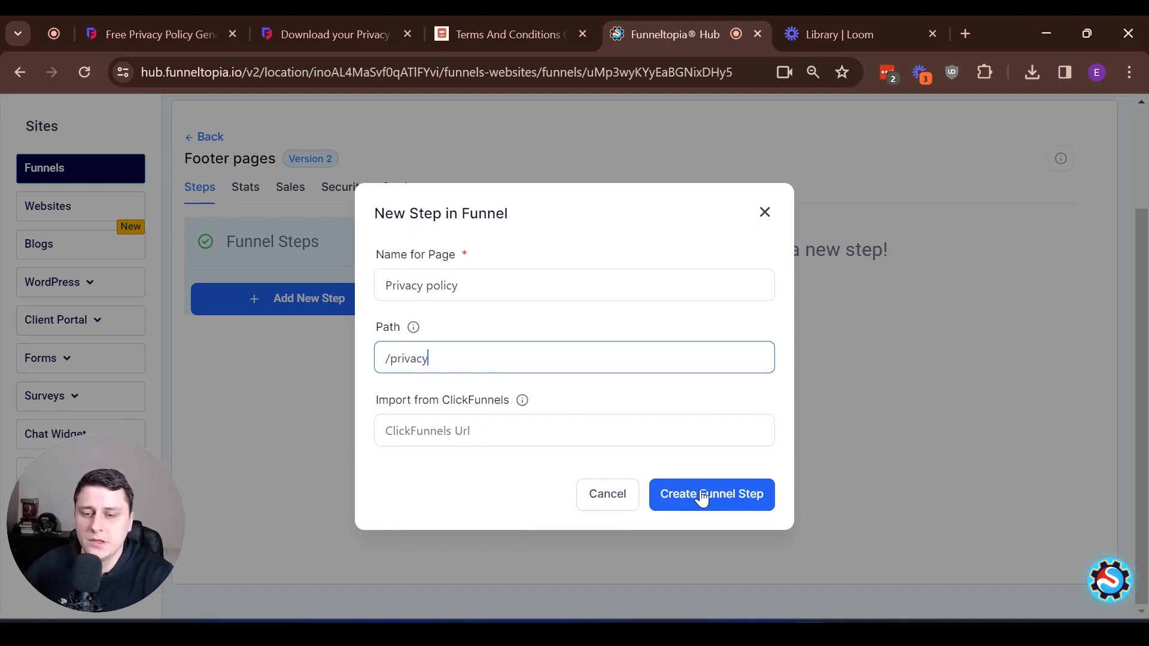
left_click(709, 494)
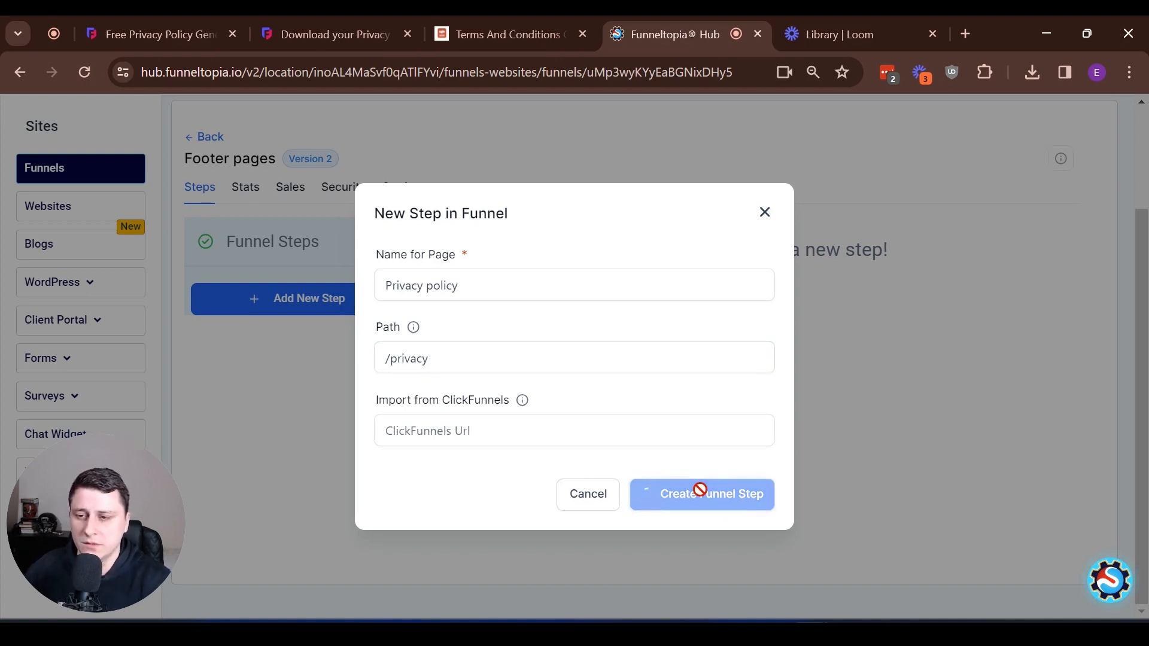
left_click(700, 494)
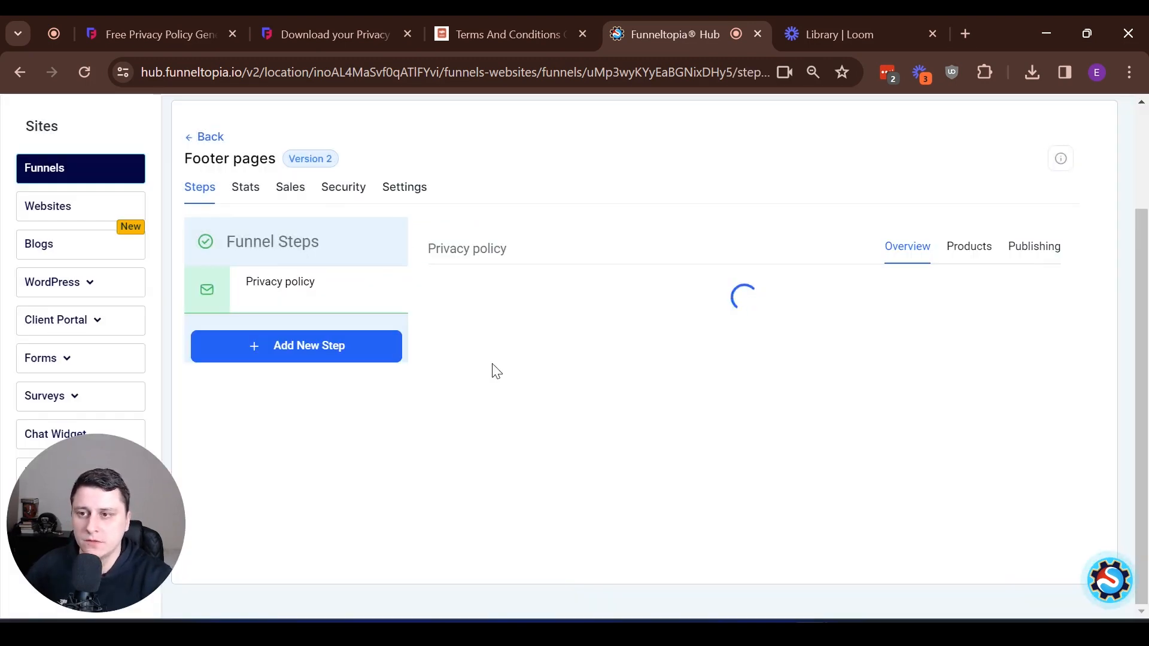
- Set goodcorgi.com as the funnel's domain in its Settings
left_click(403, 187)
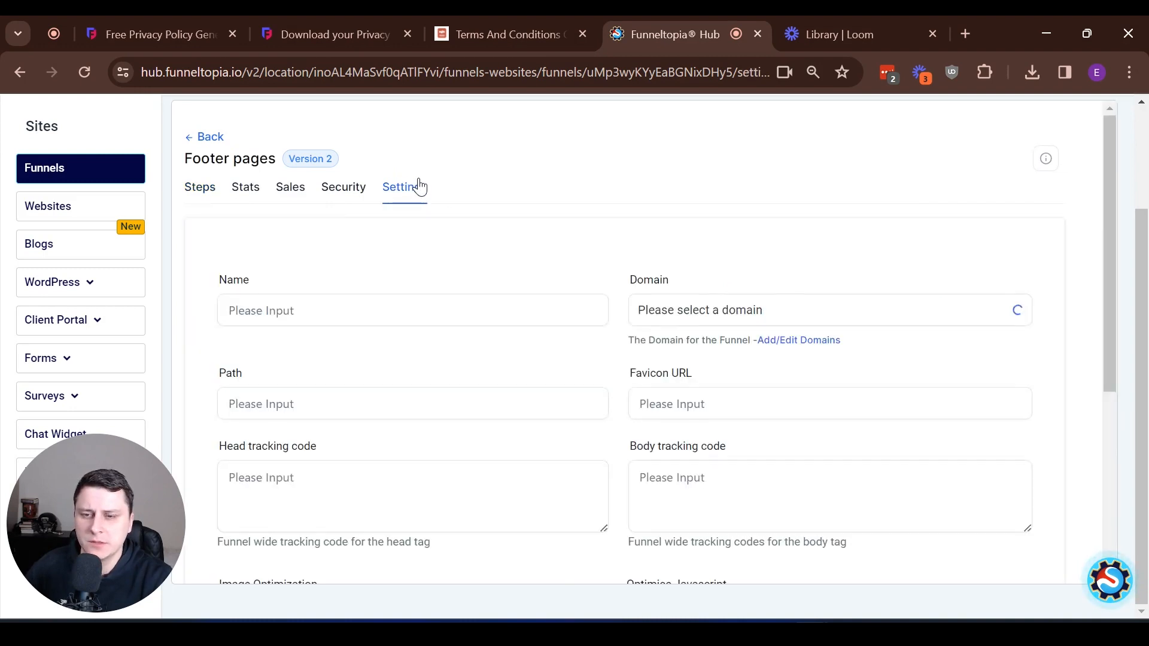
left_click(828, 308)
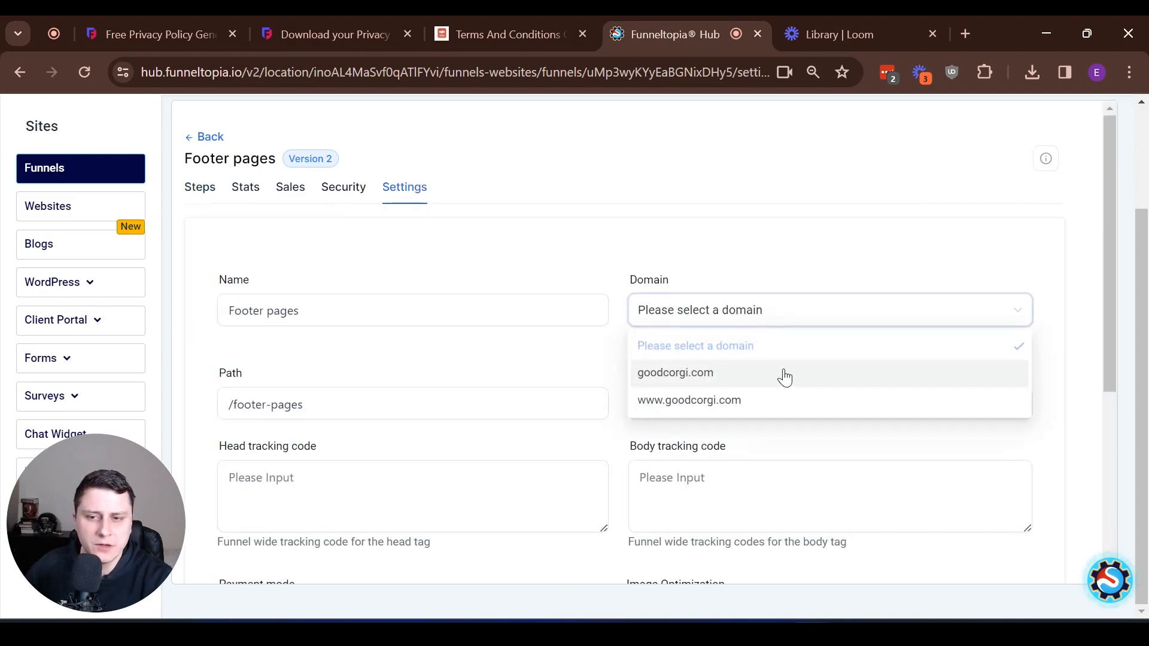
left_click(673, 372)
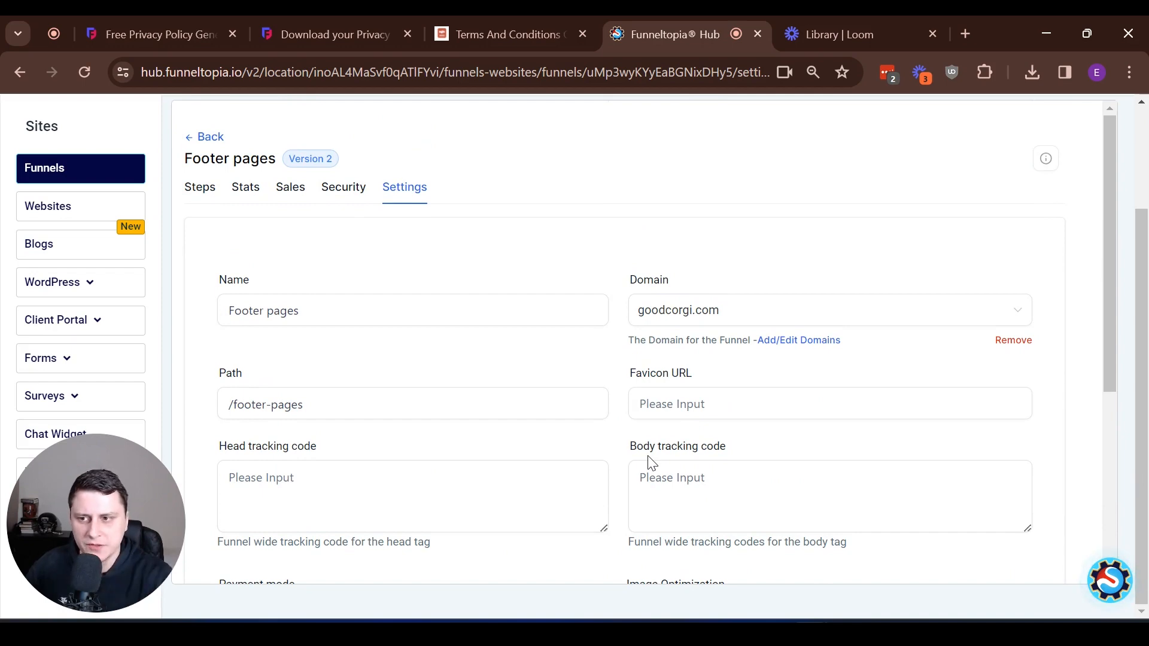
scroll("down", 3)
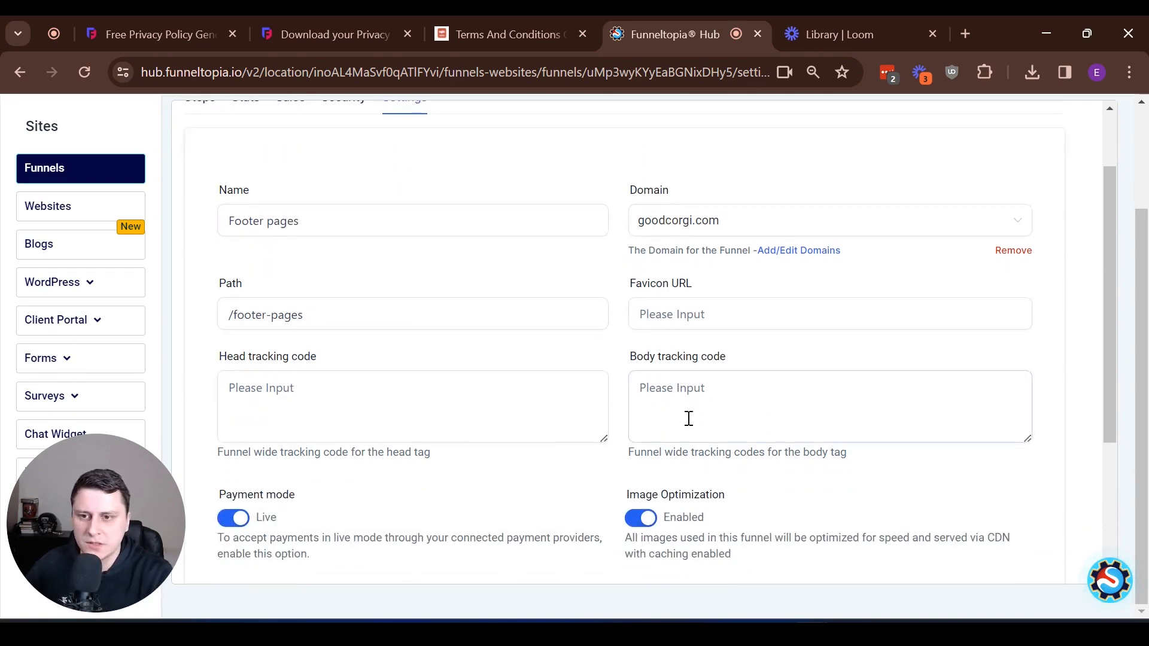
- Add a 'Terms and Conditions' step with path /terms to the funnel
left_click(200, 97)
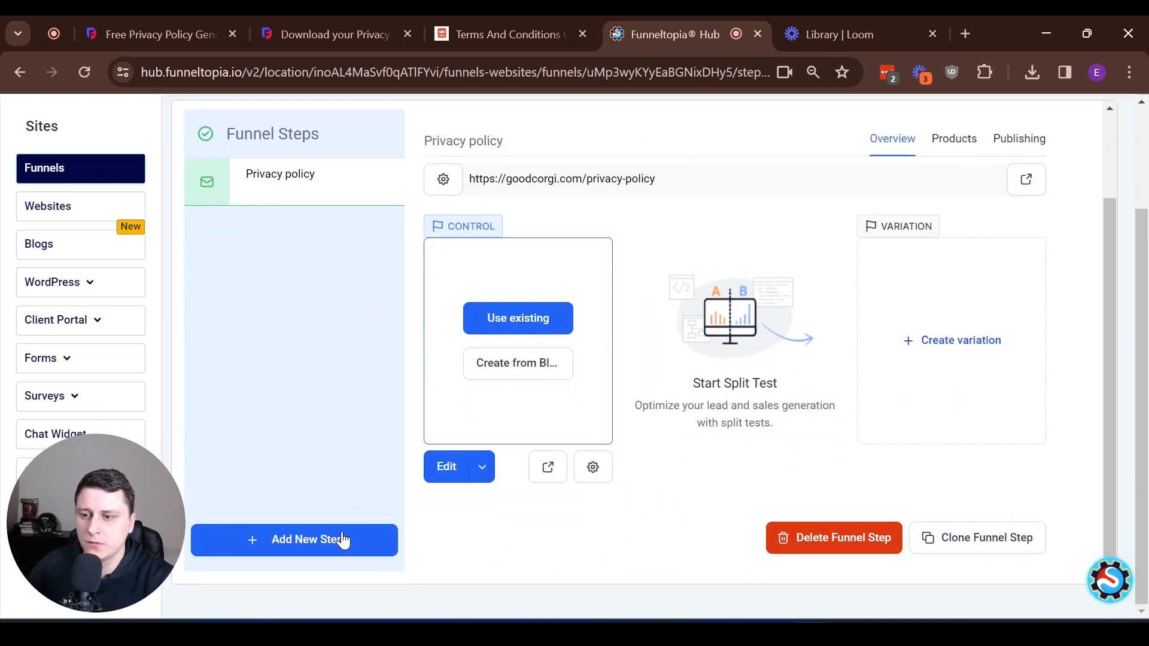
left_click(294, 539)
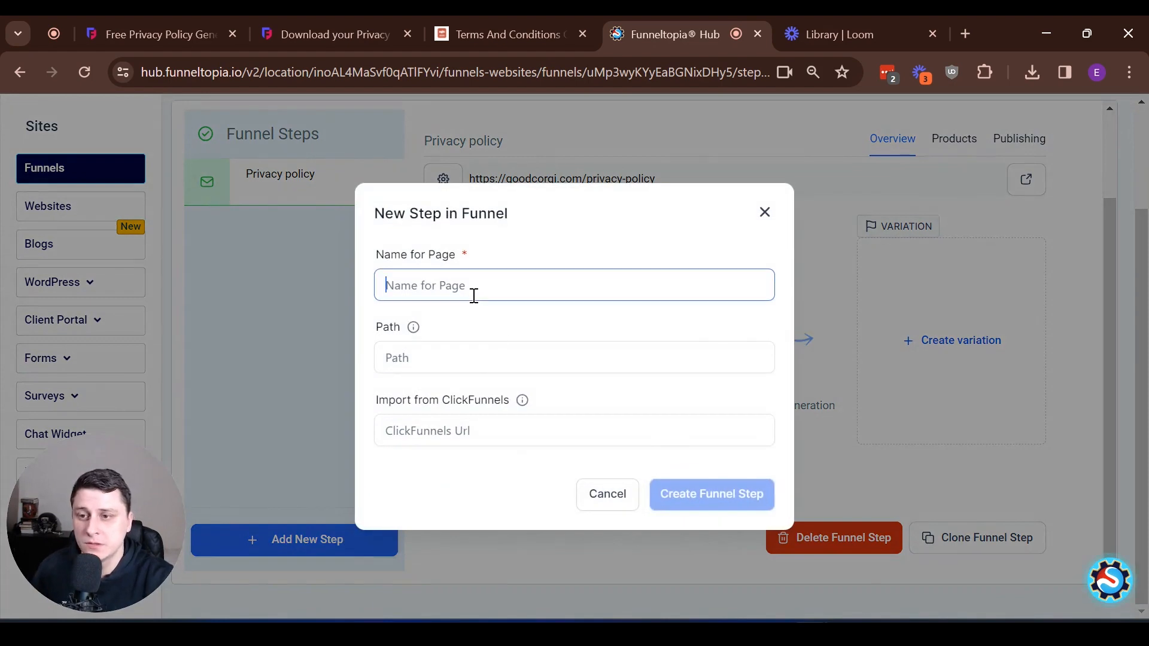
type("Terms and")
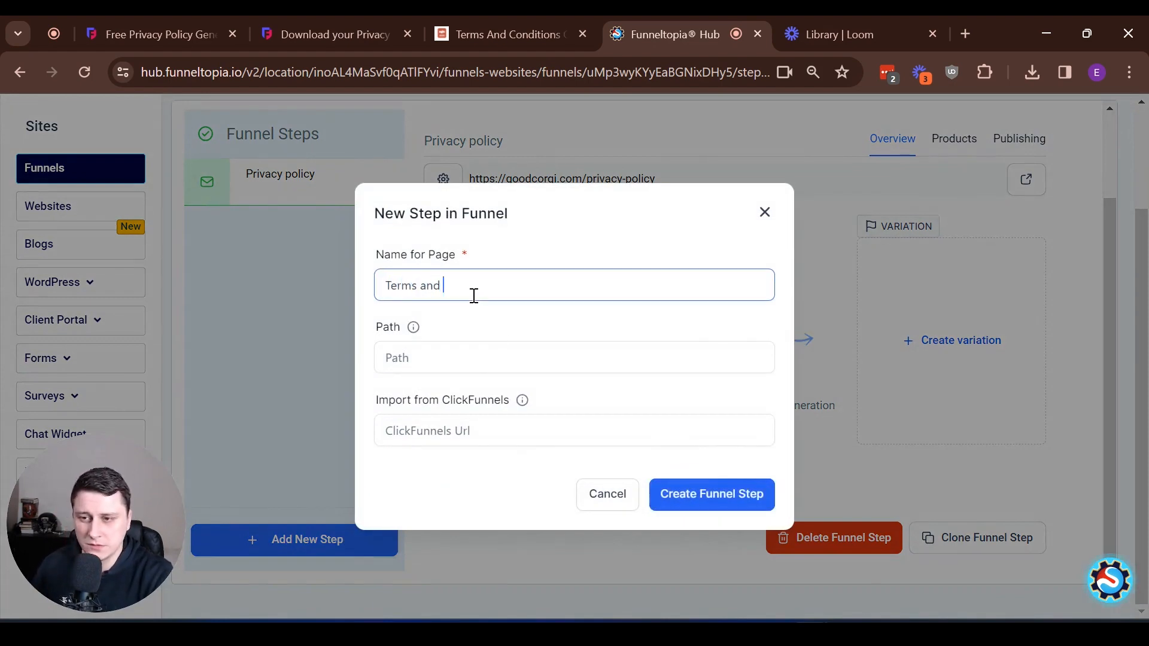
type("Conditions")
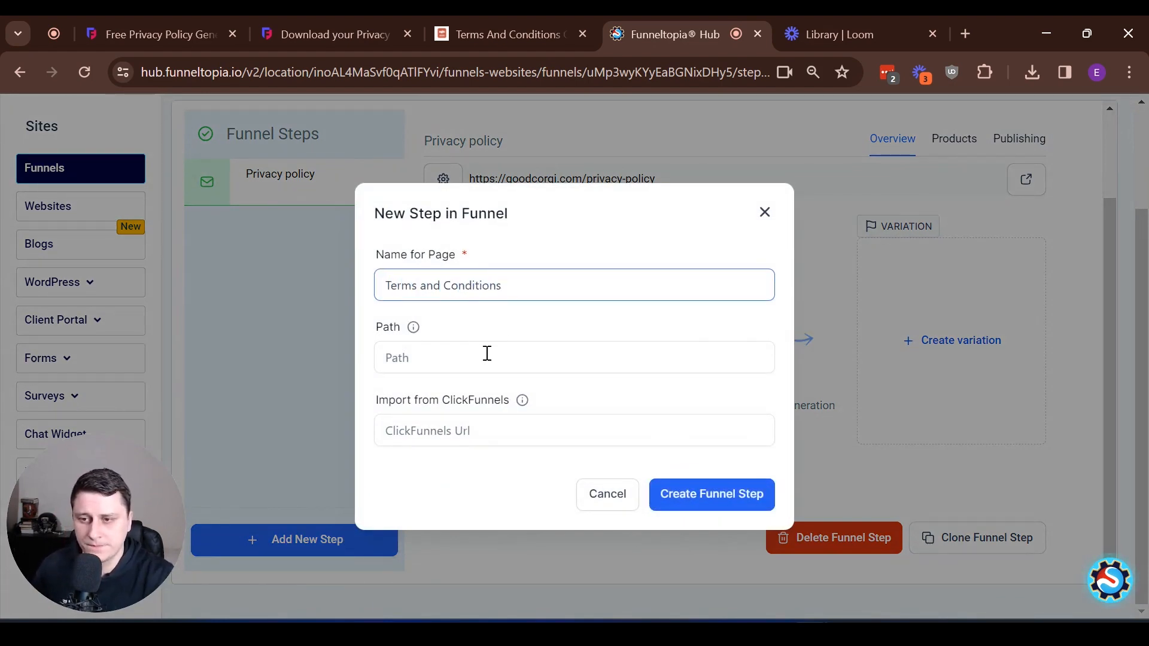
type("/term")
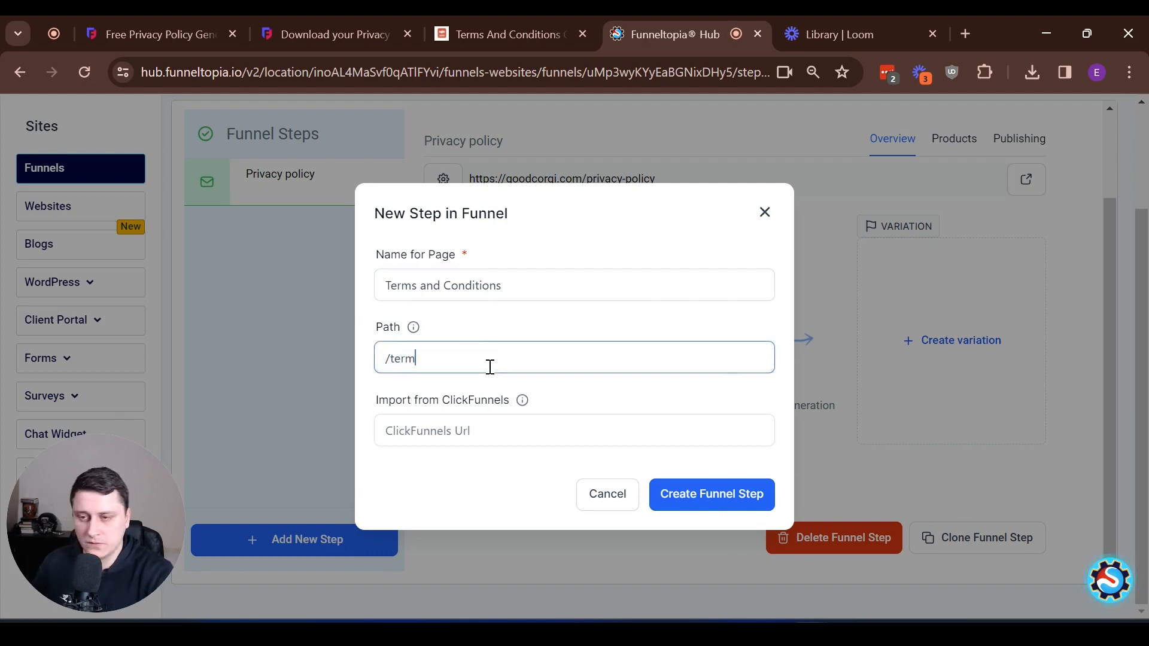
type("s")
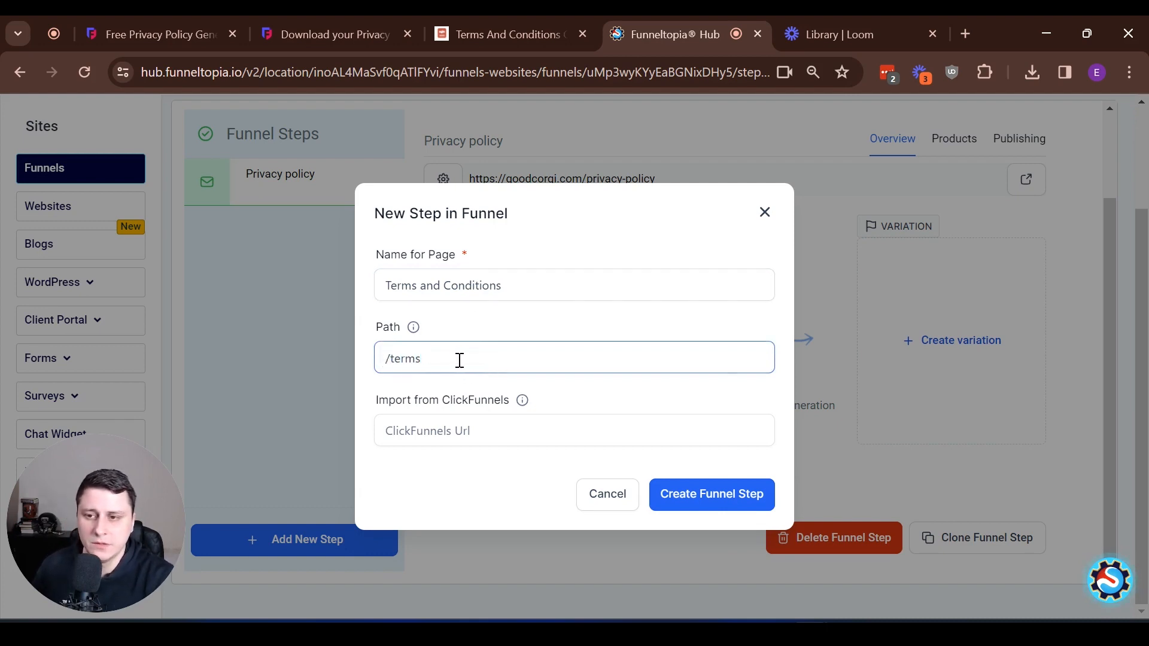
left_click(710, 494)
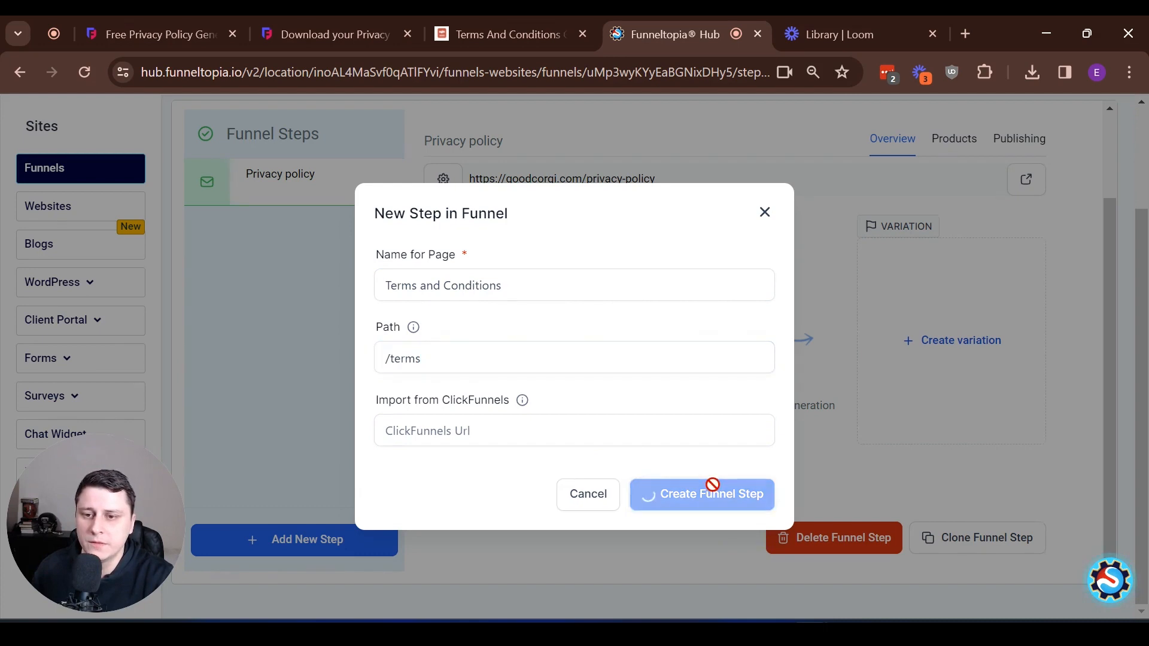
left_click(701, 494)
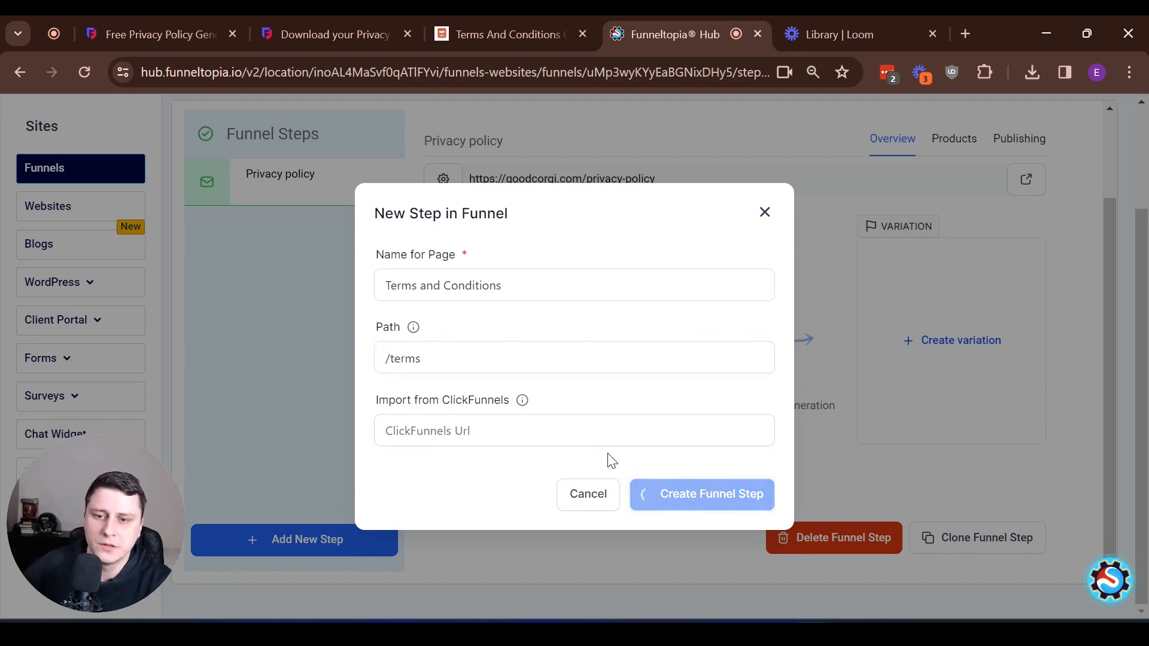
left_click(701, 494)
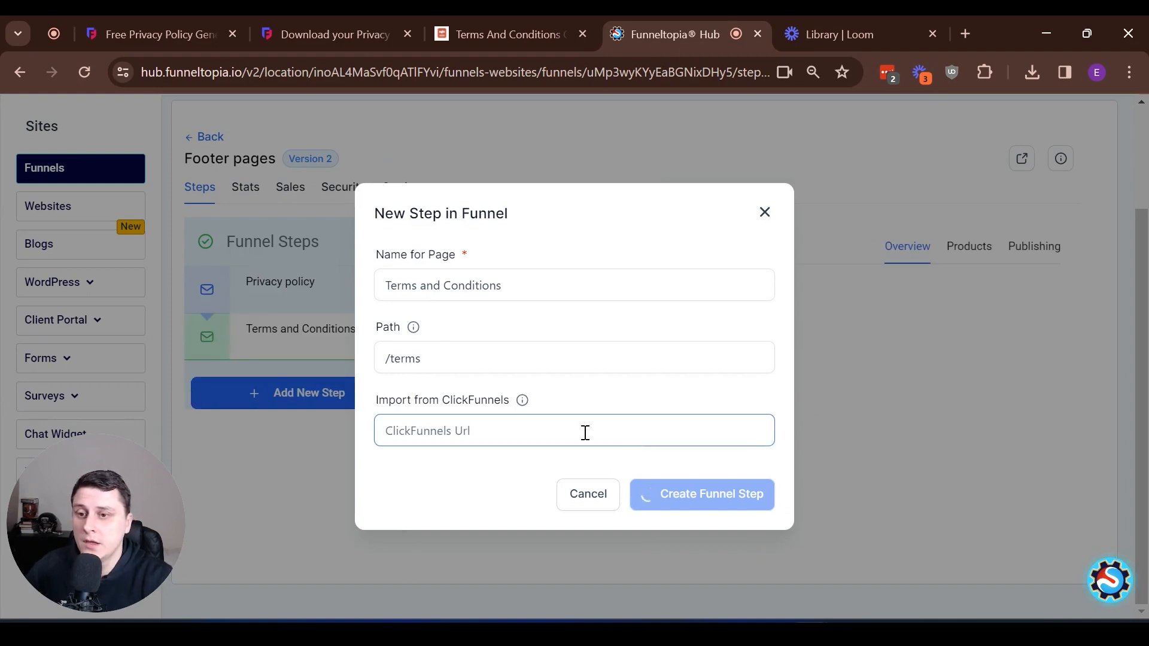
left_click(700, 494)
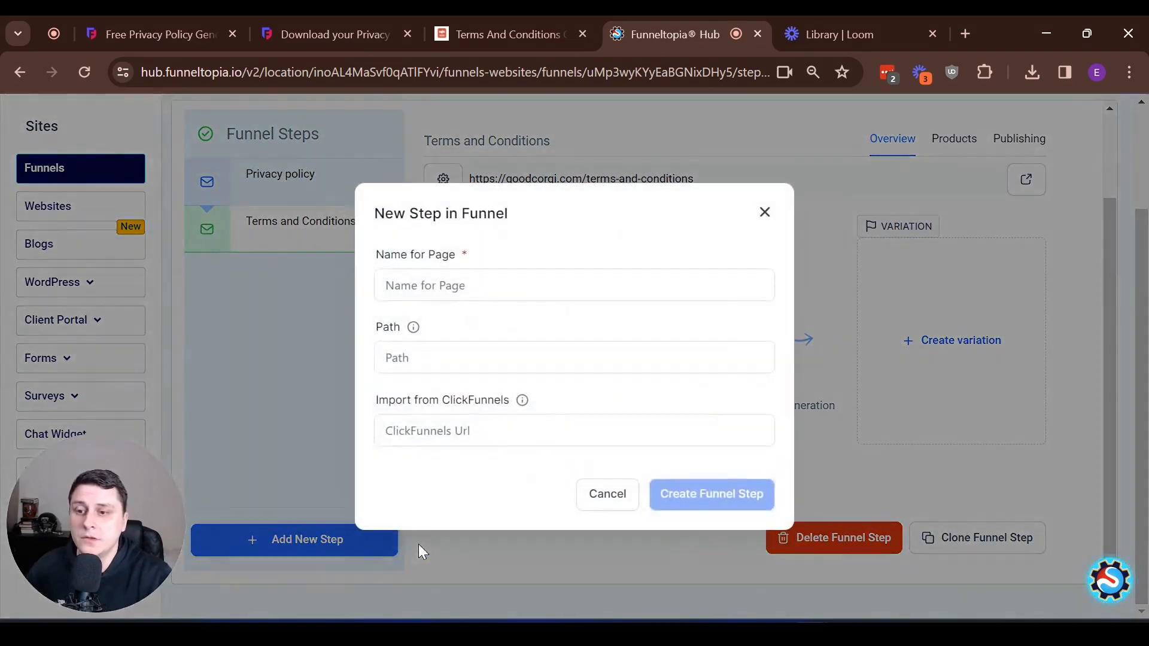
- Create a 'Contact us' step with path /contact, then move to the privacy policy generator site
type("Contact us")
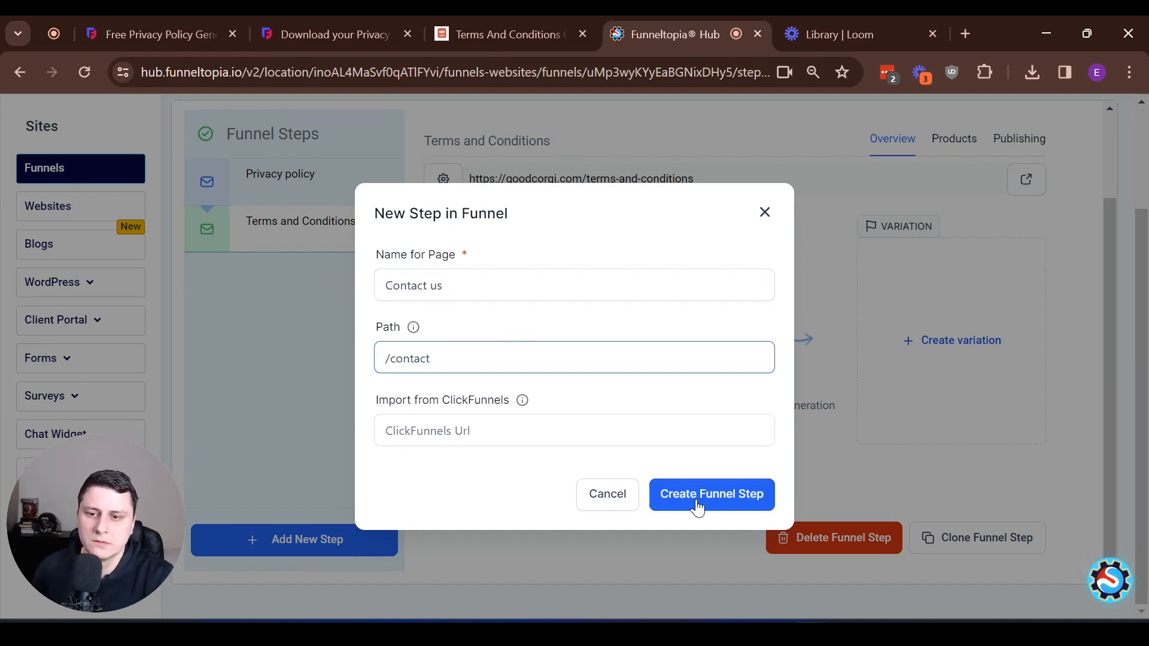
left_click(710, 494)
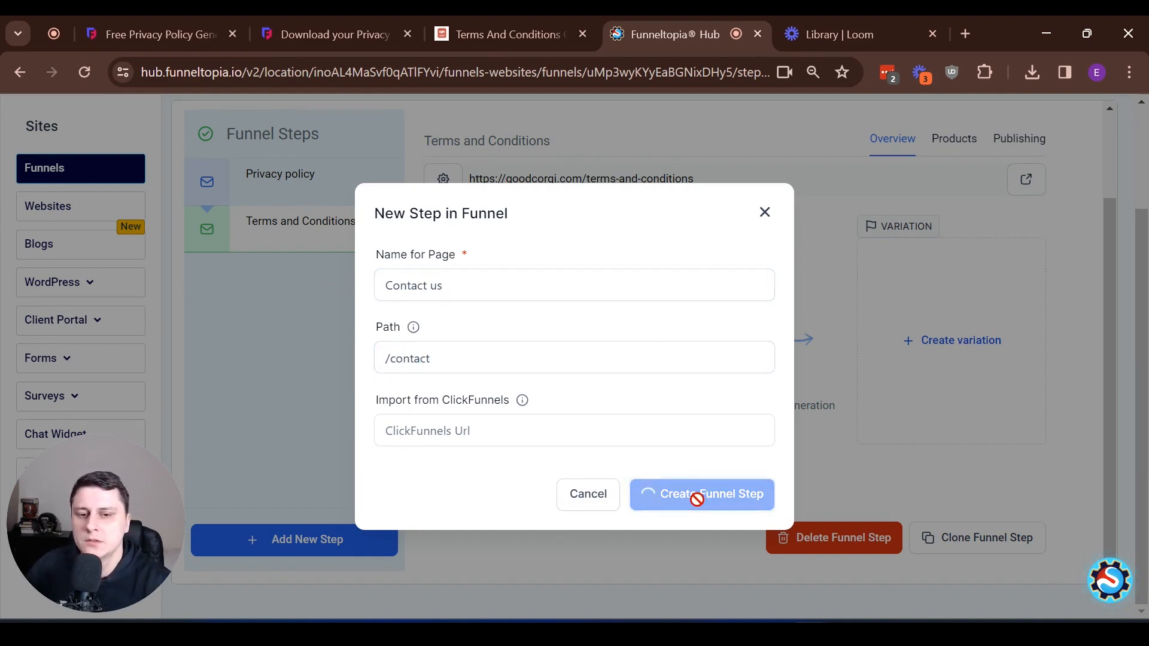
left_click(700, 494)
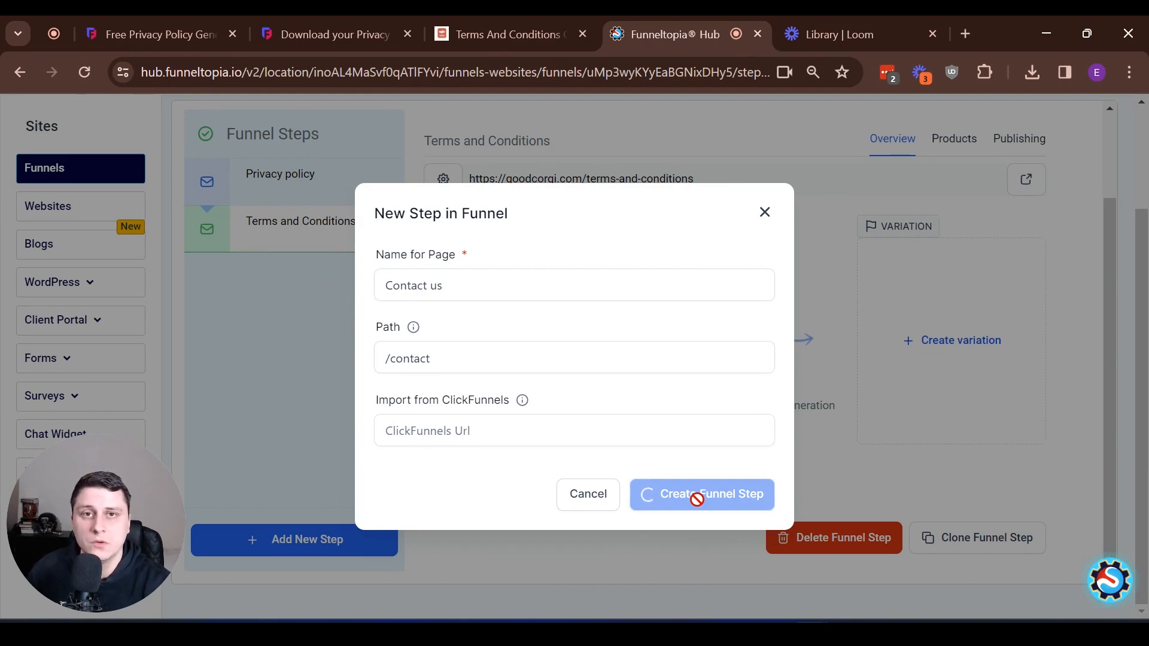
left_click(158, 34)
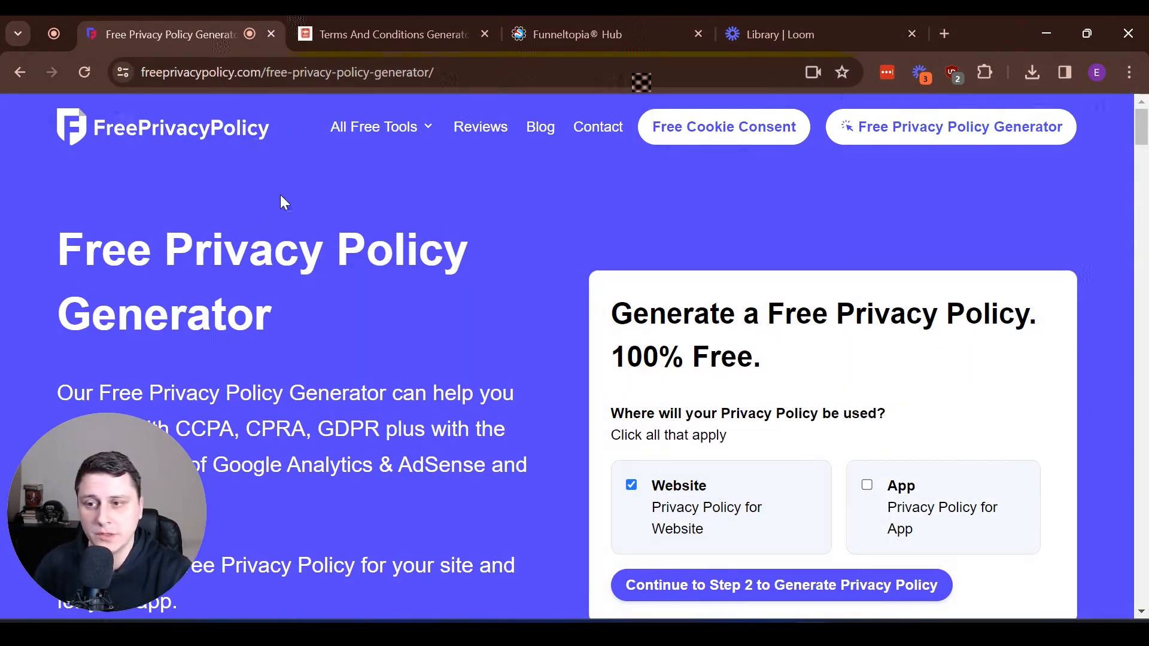
- Start the privacy policy generator for a website, continuing to step 2
scroll("down", 3)
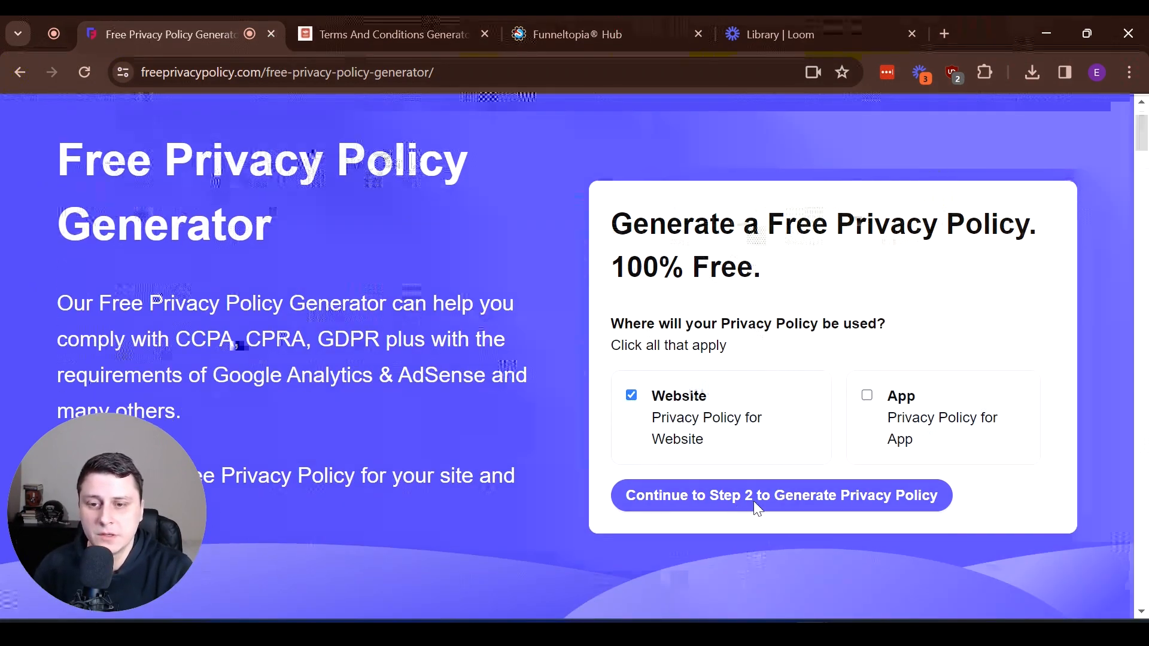
left_click(782, 496)
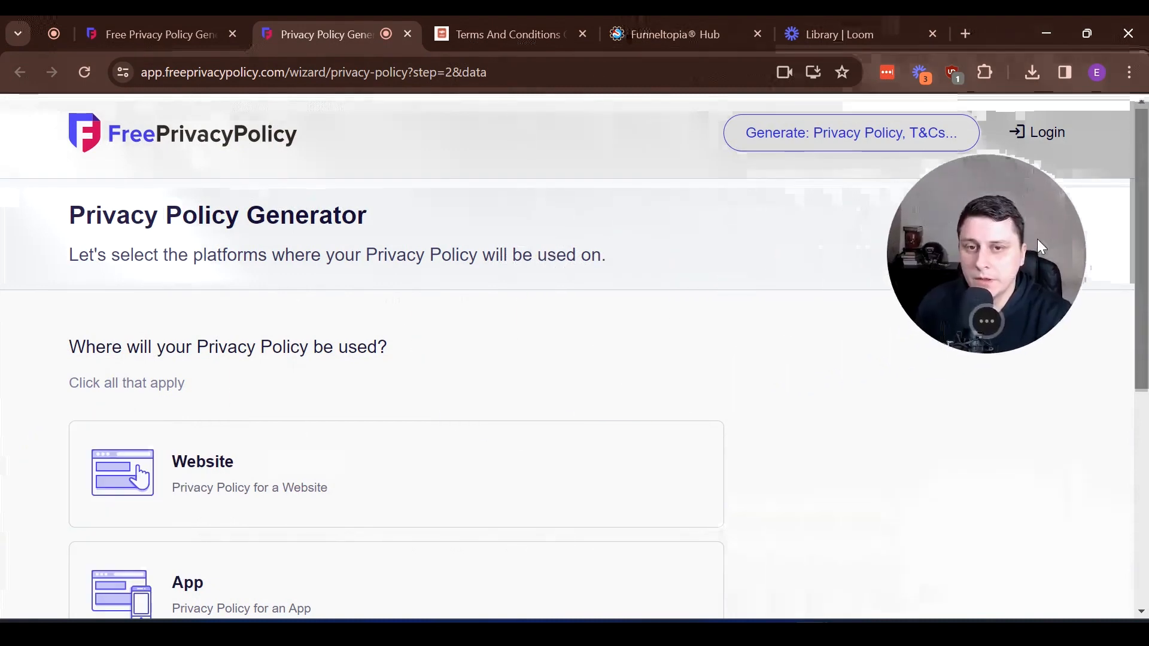
scroll("down", 3)
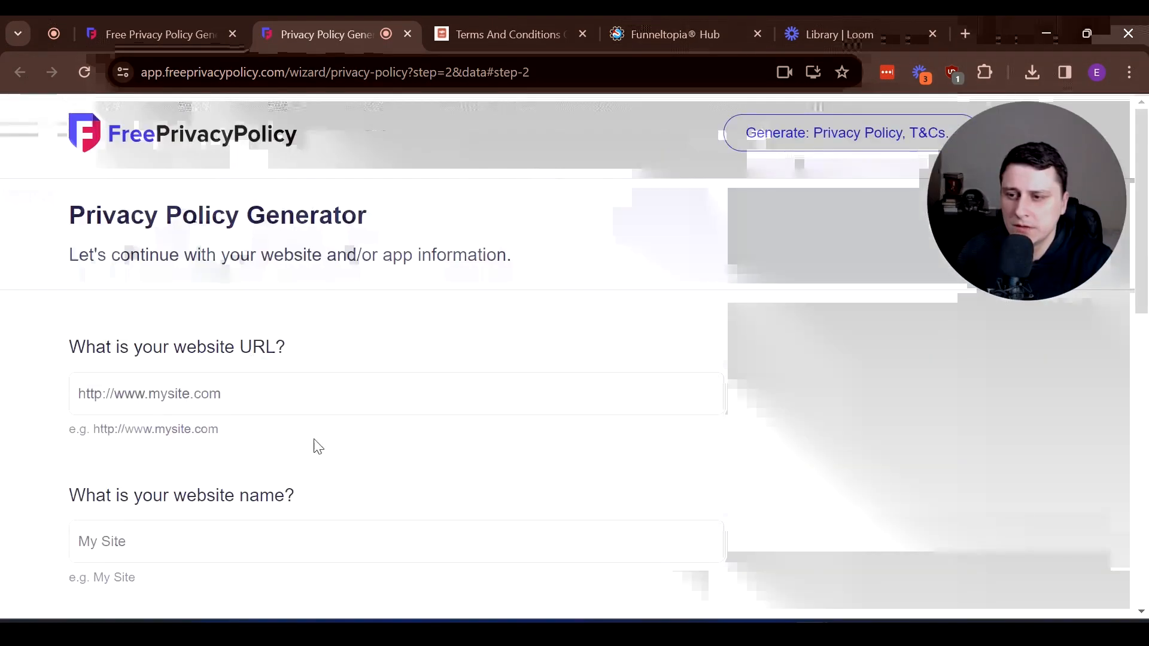
type("https://goodcorgi.com/")
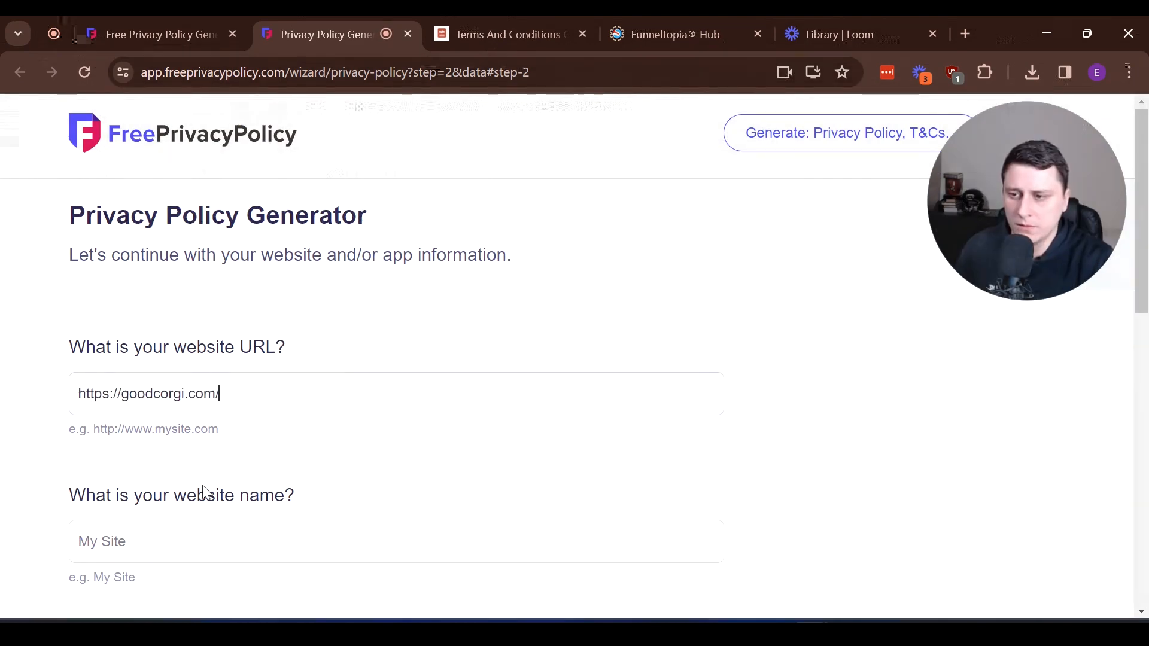
type("G")
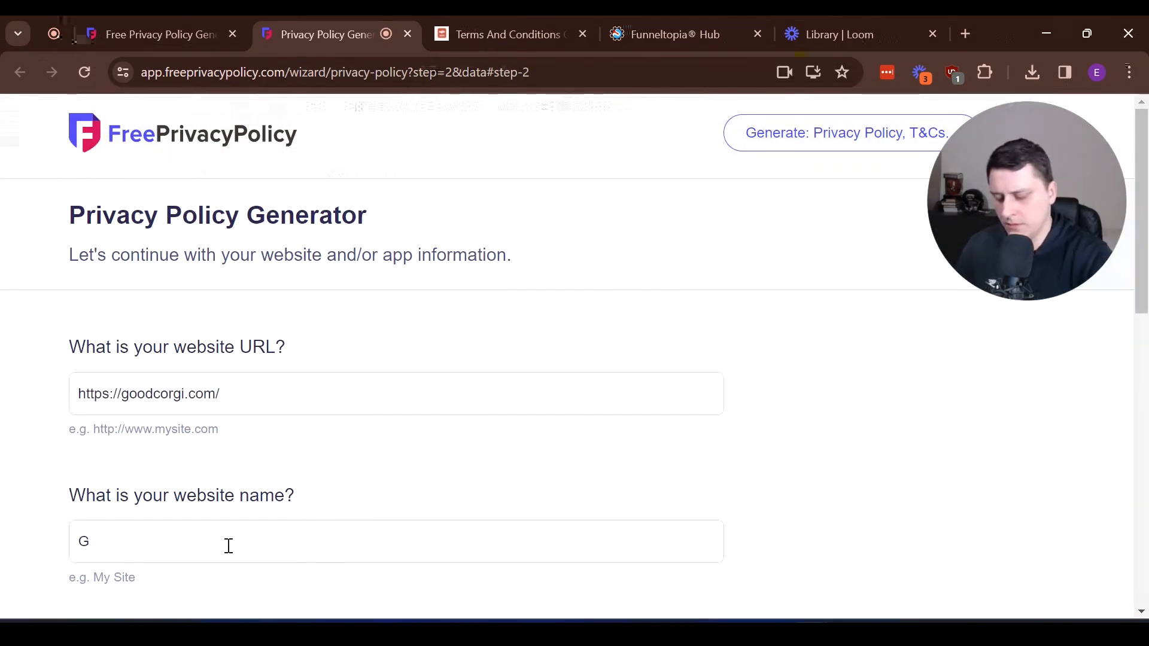
type("ood Corgi")
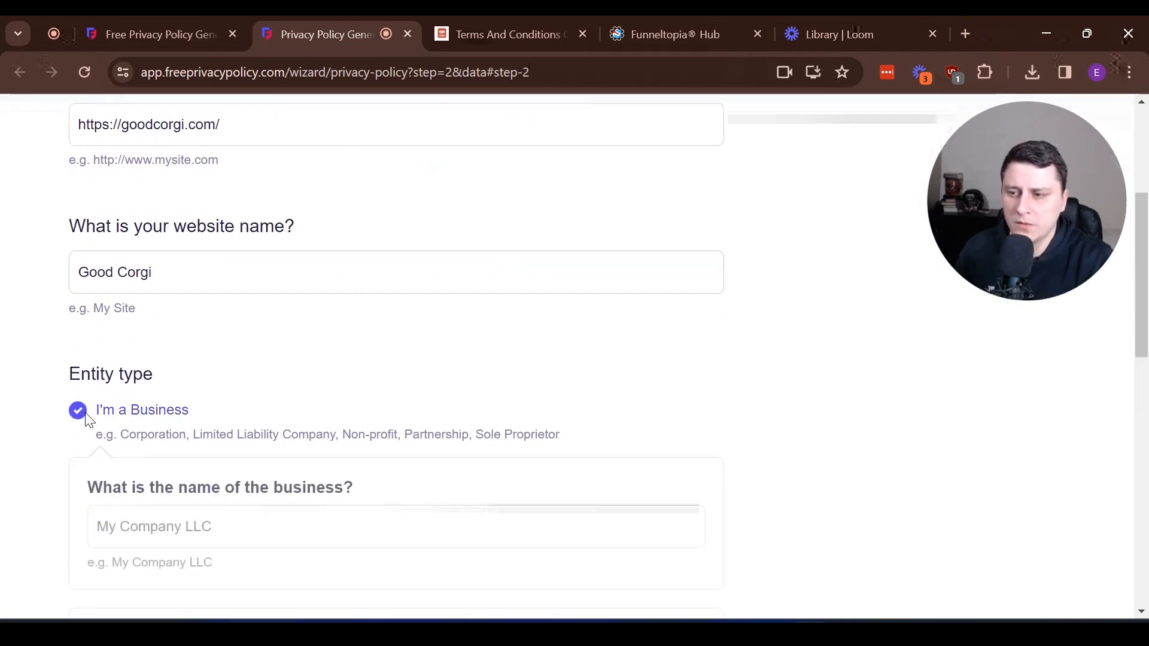
scroll("down", 3)
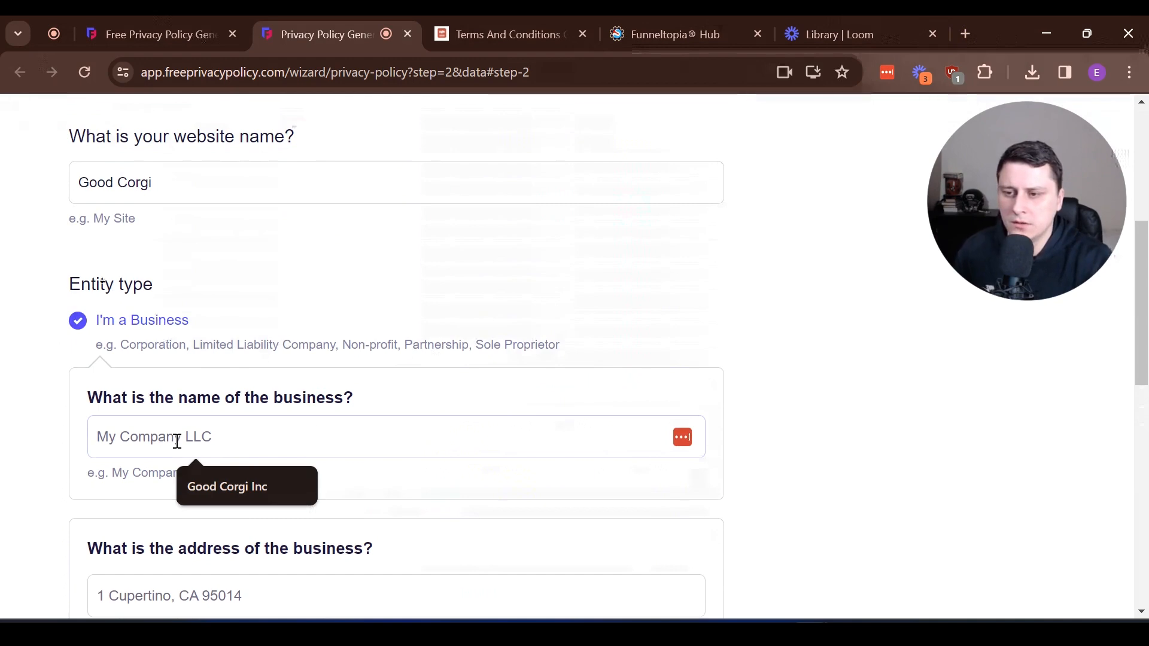
- Fill business name Good Corgi Inc, saved address, United States and District Of Columbia
left_click(228, 487)
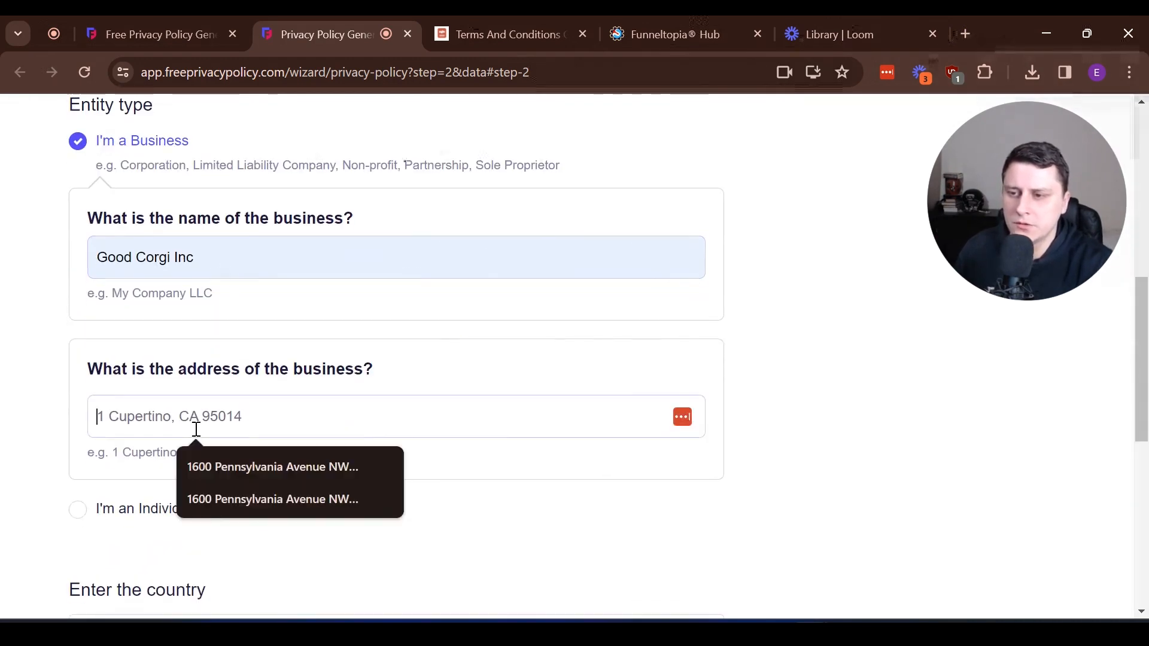
left_click(273, 466)
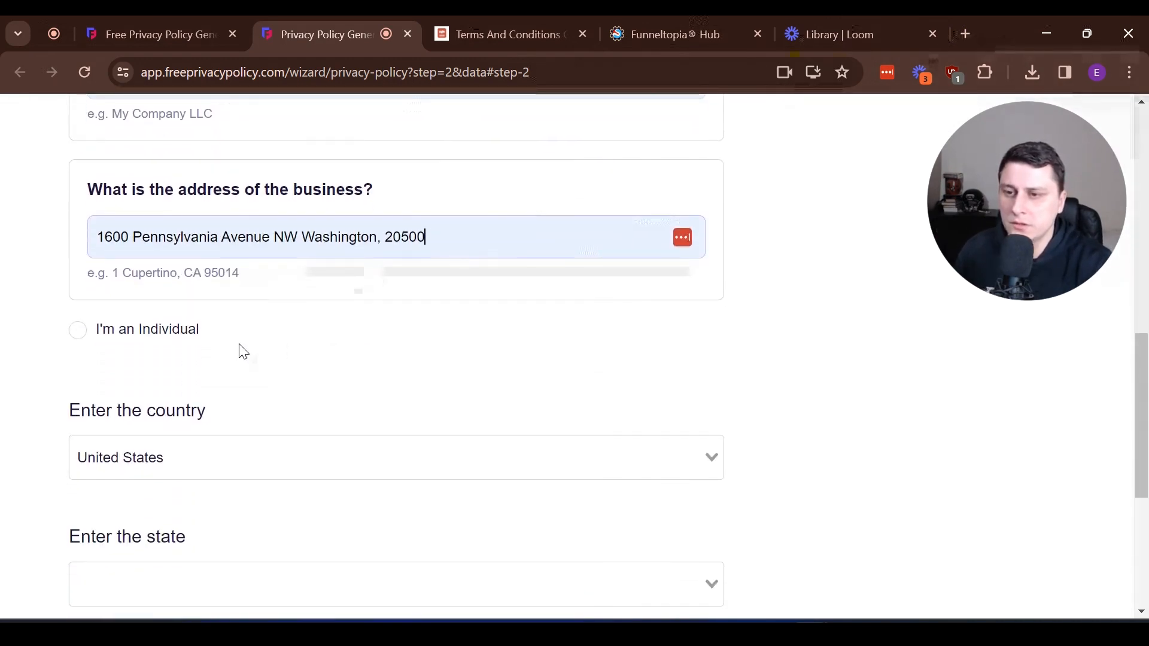
left_click(396, 457)
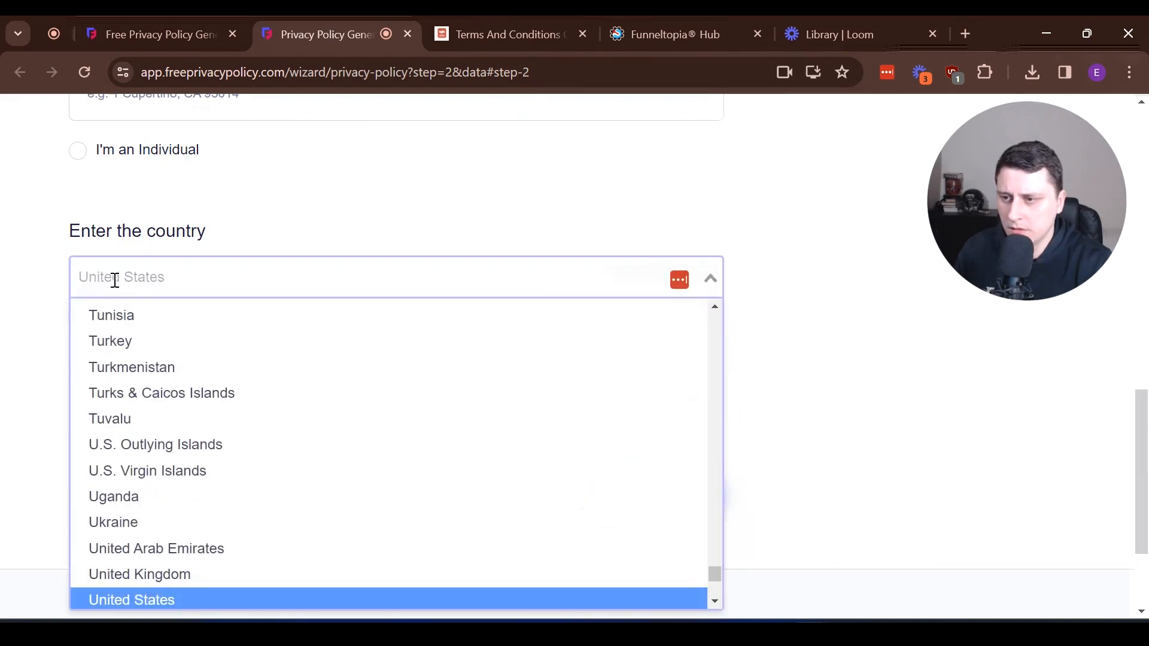
left_click(132, 600)
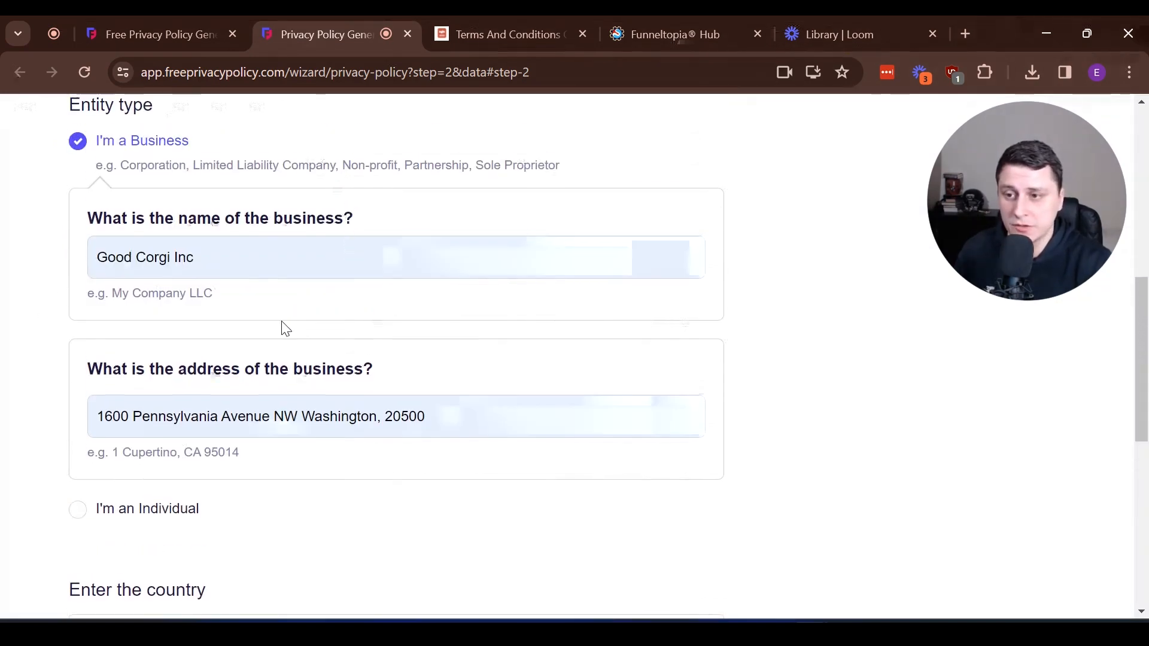
scroll("down", 3)
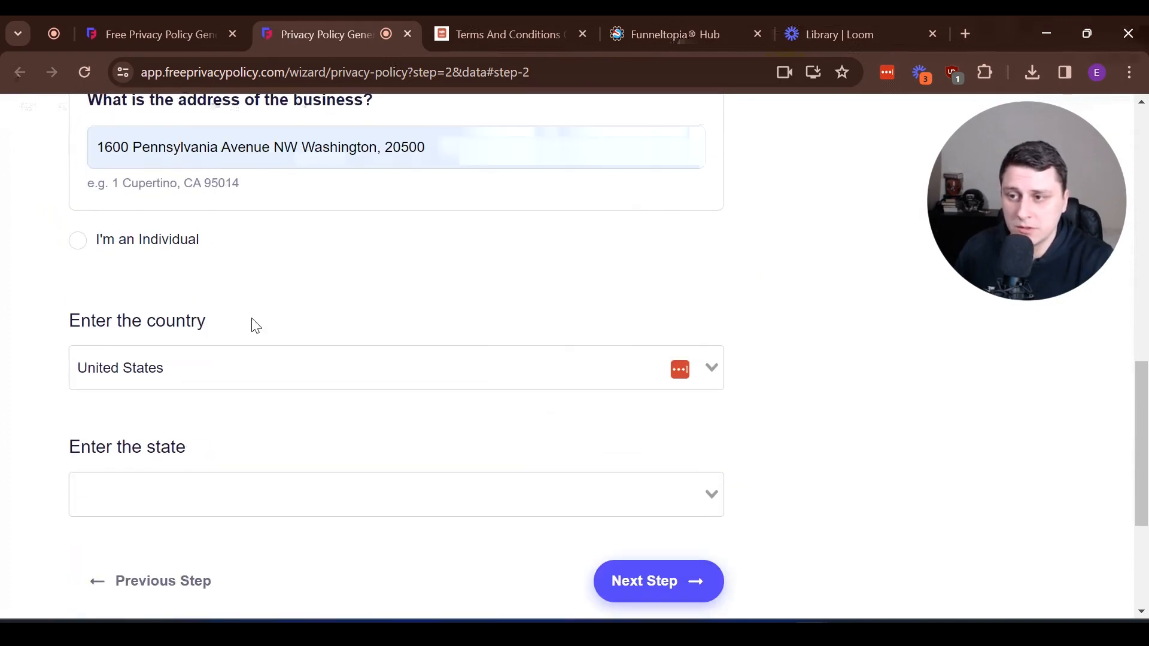
left_click(397, 494)
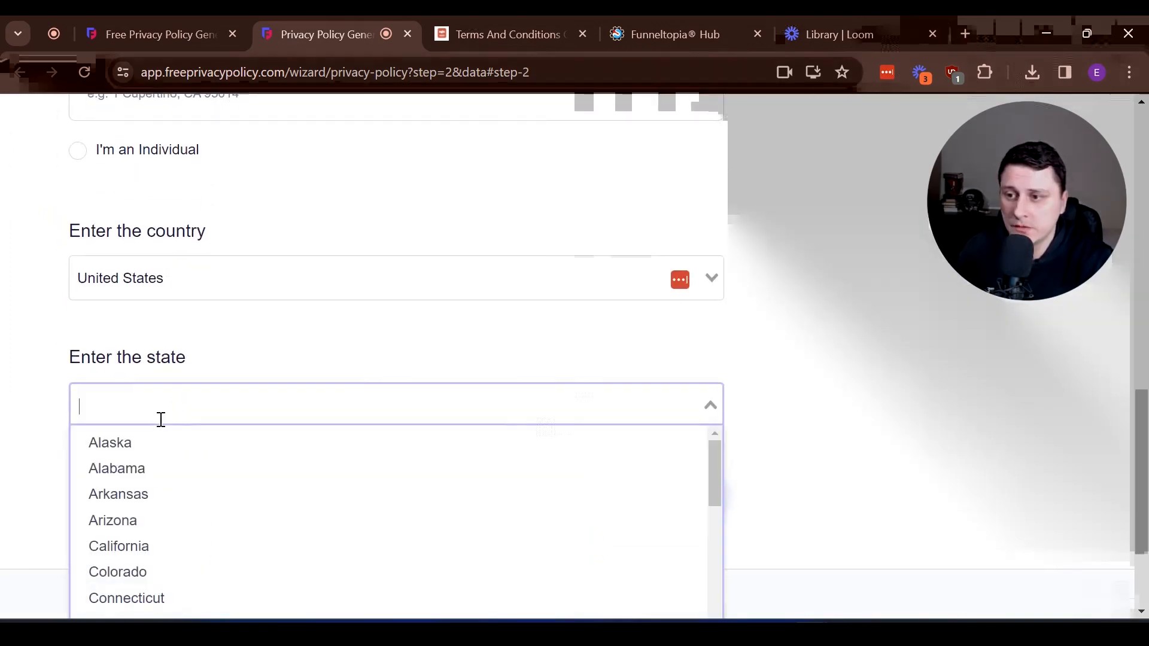
type("distric")
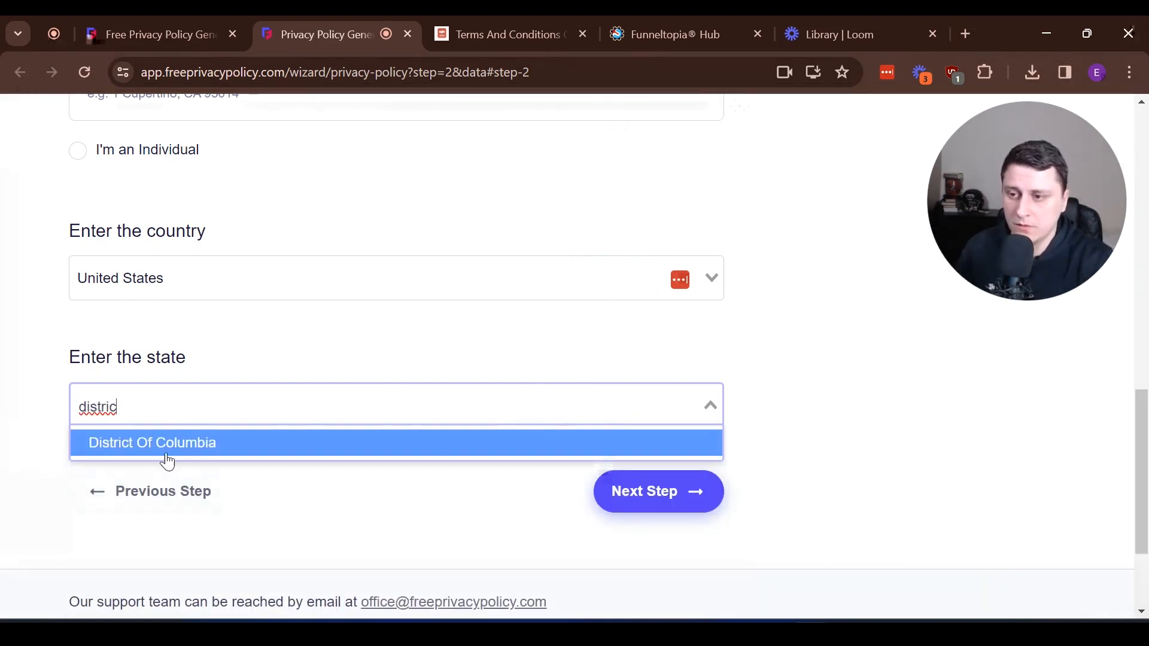
left_click(152, 442)
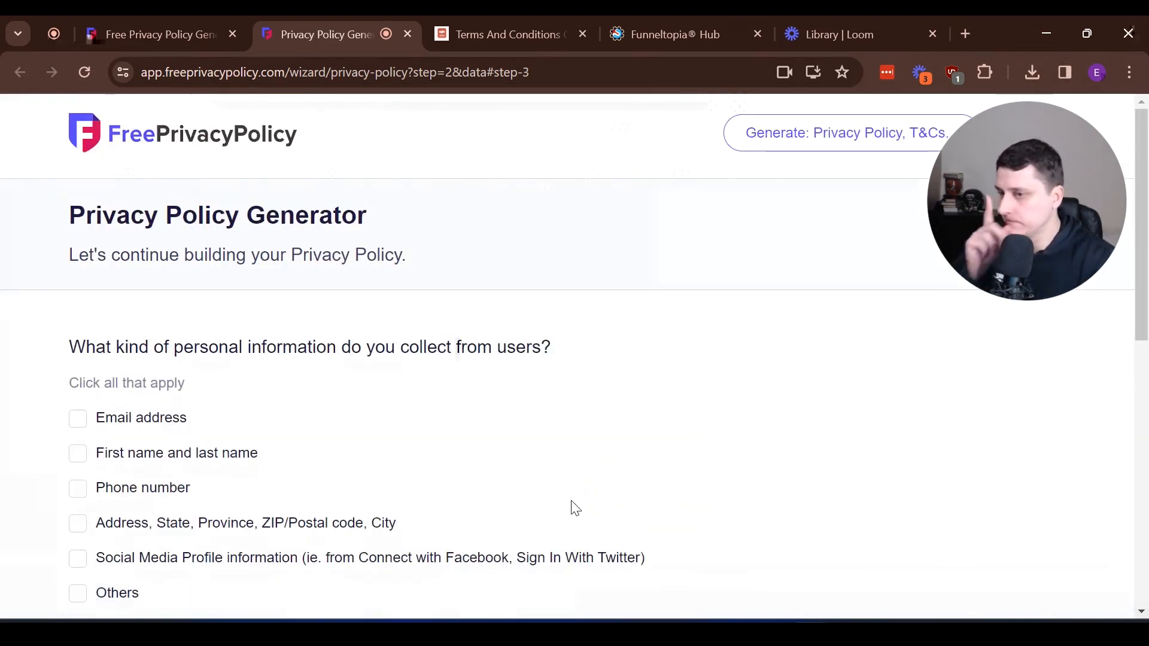
- Mark email address and first and last name as collected data and continue
left_click(78, 417)
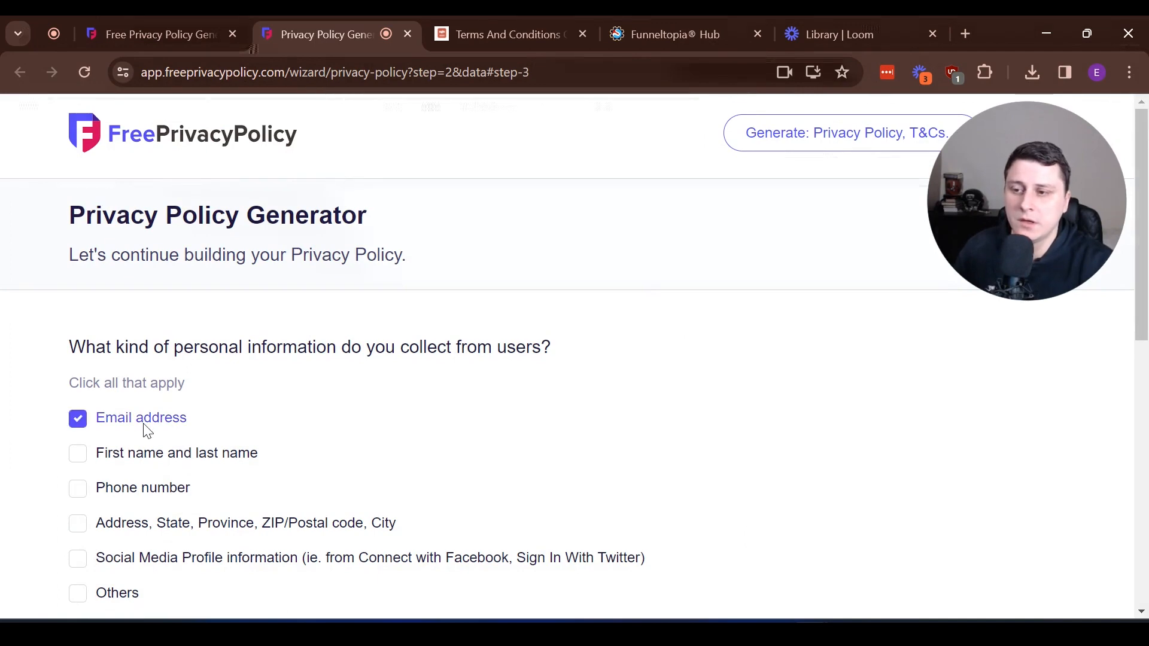
scroll("down", 3)
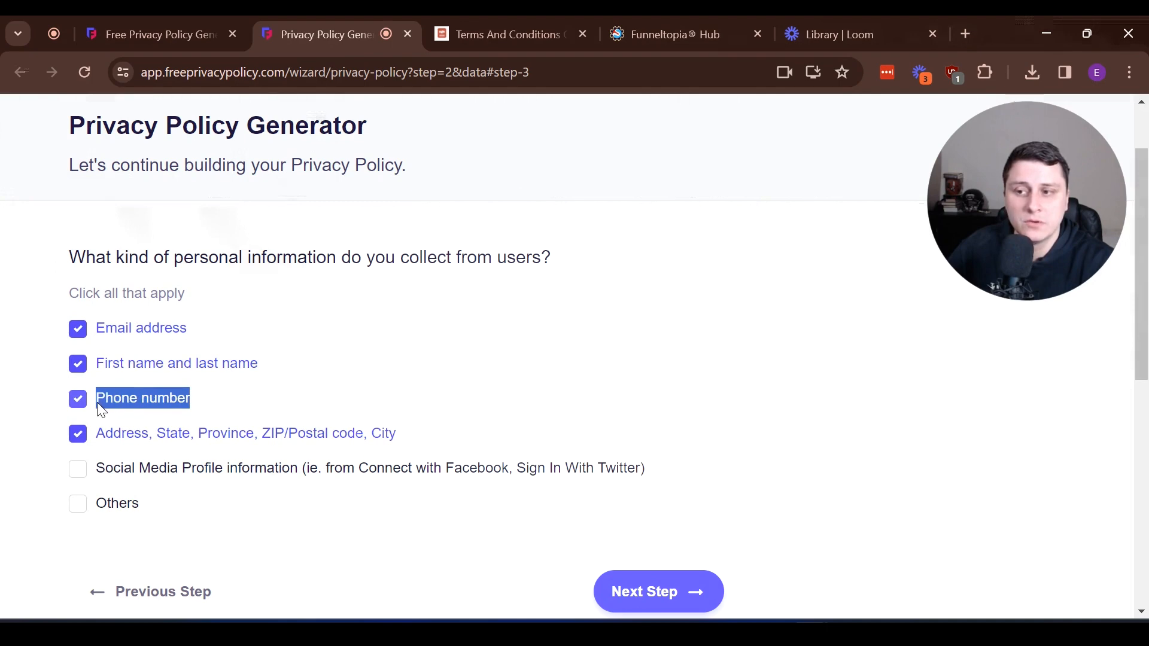
mouse_move(285, 370)
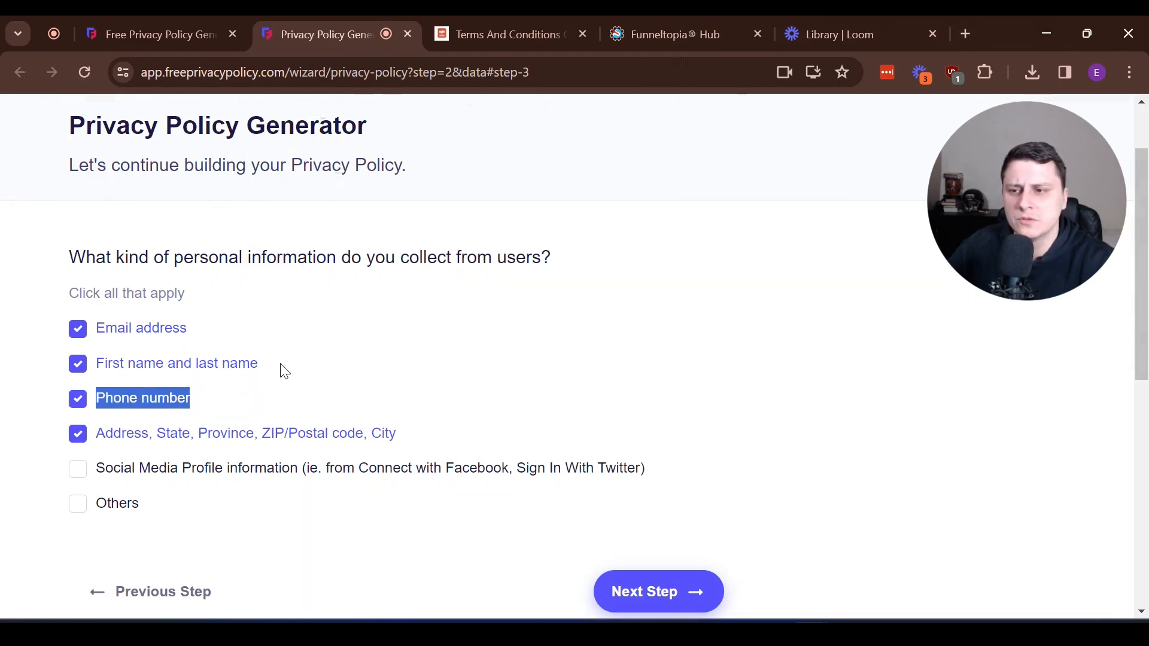
left_click(78, 362)
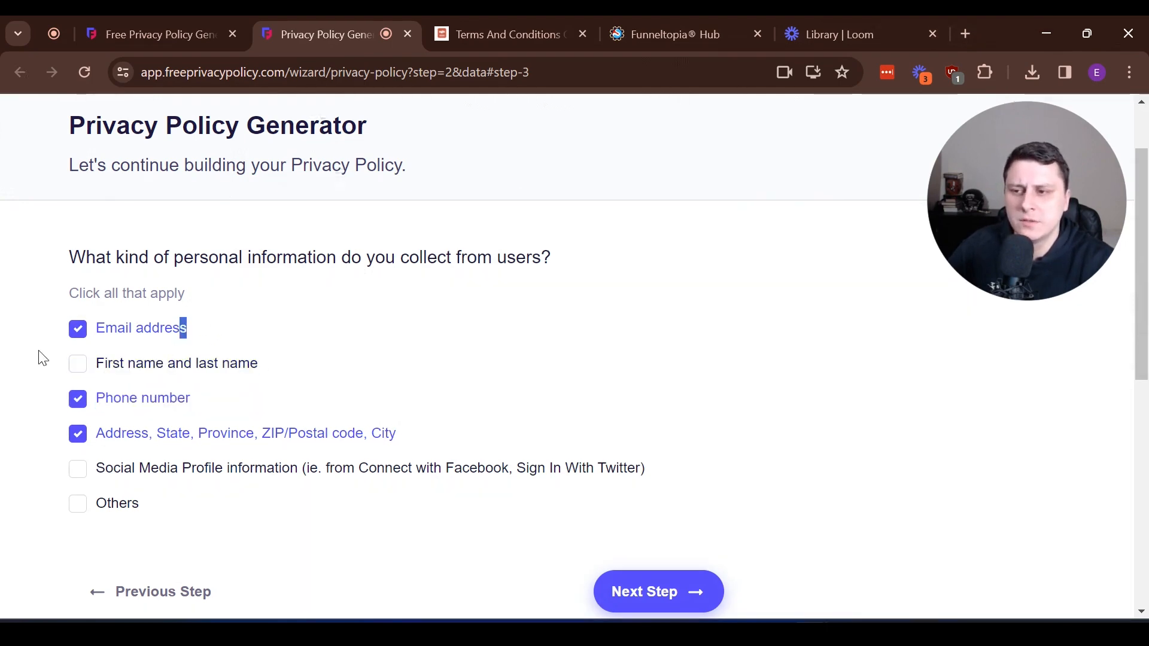
left_click(77, 364)
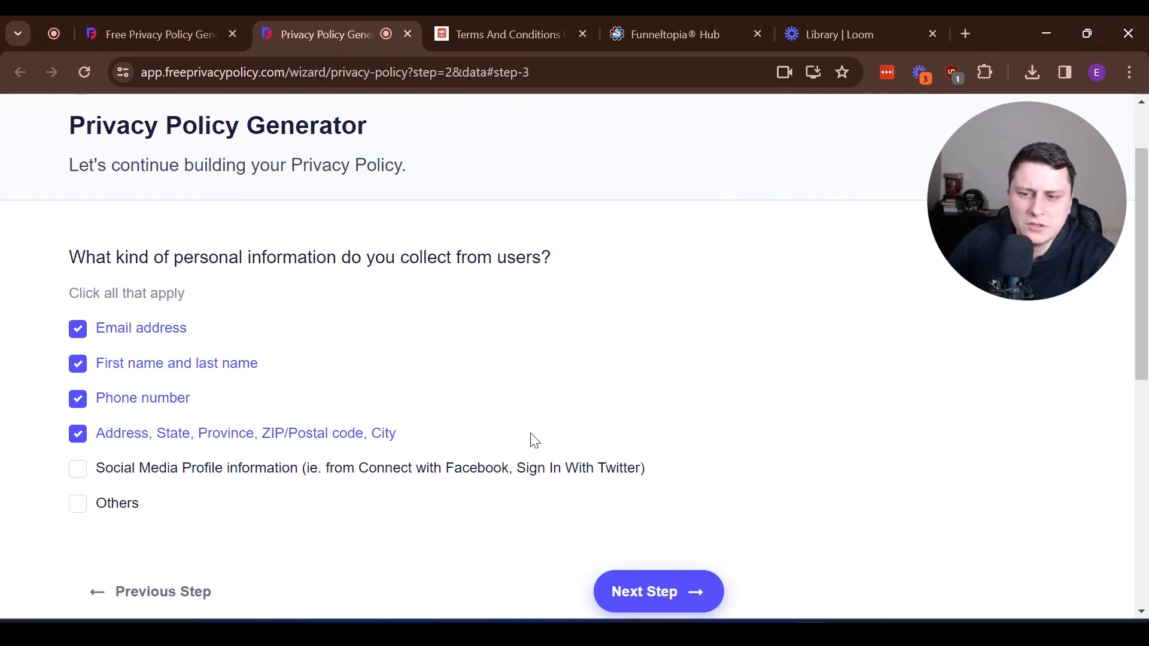
mouse_move(544, 507)
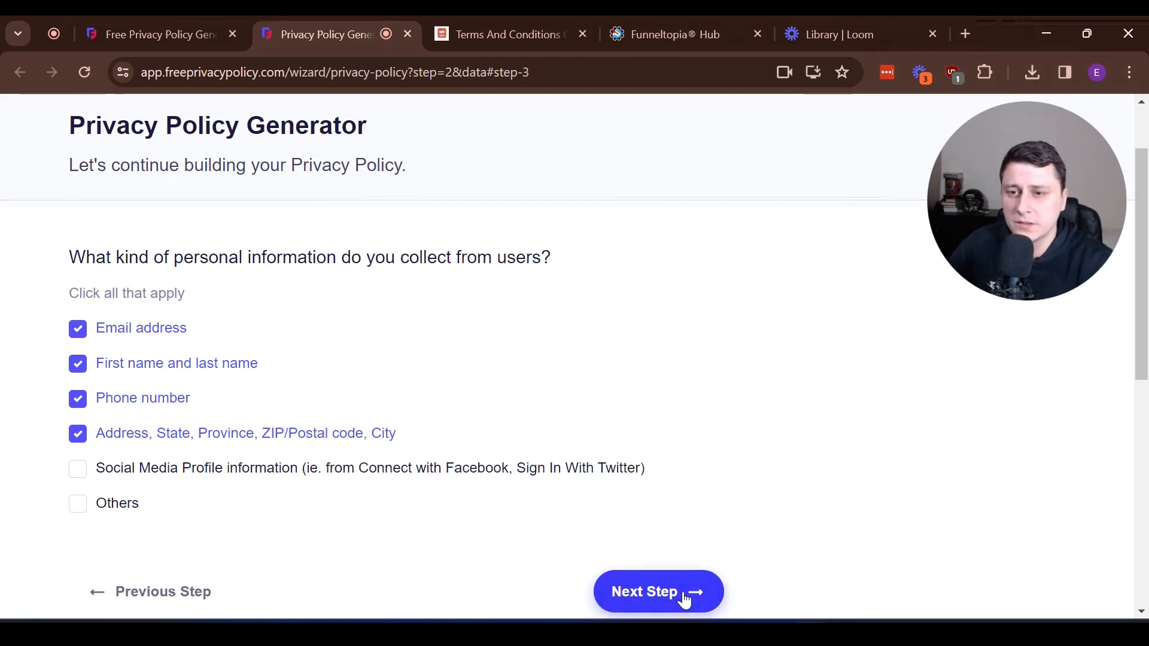
left_click(657, 591)
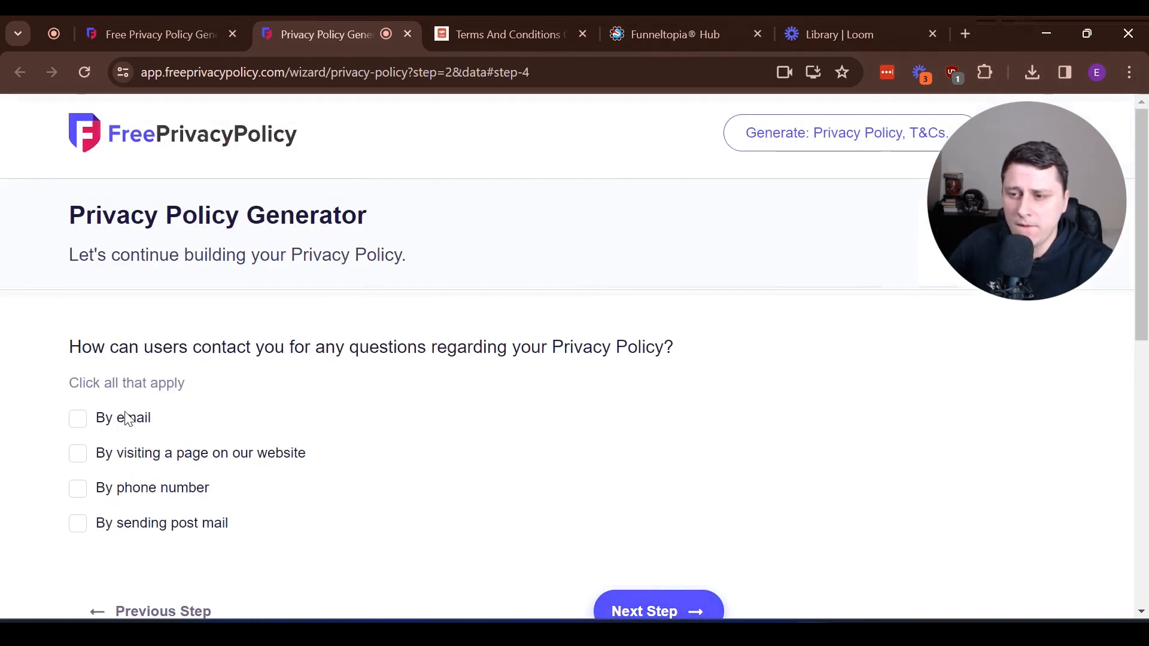
- Allow contact by email with the saved email address and continue
left_click(77, 417)
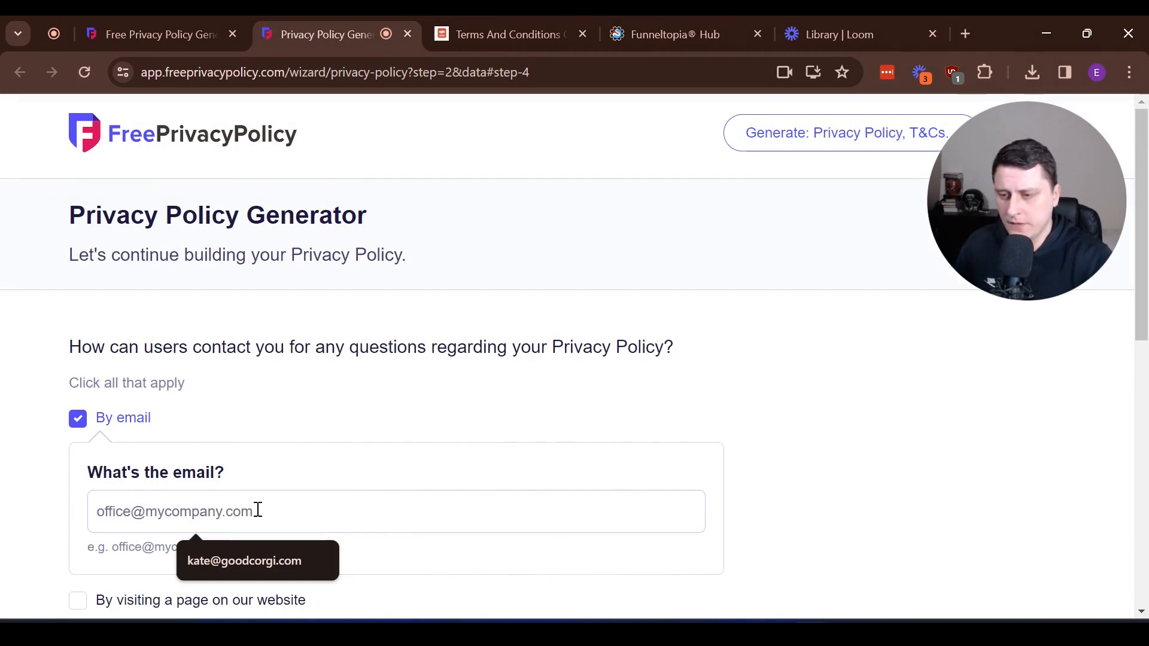
left_click(244, 560)
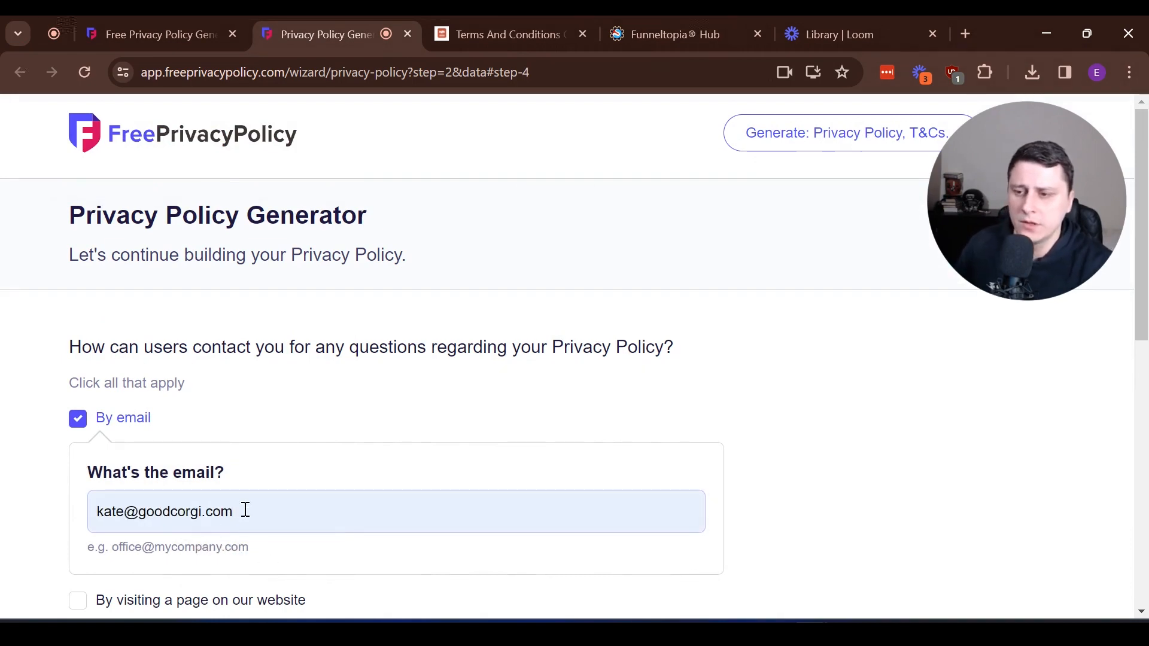
scroll("down", 3)
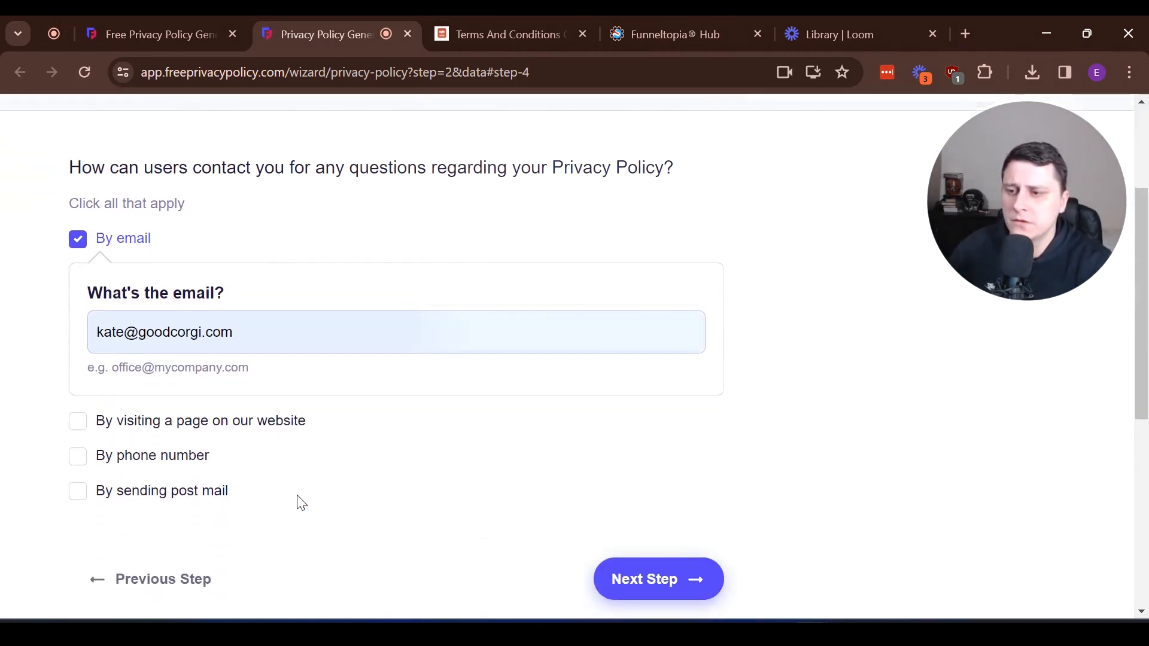
left_click(656, 579)
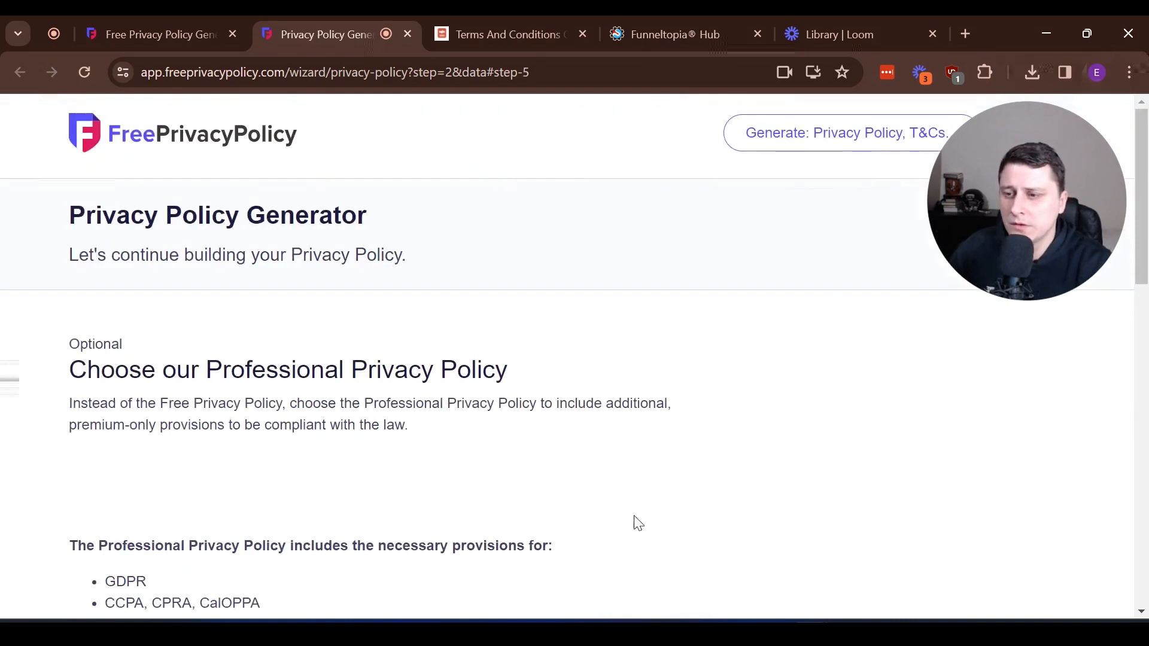
mouse_move(343, 335)
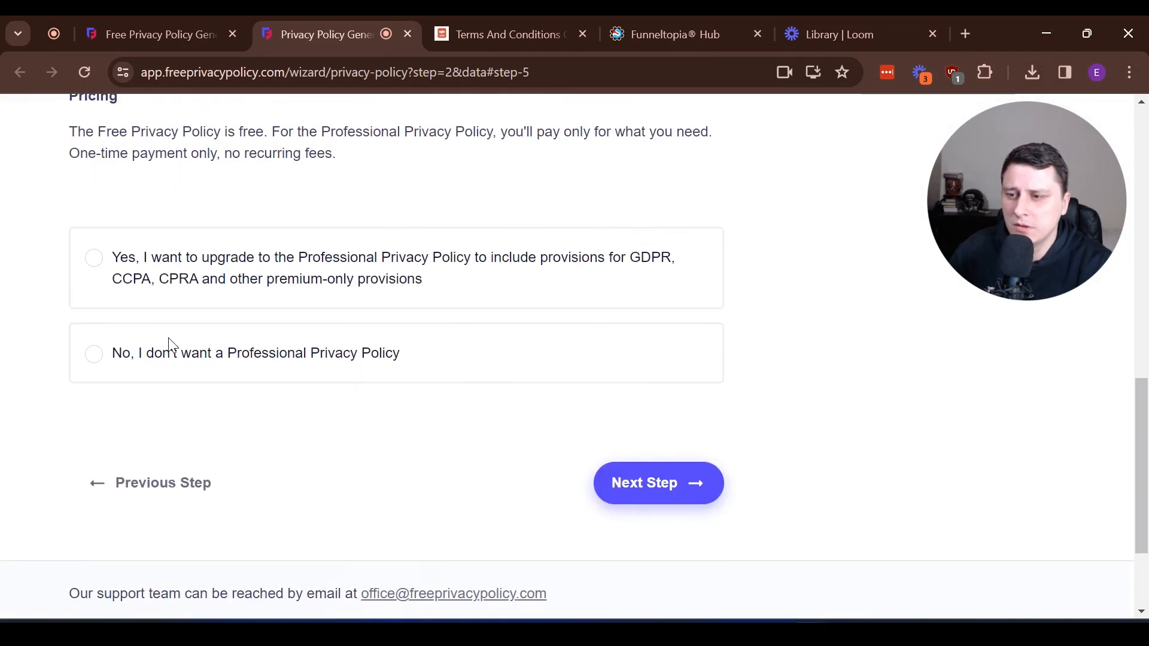
- Decline the Professional Privacy Policy upgrade and generate the free policy
left_click(93, 352)
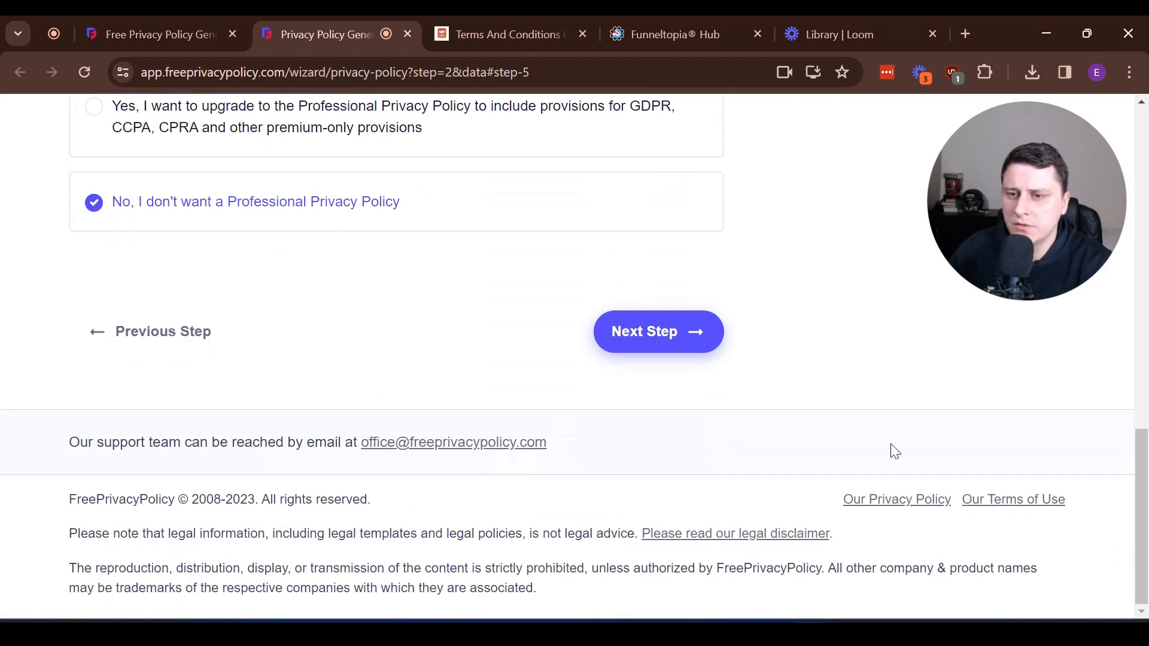
left_click(657, 331)
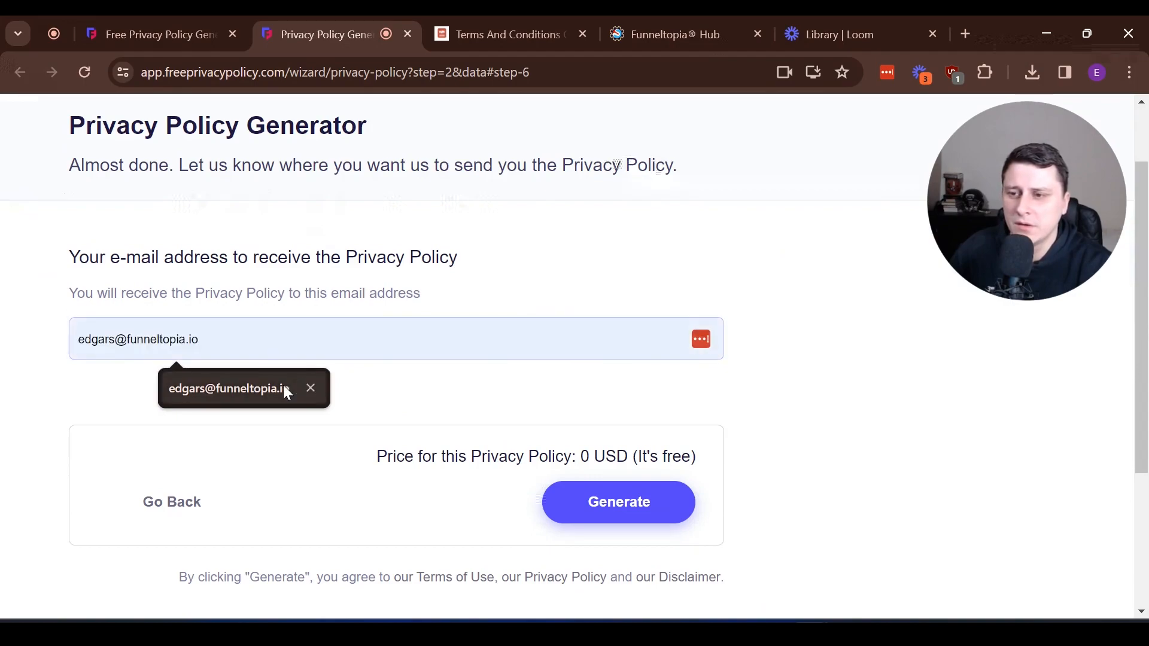
left_click(618, 501)
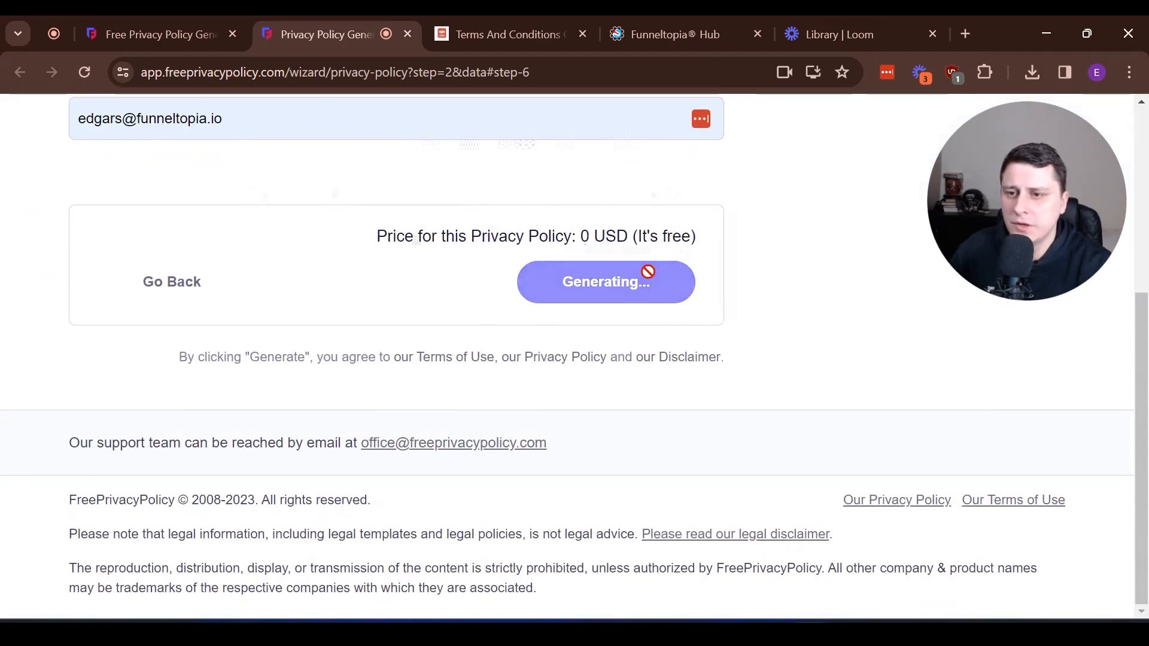
left_click(606, 281)
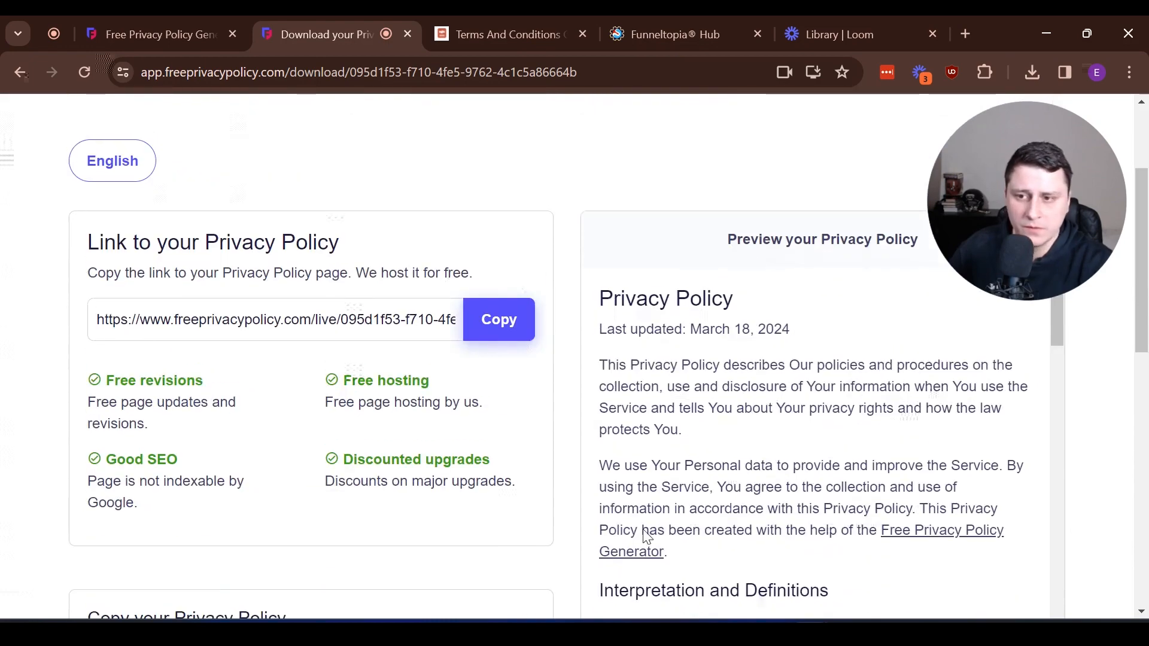
- Generate the downloadable HTML, DOCX, TXT and MD policy files, then return to the funnel
scroll("down", 3)
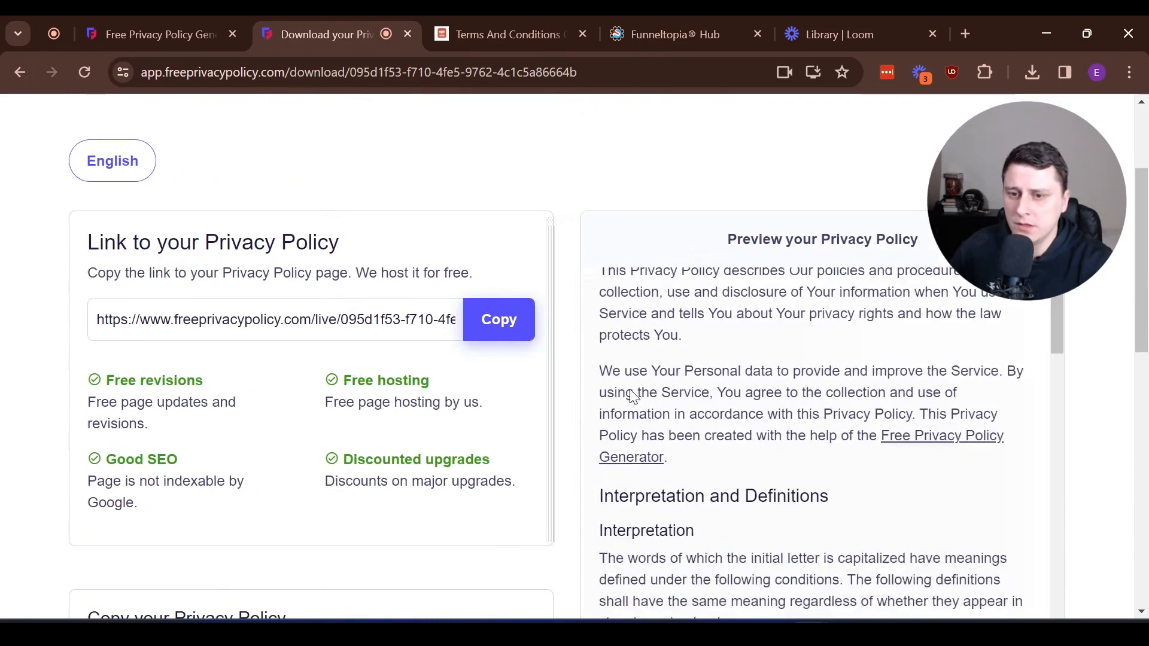
scroll("down", 3)
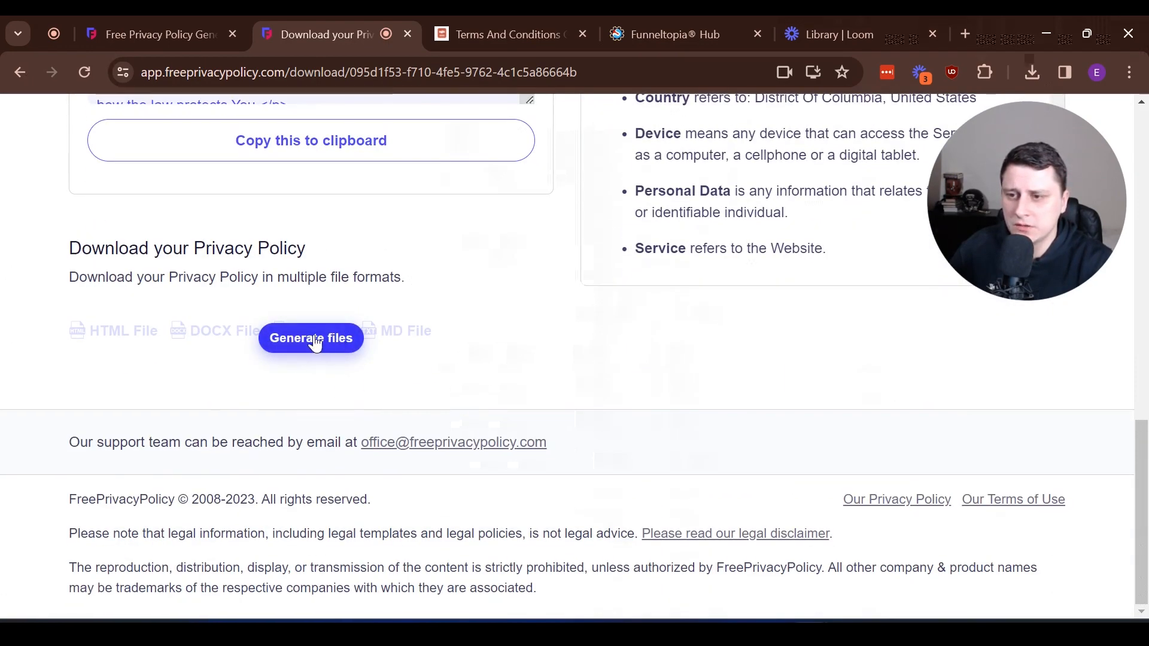
left_click(310, 337)
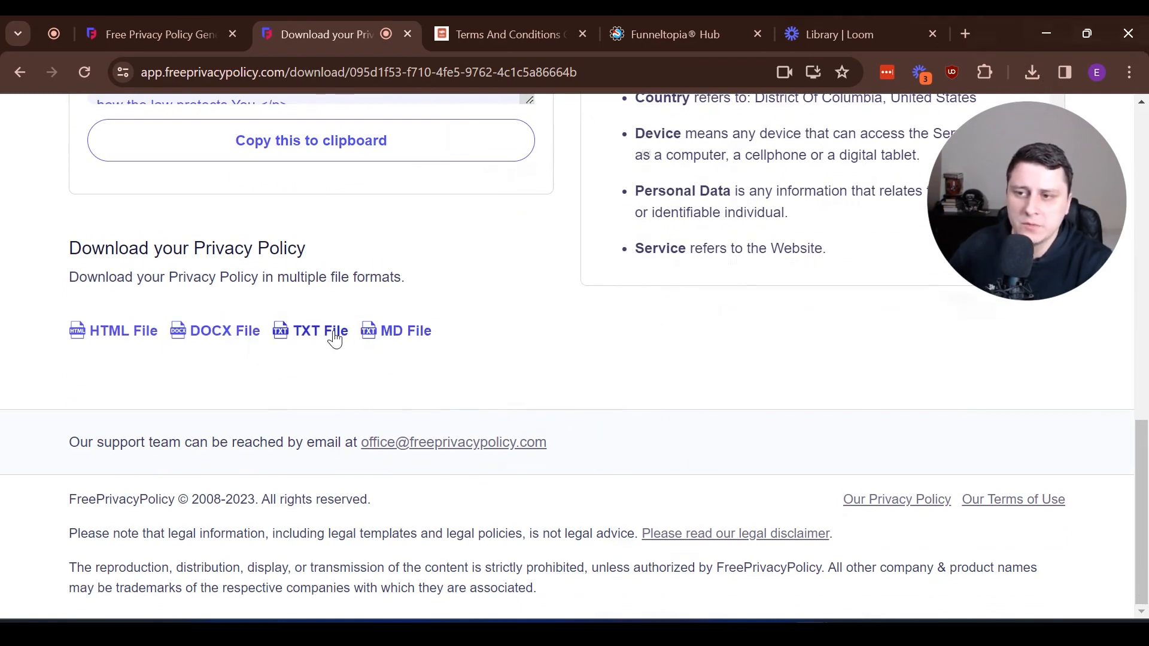
mouse_move(289, 351)
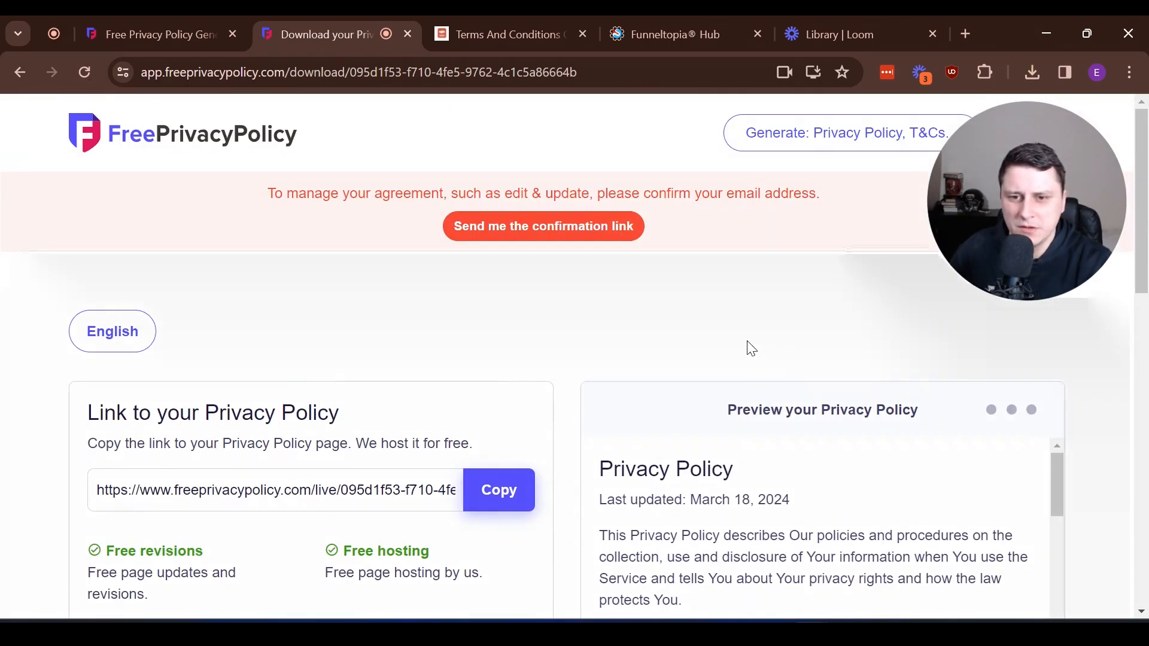
scroll("down", 3)
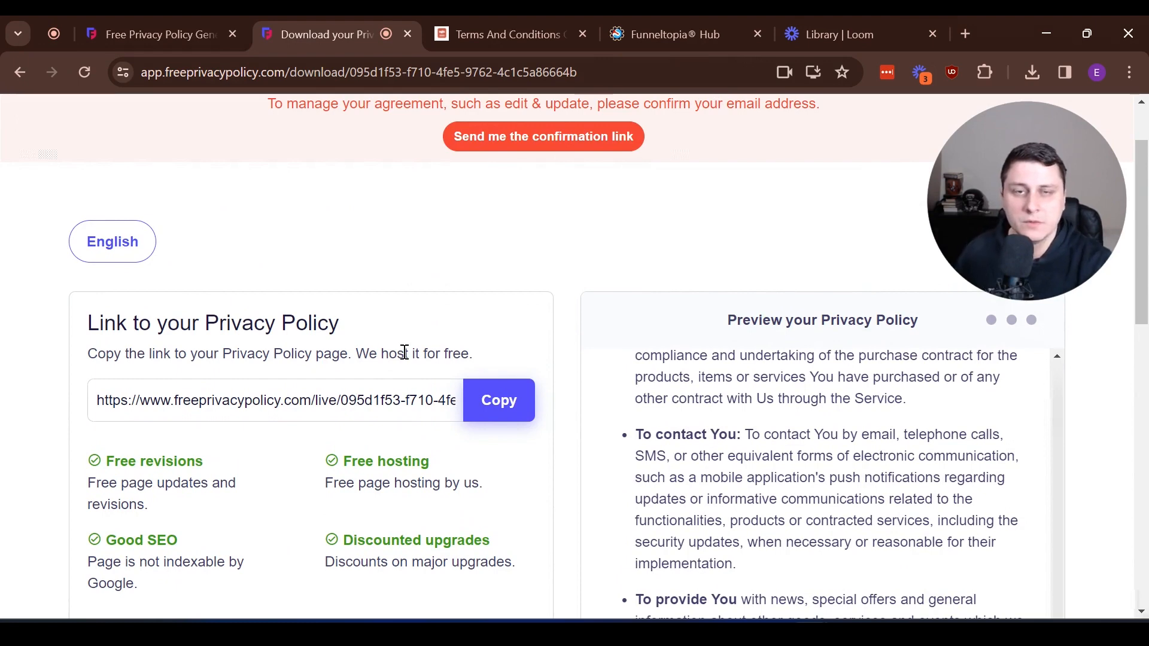
left_click(664, 35)
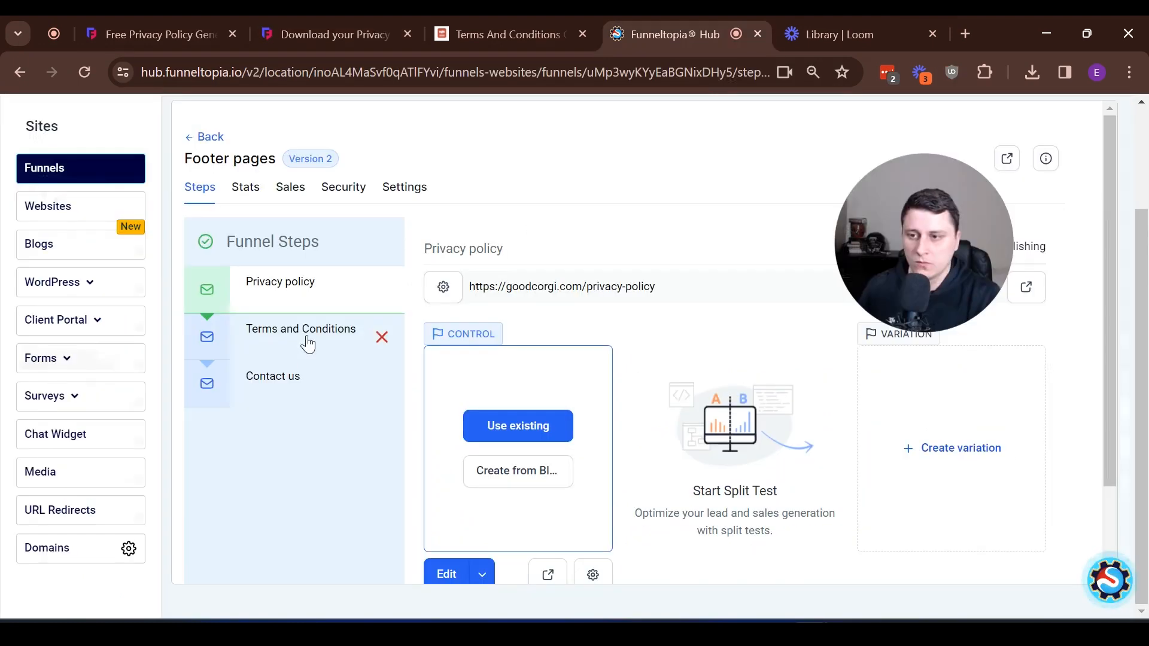
mouse_move(402, 315)
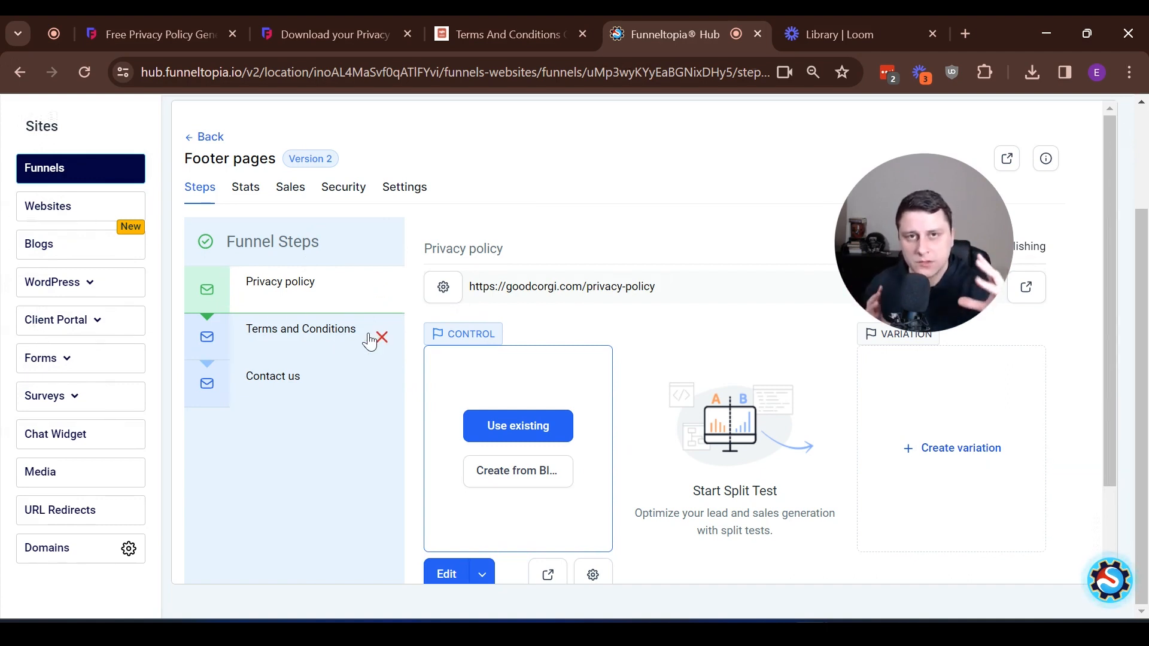
mouse_move(563, 408)
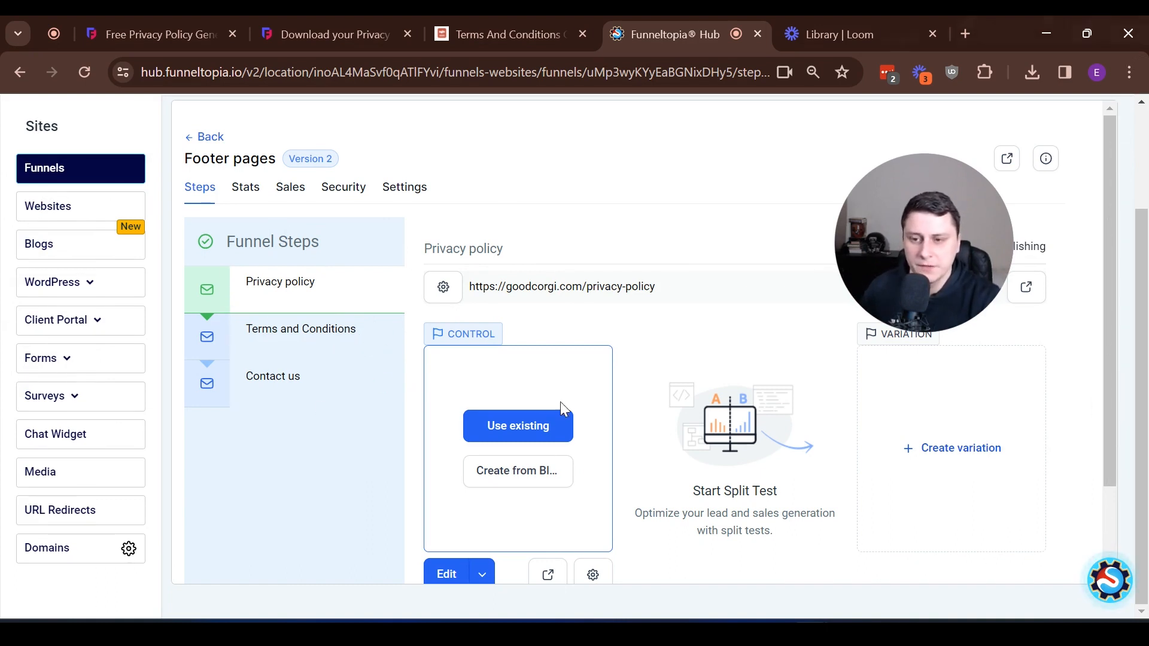
mouse_move(518, 471)
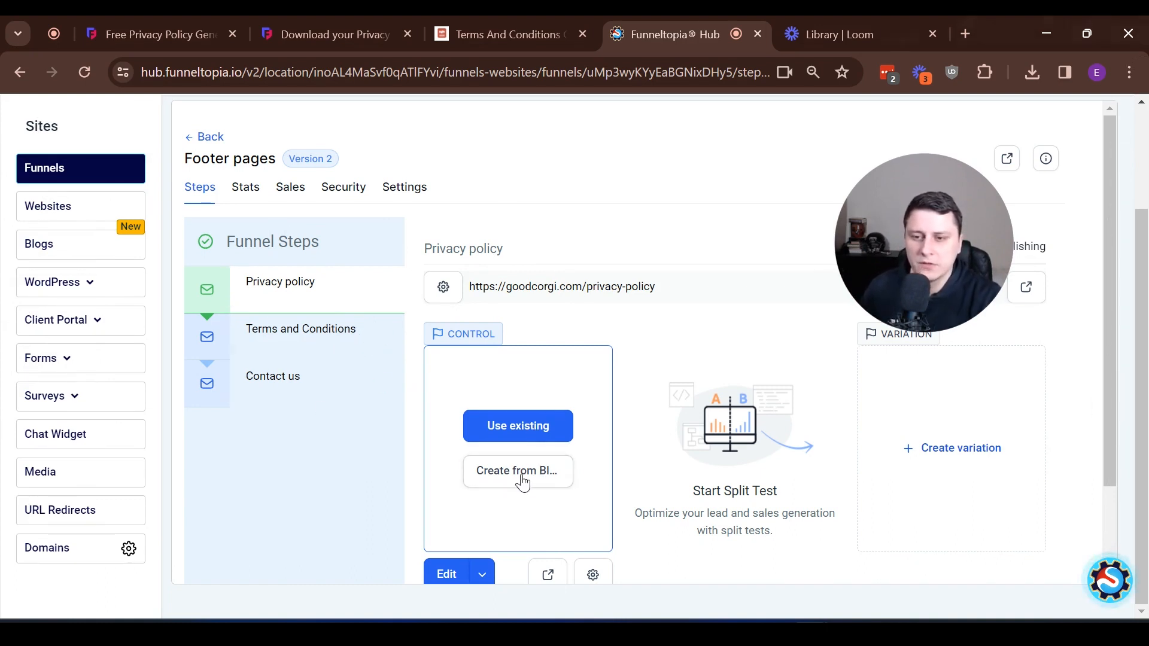
- Create the Privacy policy step's page from blank in the Footer pages funnel
left_click(446, 573)
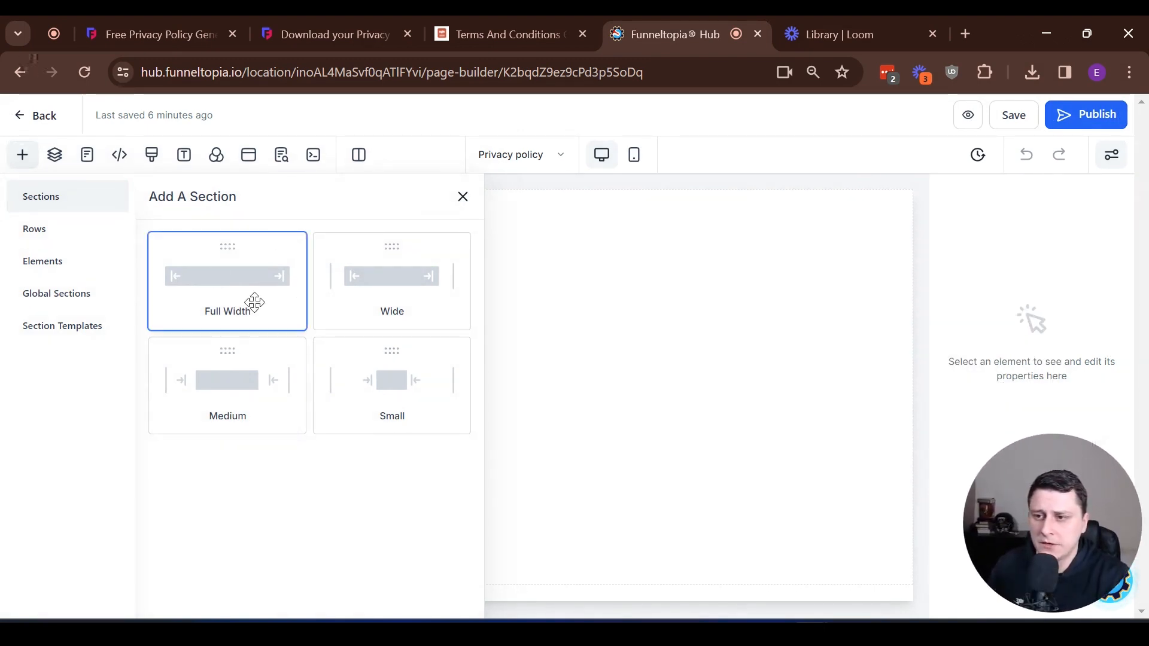
- Add a full-width section and bring up the element picker for its row
left_click(227, 280)
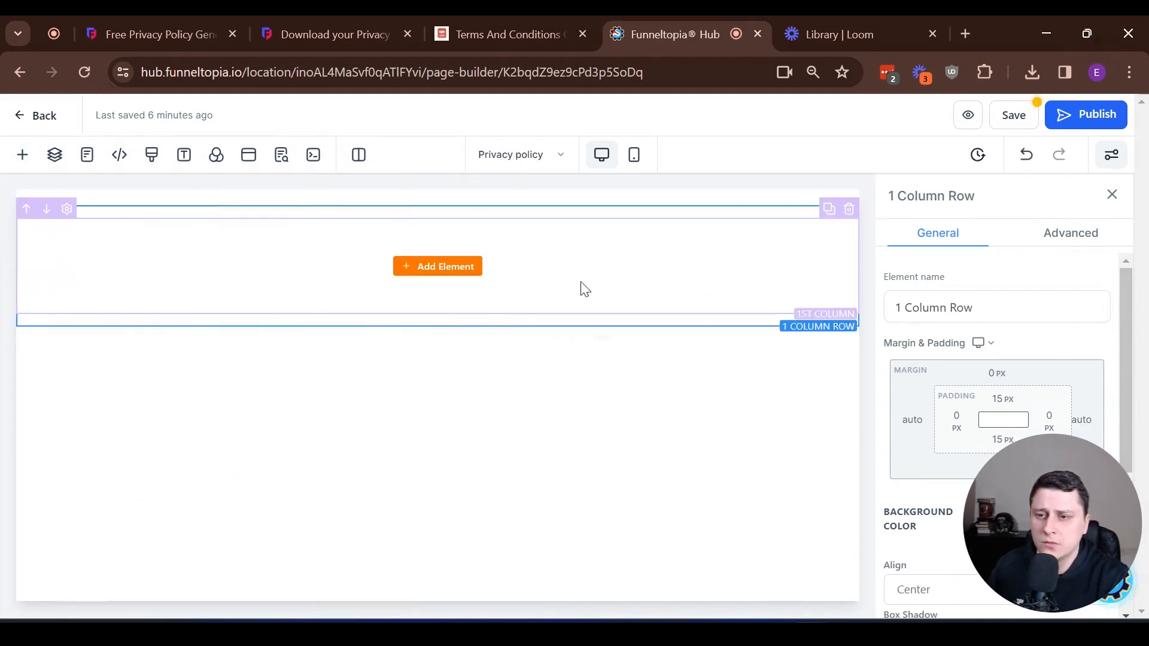
left_click(436, 265)
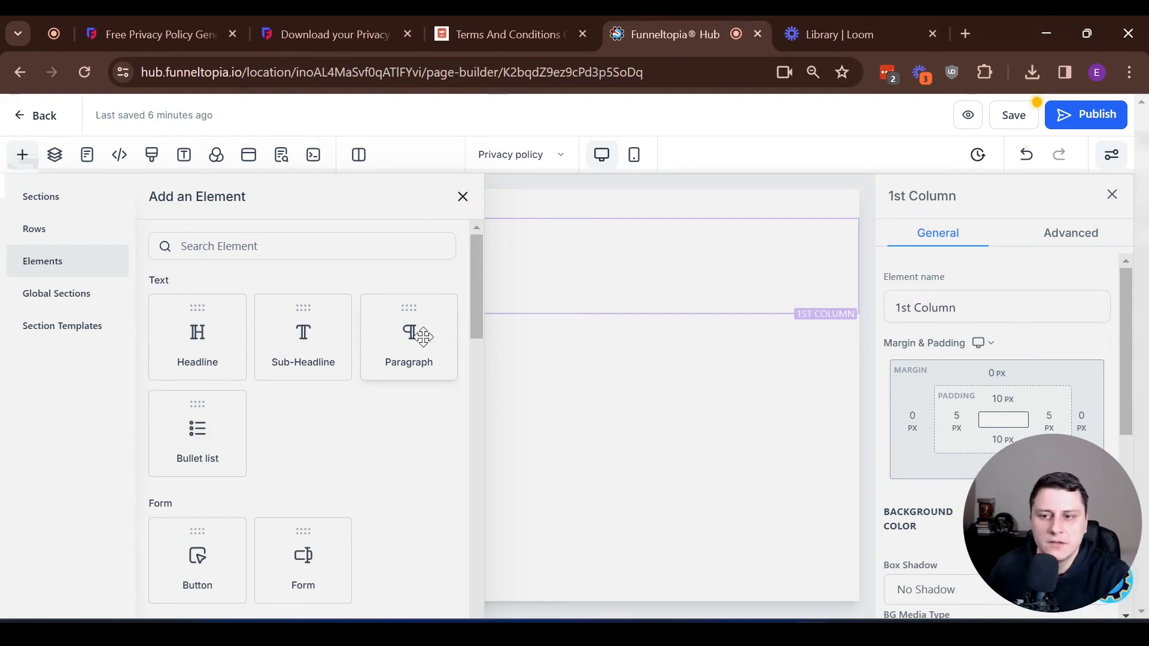
- Insert a Paragraph and replace its placeholder with the pasted privacy policy text
left_click(408, 336)
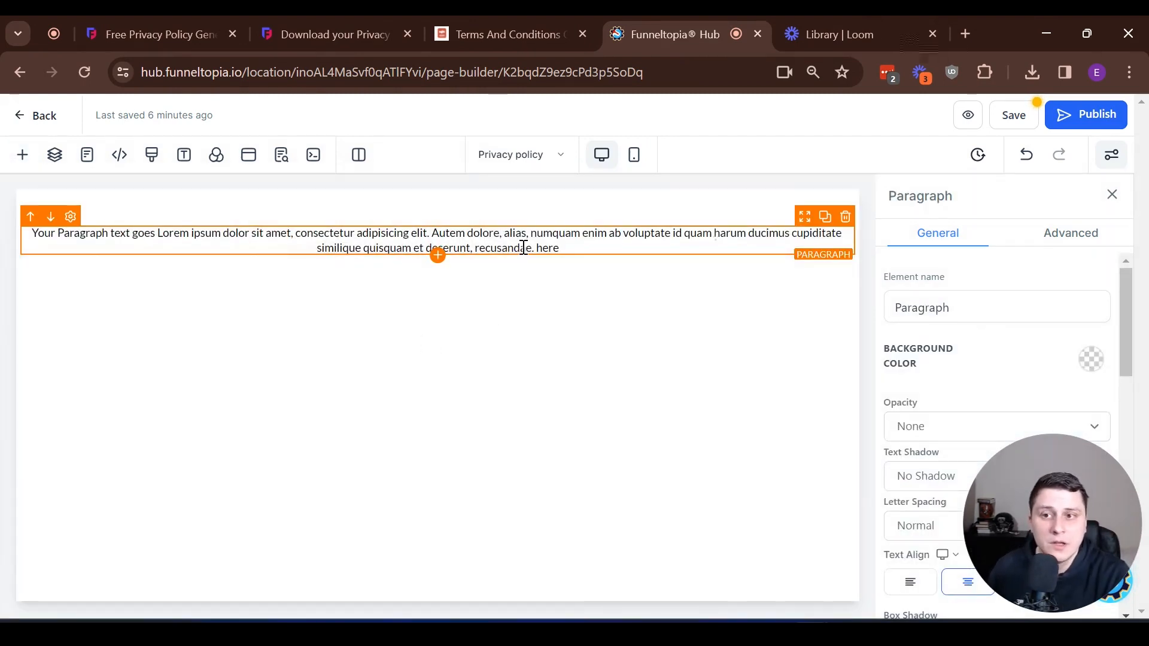
triple_click(435, 233)
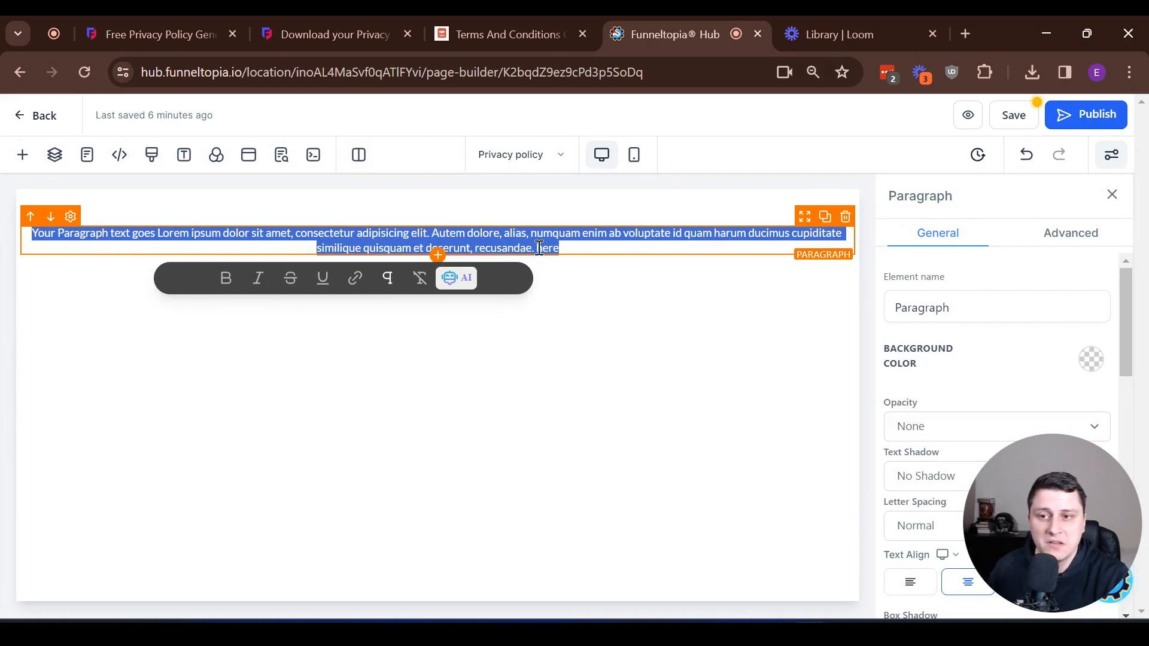
scroll("down", 3)
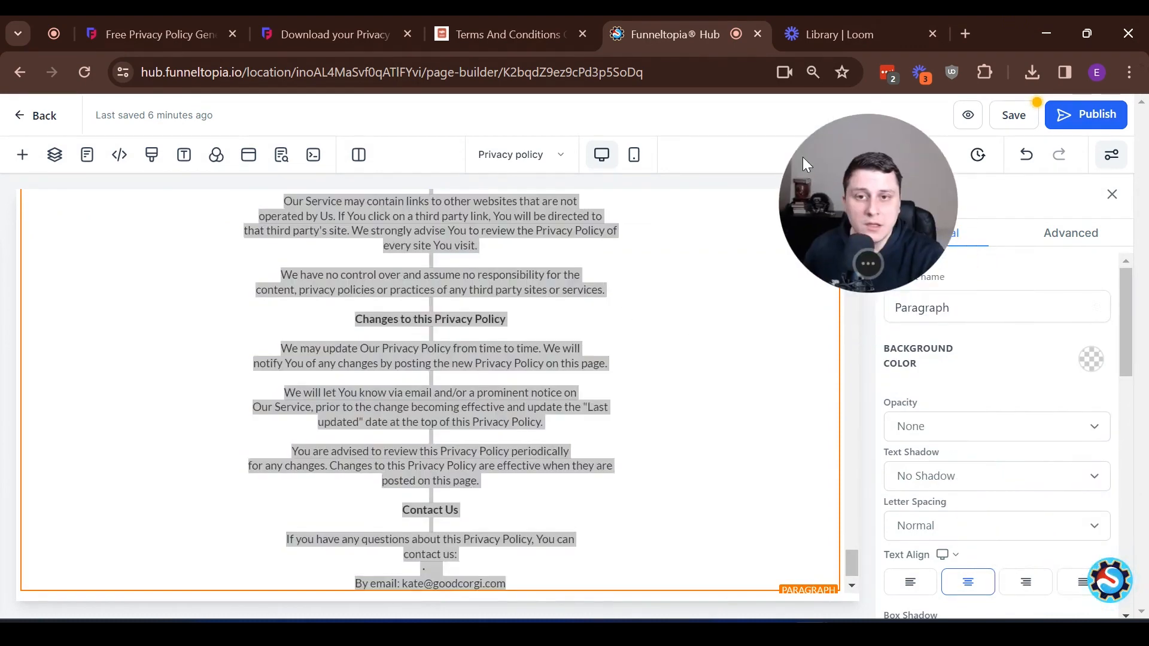
left_click(910, 582)
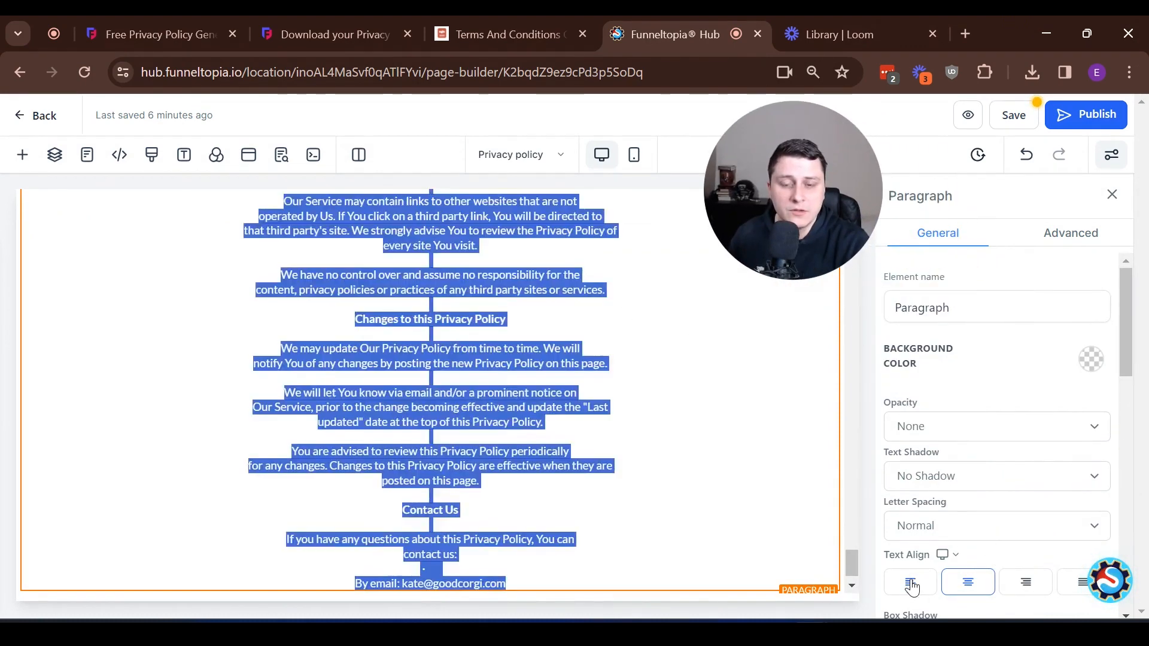
- Left-align the privacy policy paragraph and set its font size to 20 px
left_click(910, 582)
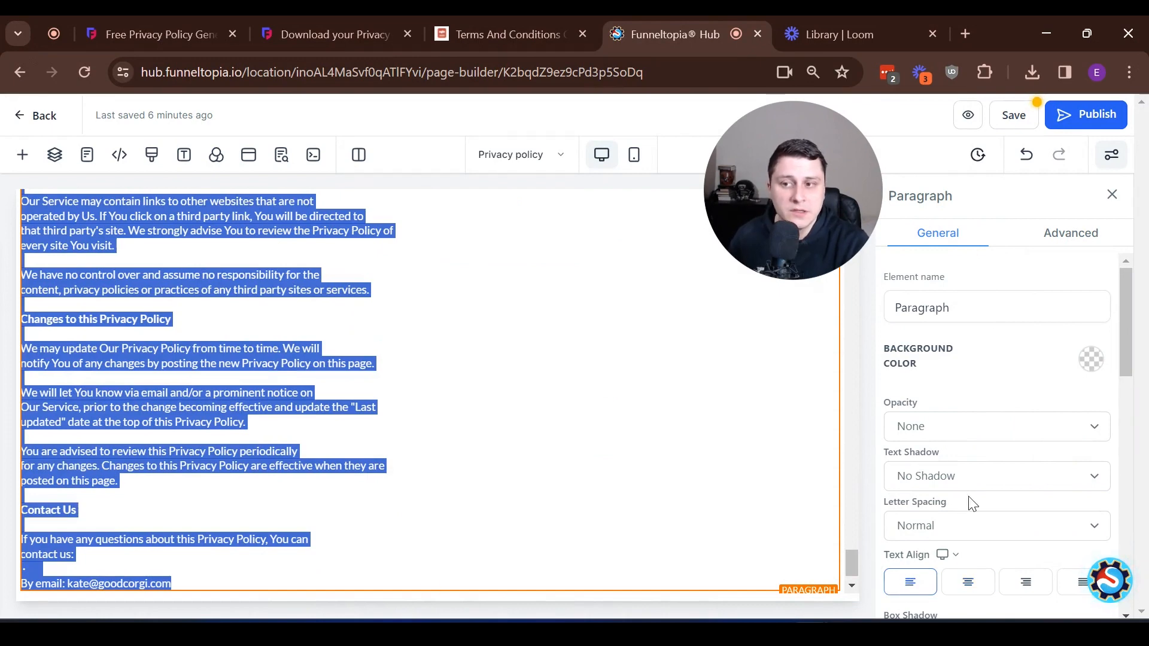
scroll("down", 3)
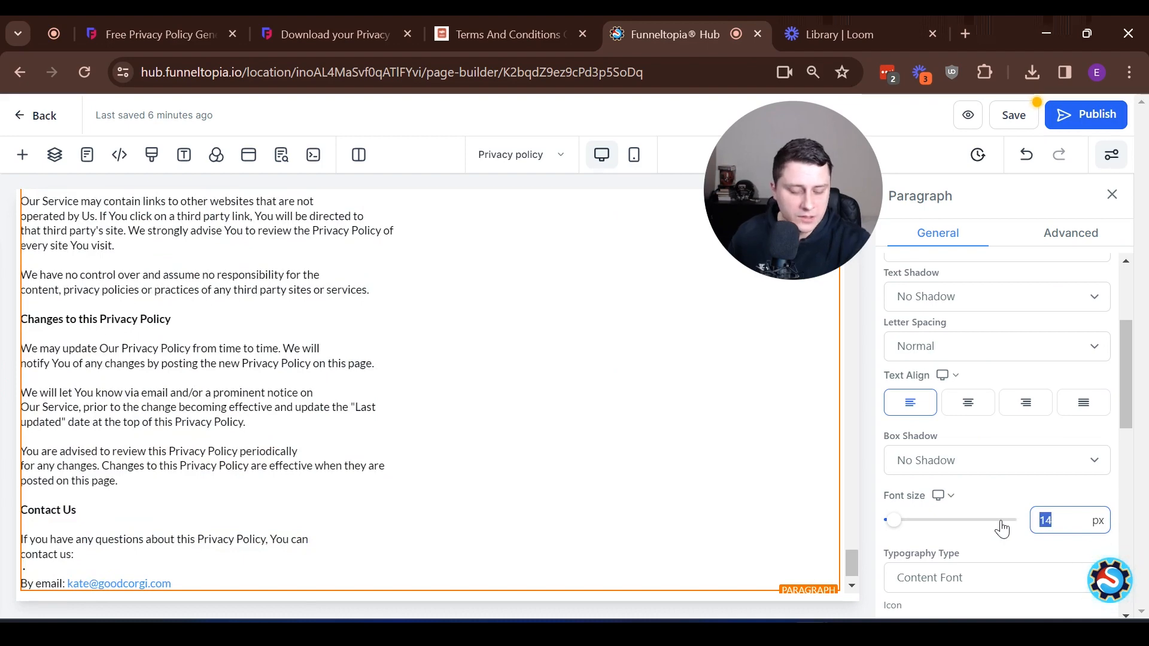
type("20")
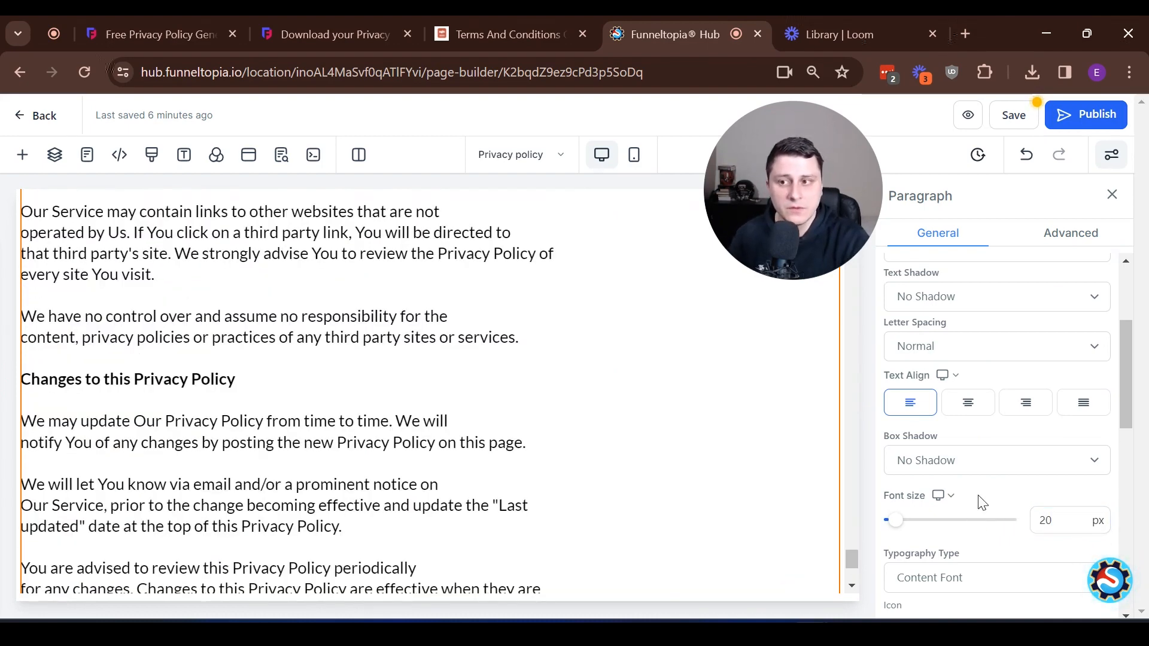
scroll("down", 3)
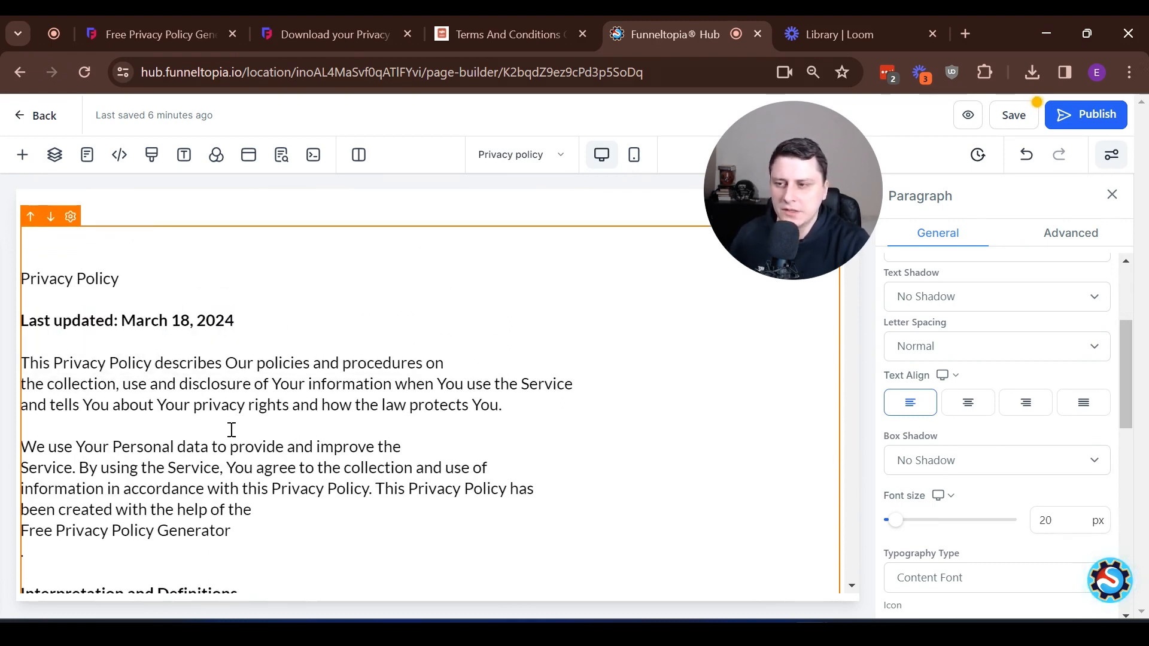
- Scroll down the privacy policy to reach its list of purposes
scroll("down", 3)
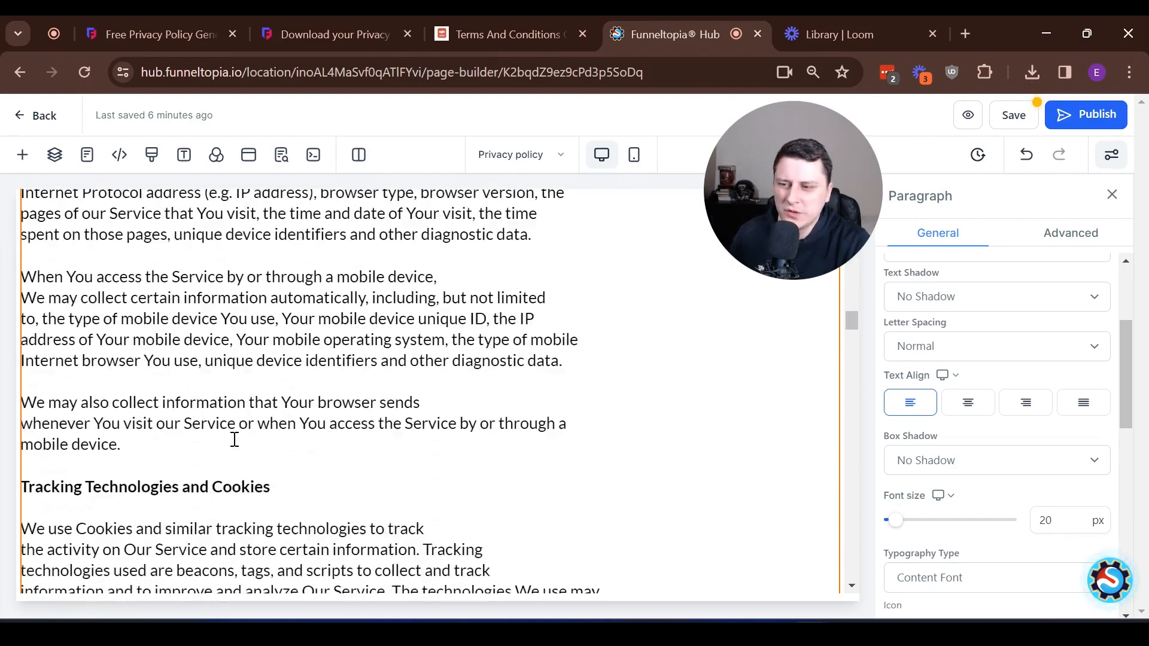
scroll("down", 3)
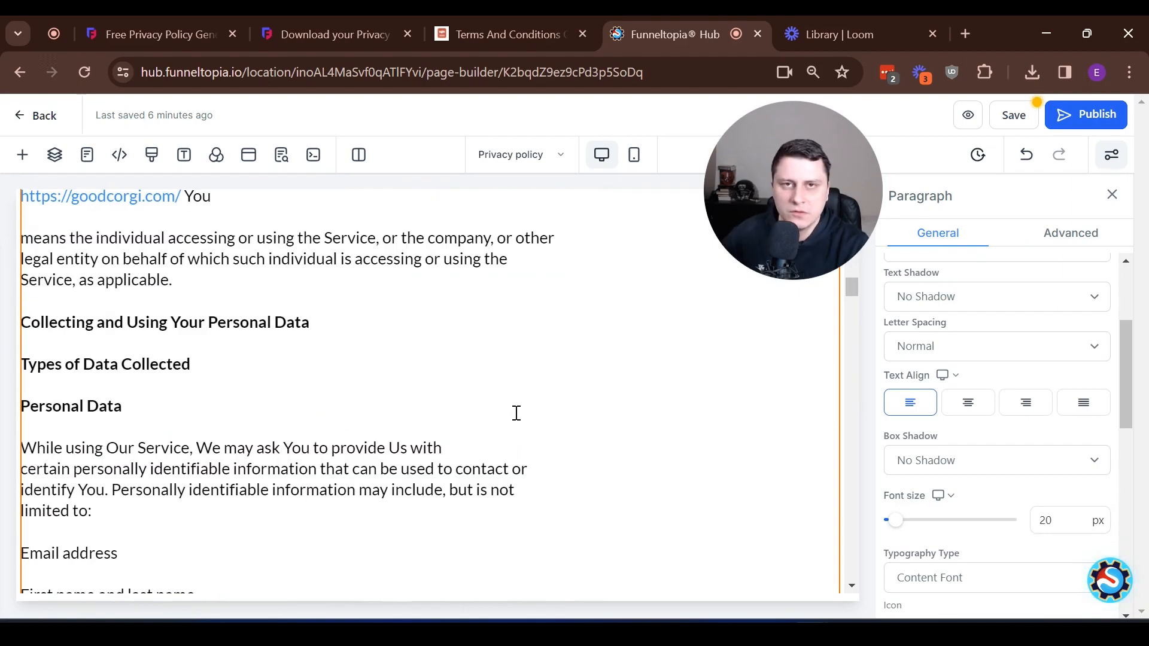
scroll("down", 3)
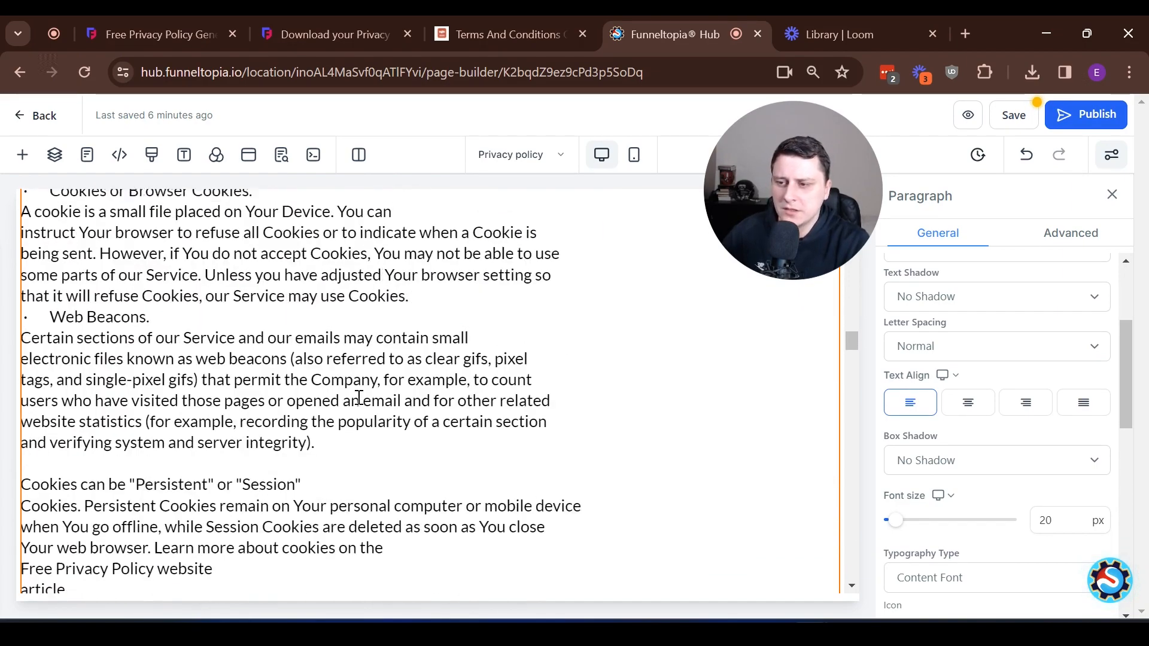
scroll("down", 3)
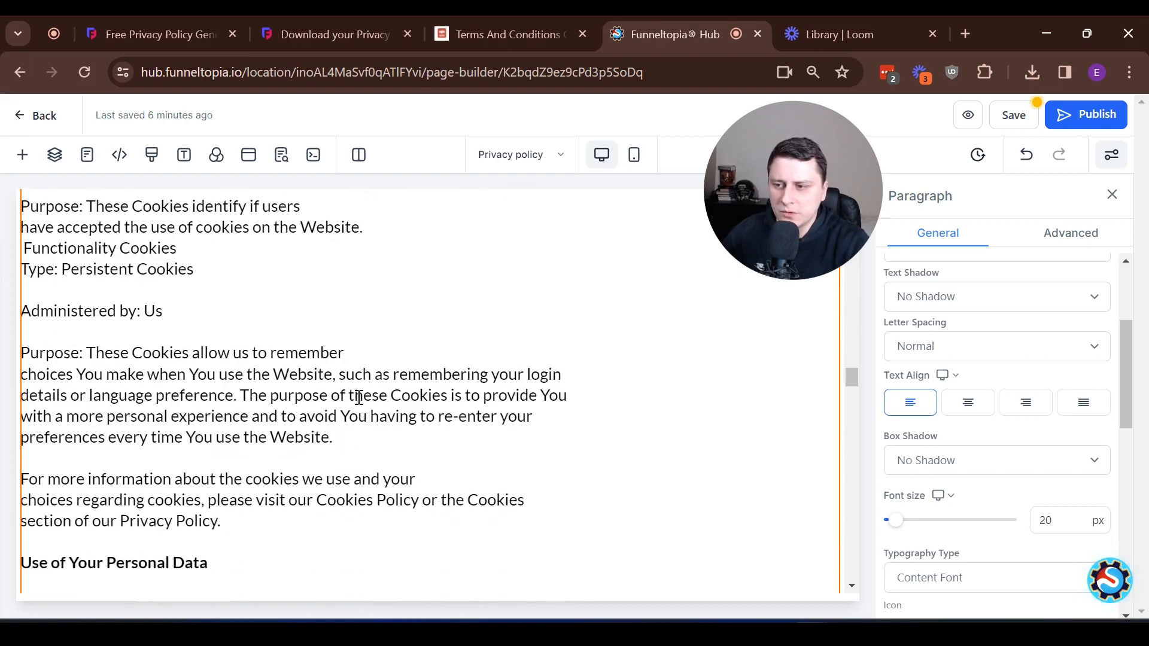
scroll("down", 3)
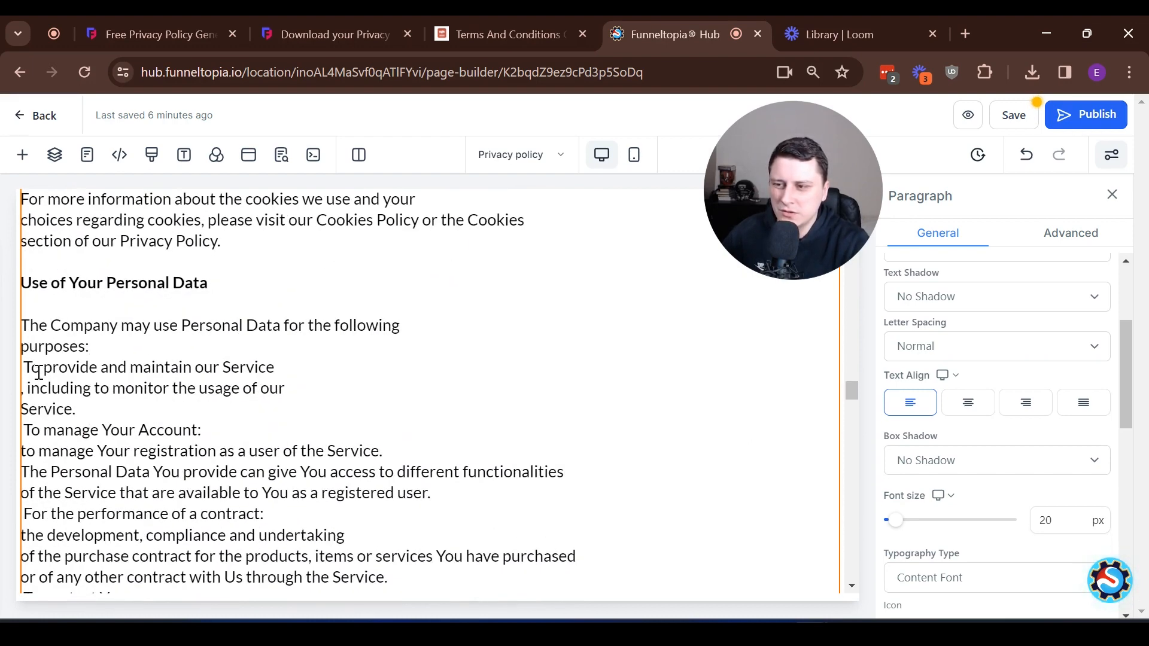
mouse_move(276, 363)
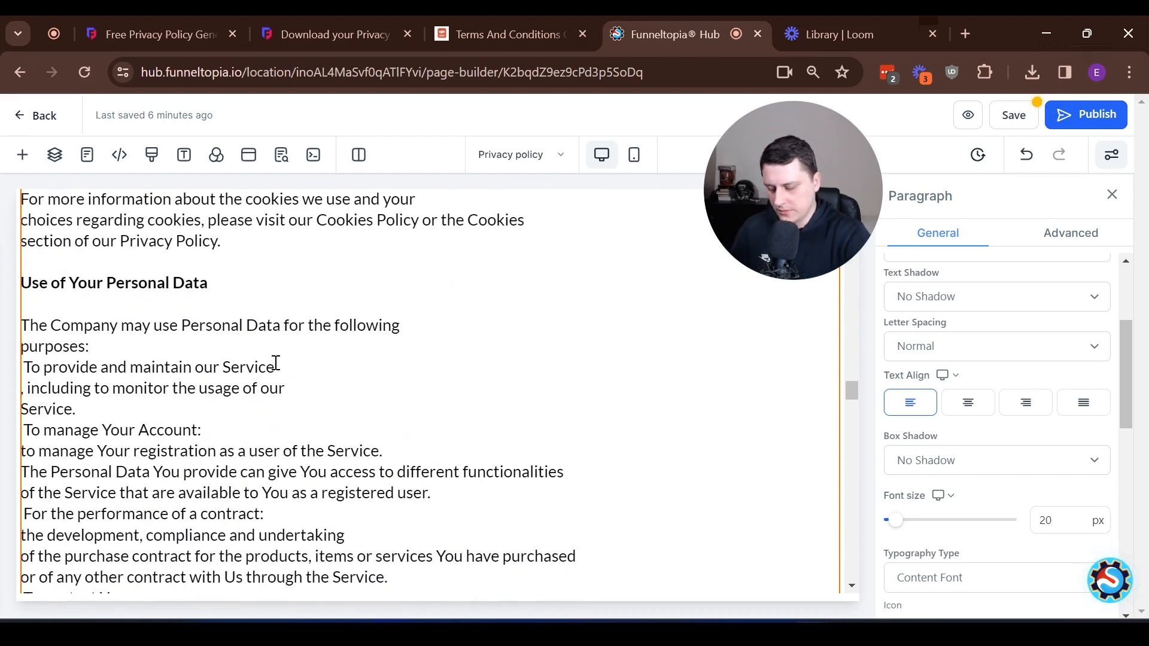
- Mark three list items with leading ** markers and review the remaining text
type("**")
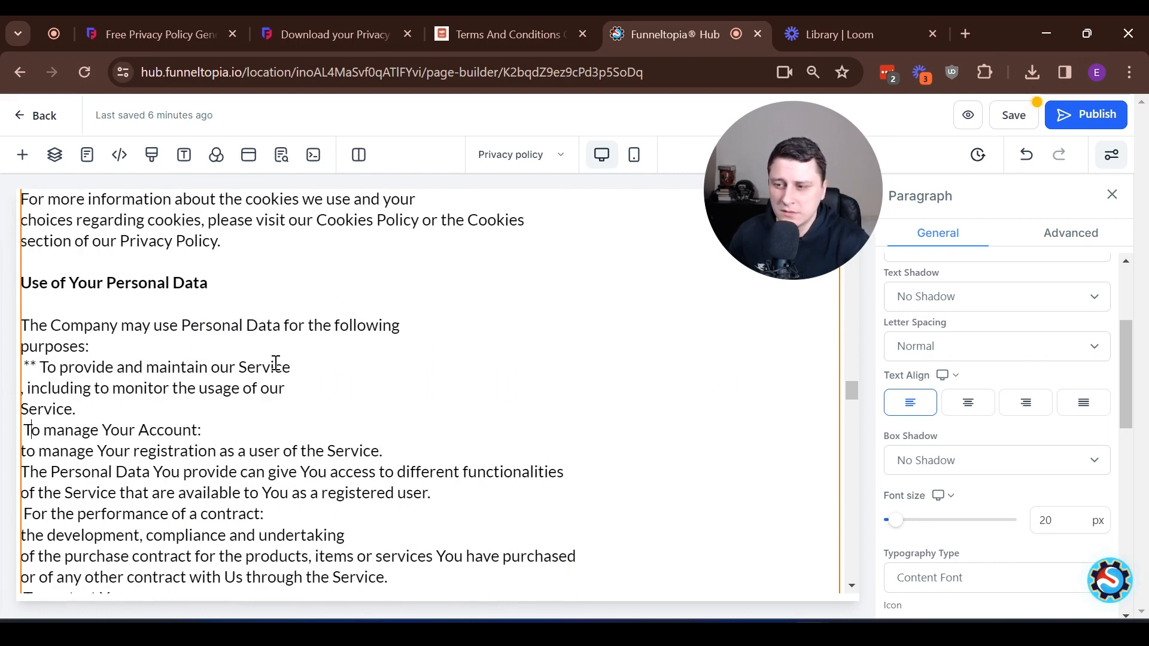
type("**")
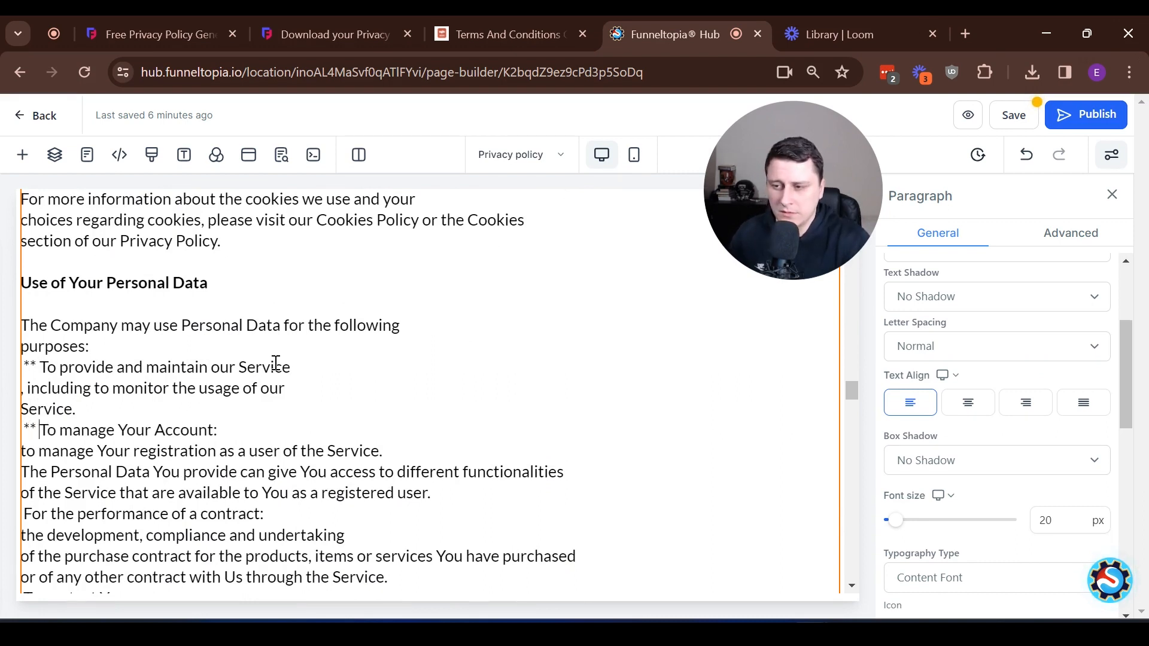
type("**")
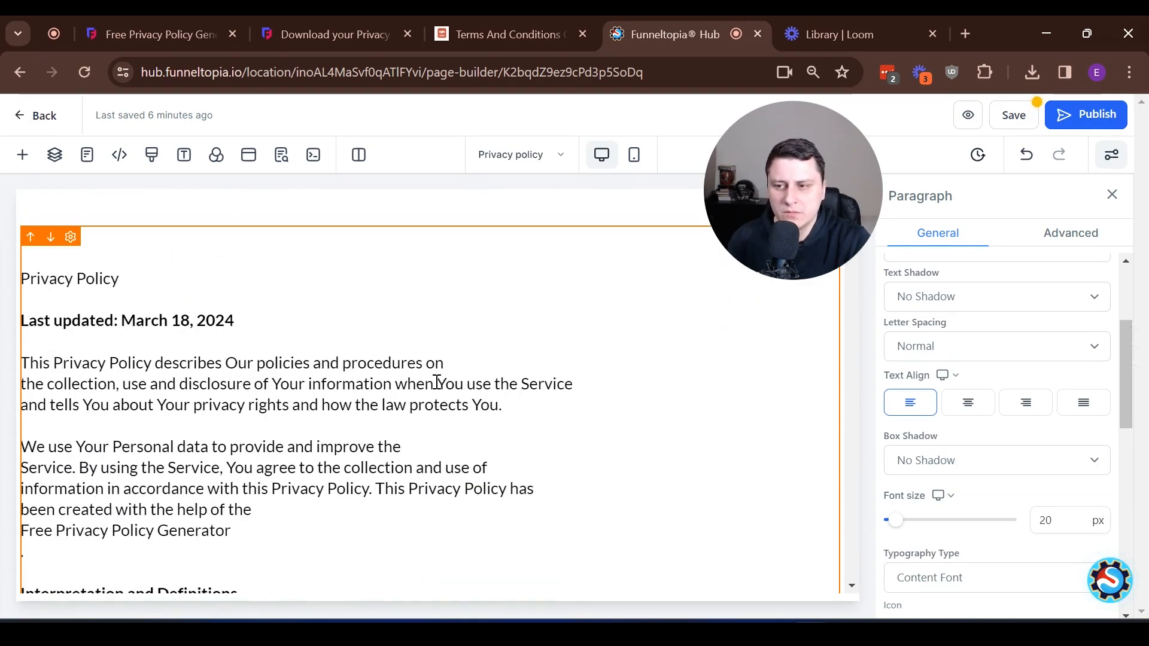
scroll("down", 3)
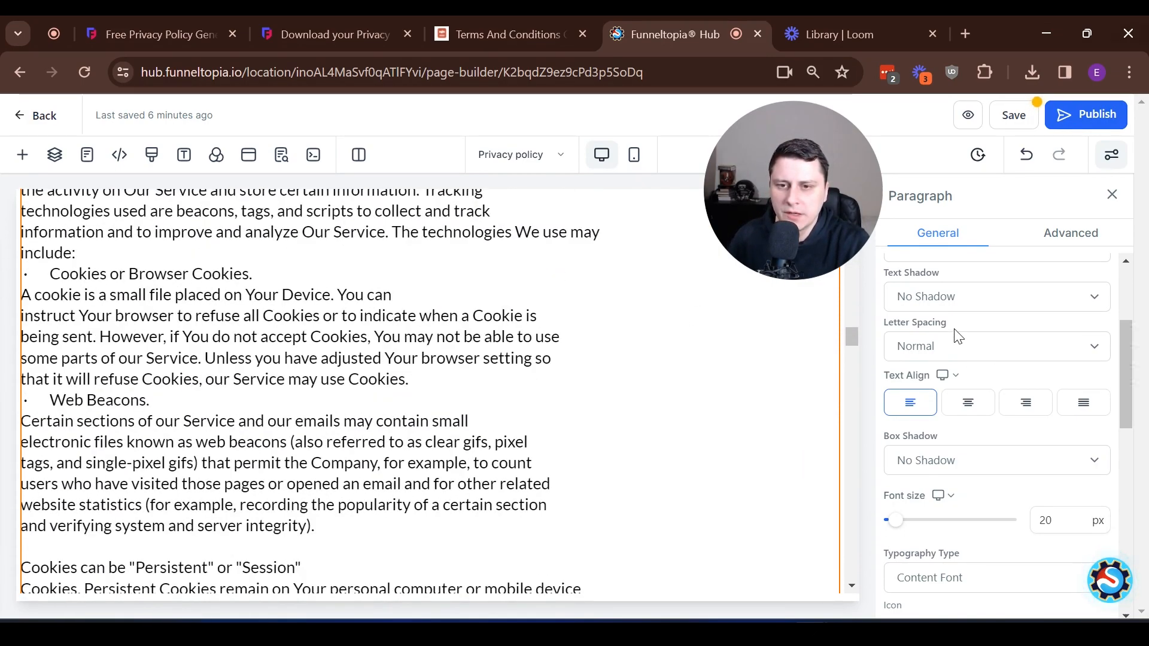
scroll("down", 3)
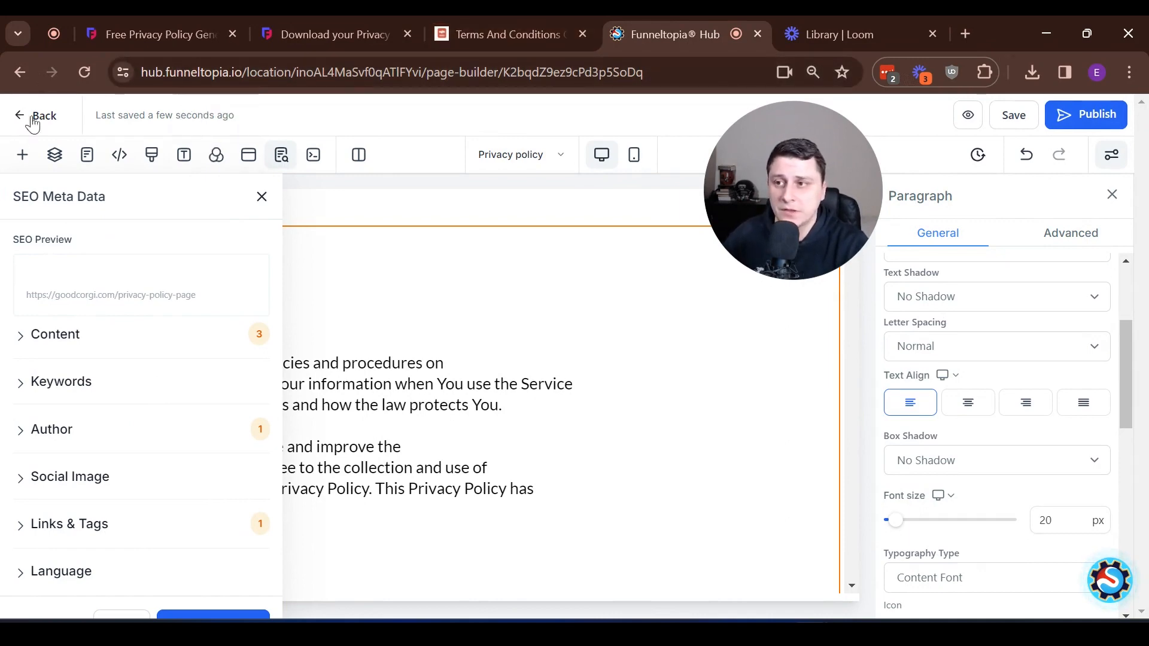
- Leave the Privacy policy page editor and return to the funnel
left_click(505, 33)
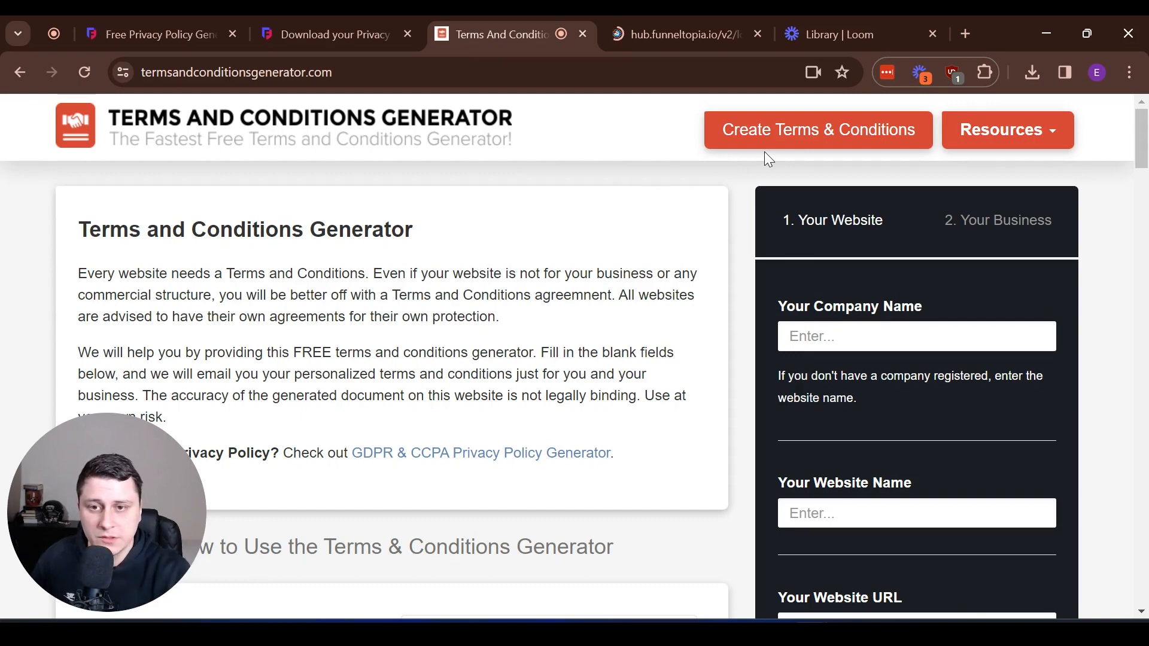
- Enter Good Corgi's company details and set the business location to Georgia, United States
left_click(915, 336)
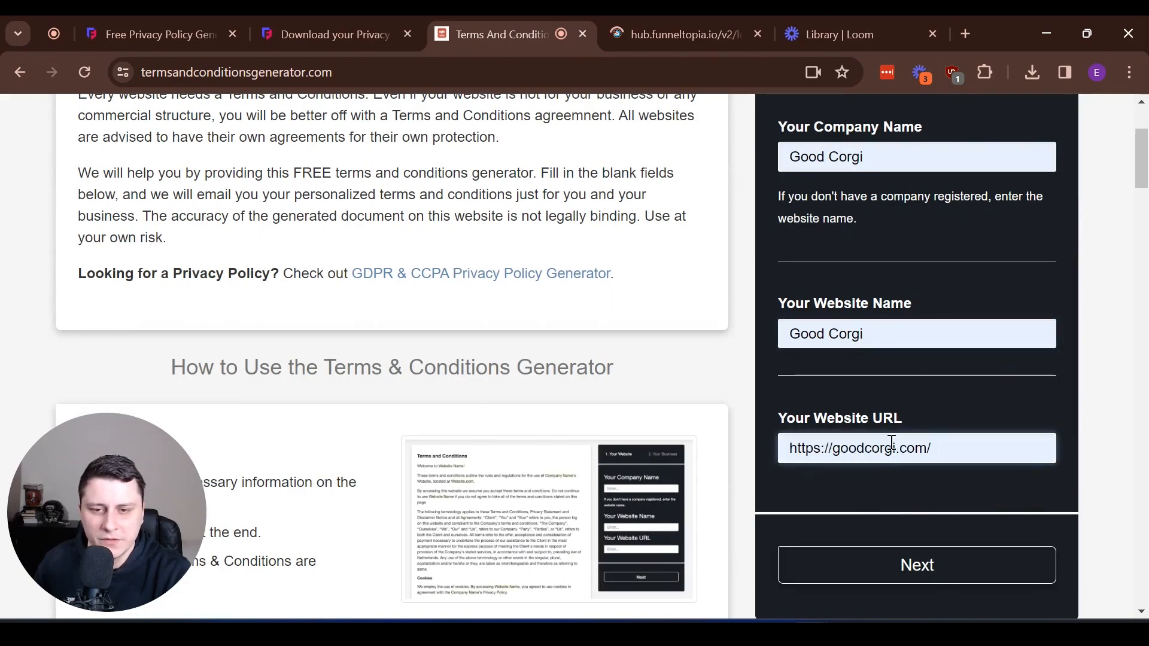
left_click(915, 564)
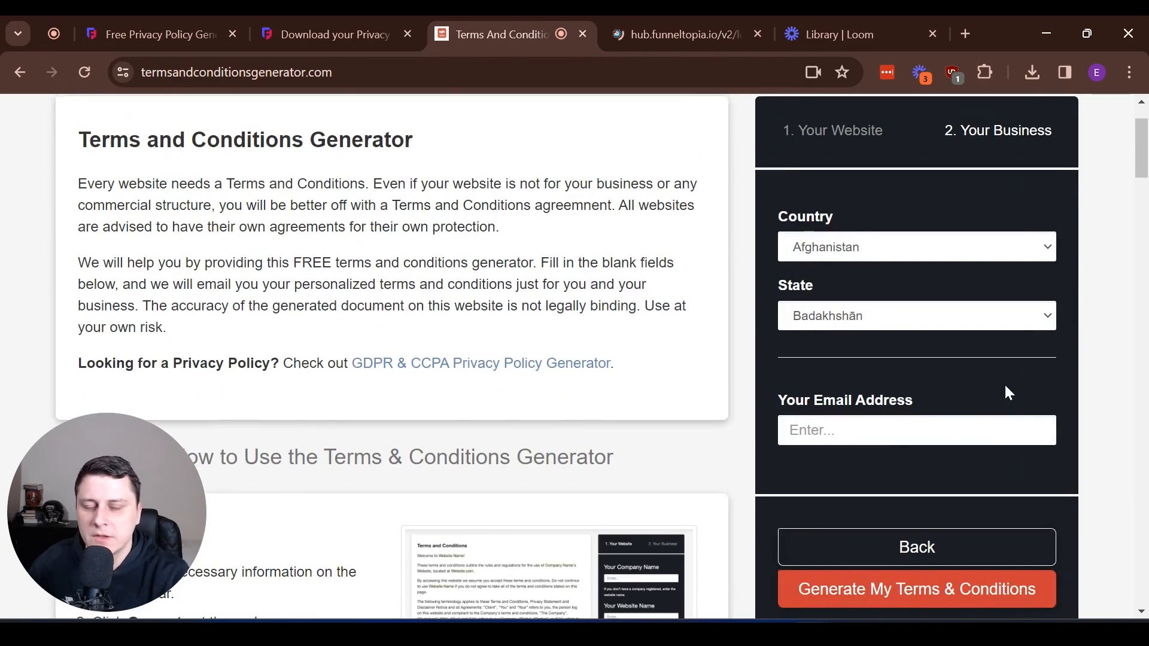
left_click(915, 247)
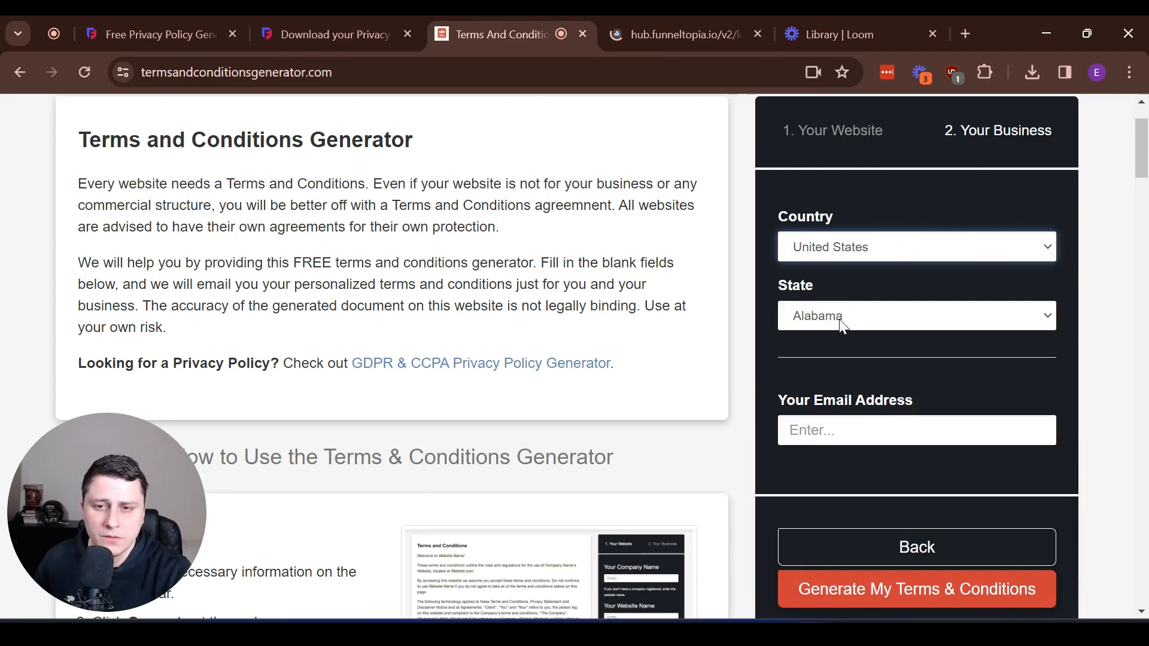
left_click(915, 315)
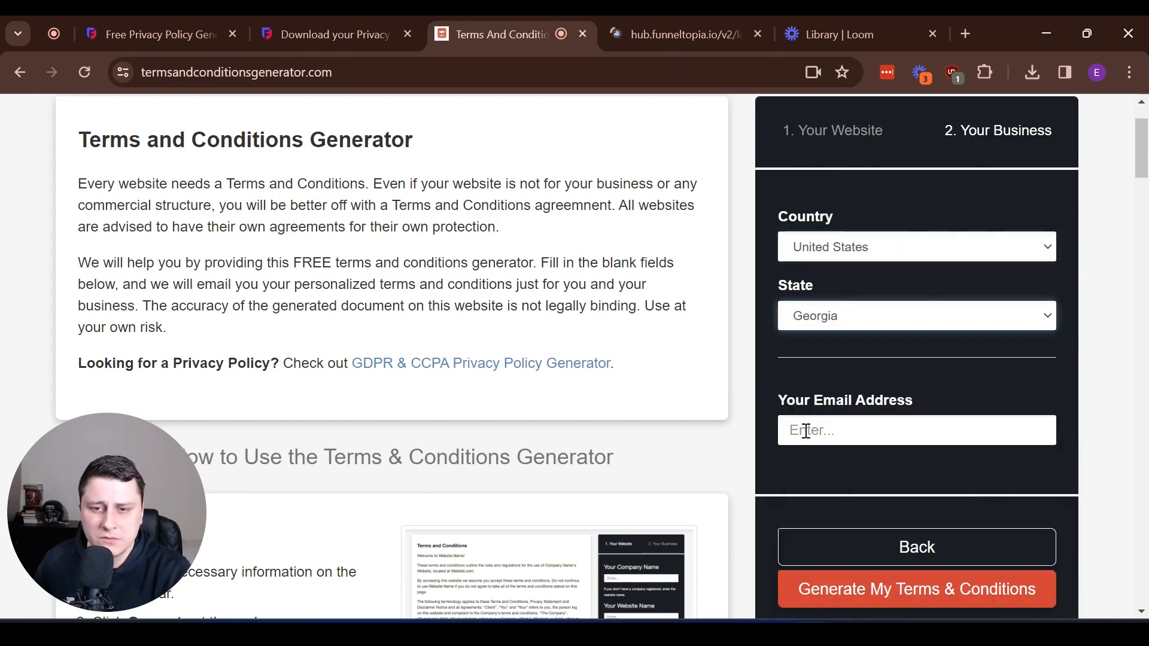
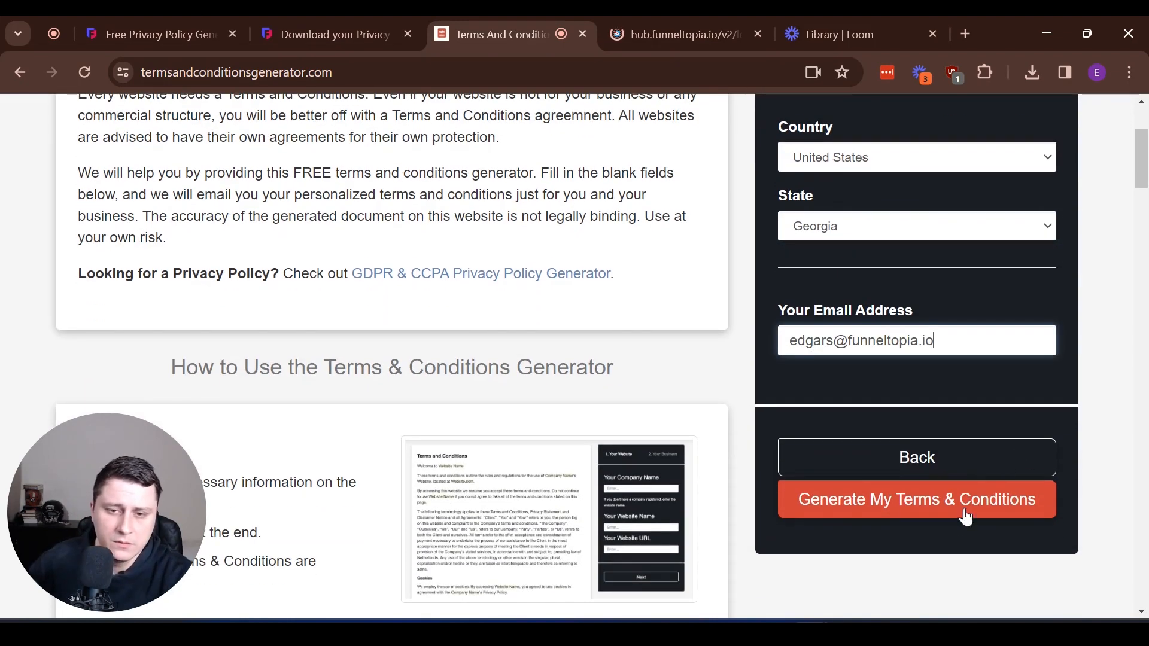
left_click(916, 499)
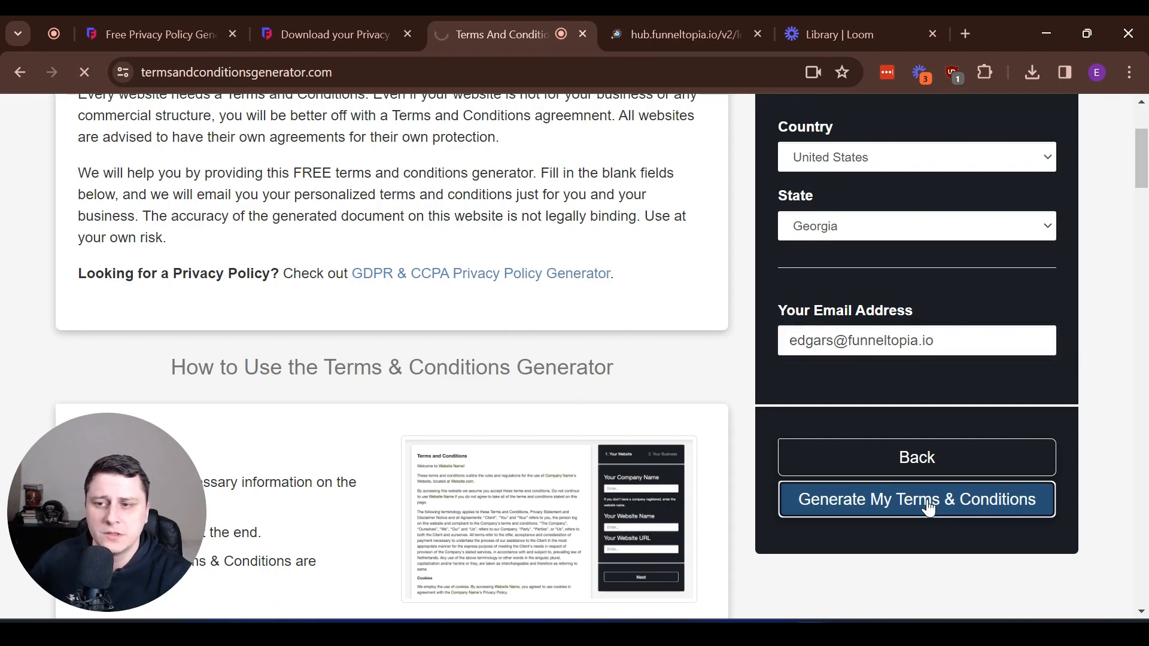
left_click(915, 499)
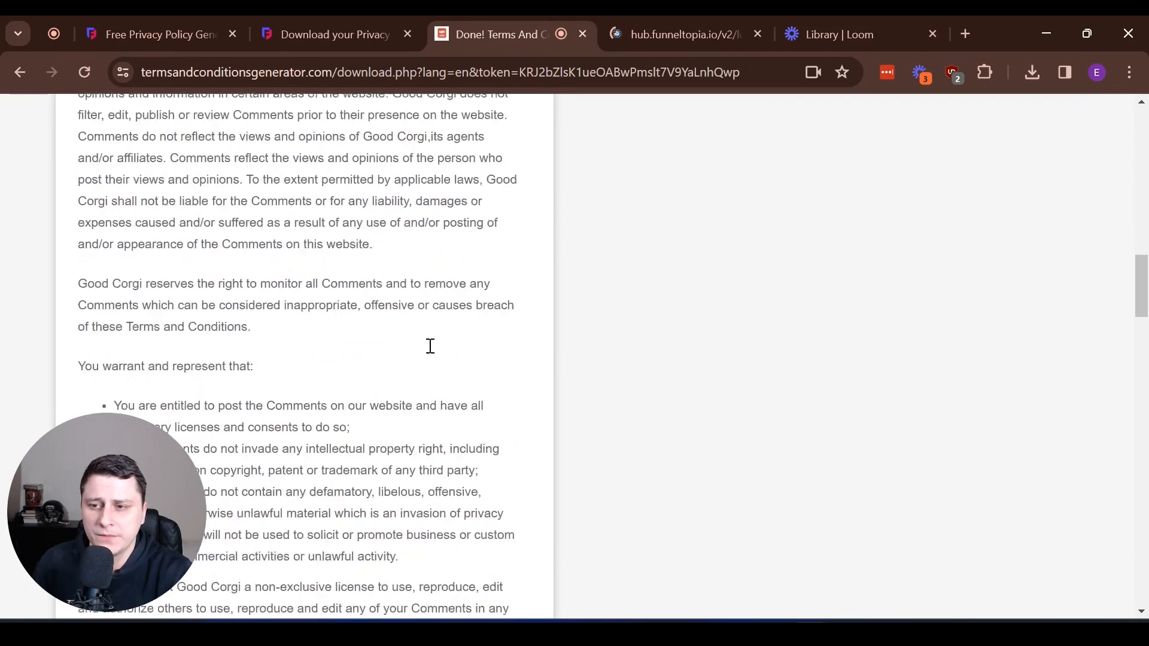
- Scroll through the generated Good Corgi terms to take up the whole document for copying
scroll("down", 3)
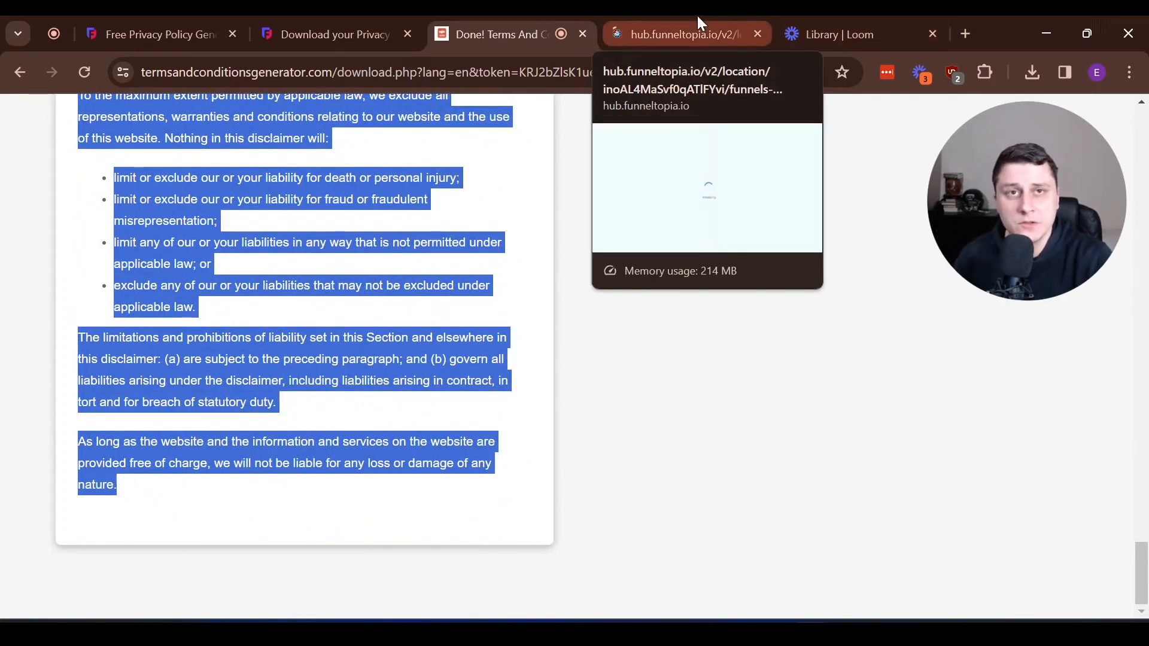
- Return to Funneltopia and create the Terms and Conditions step's page from blank
left_click(684, 34)
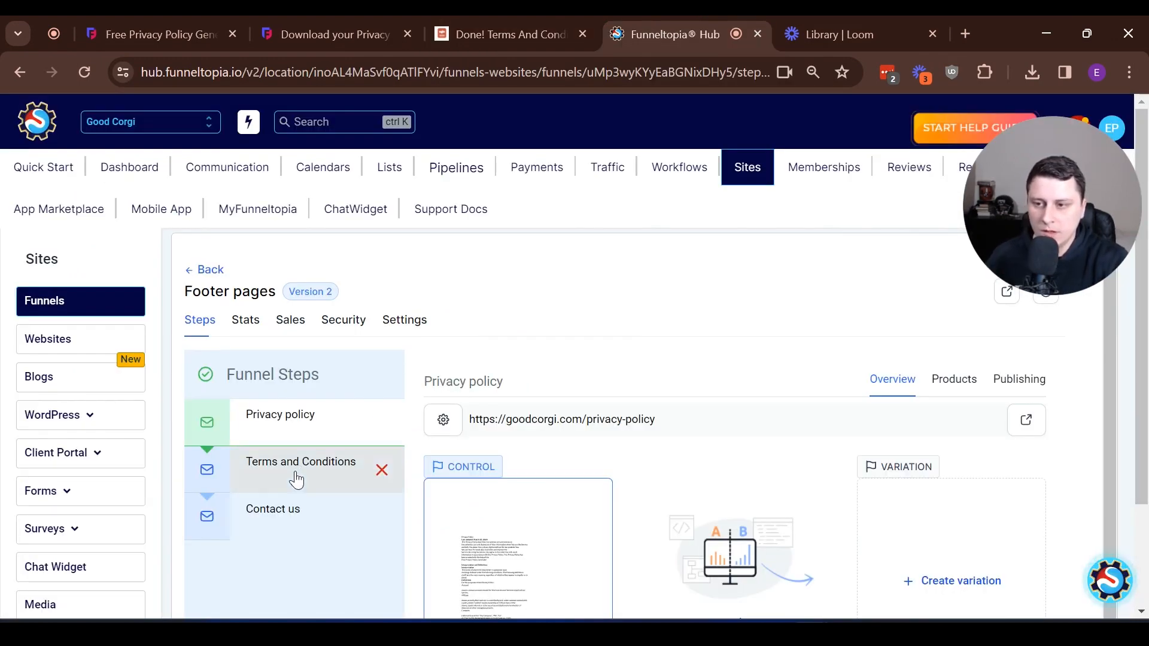
left_click(300, 471)
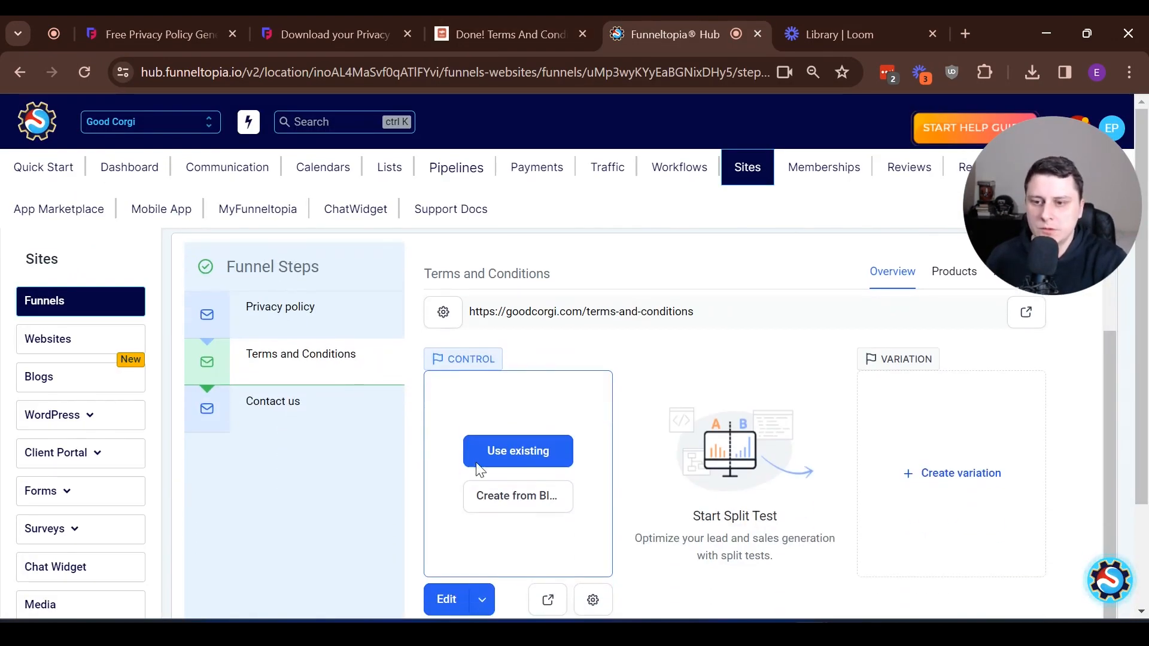
mouse_move(518, 495)
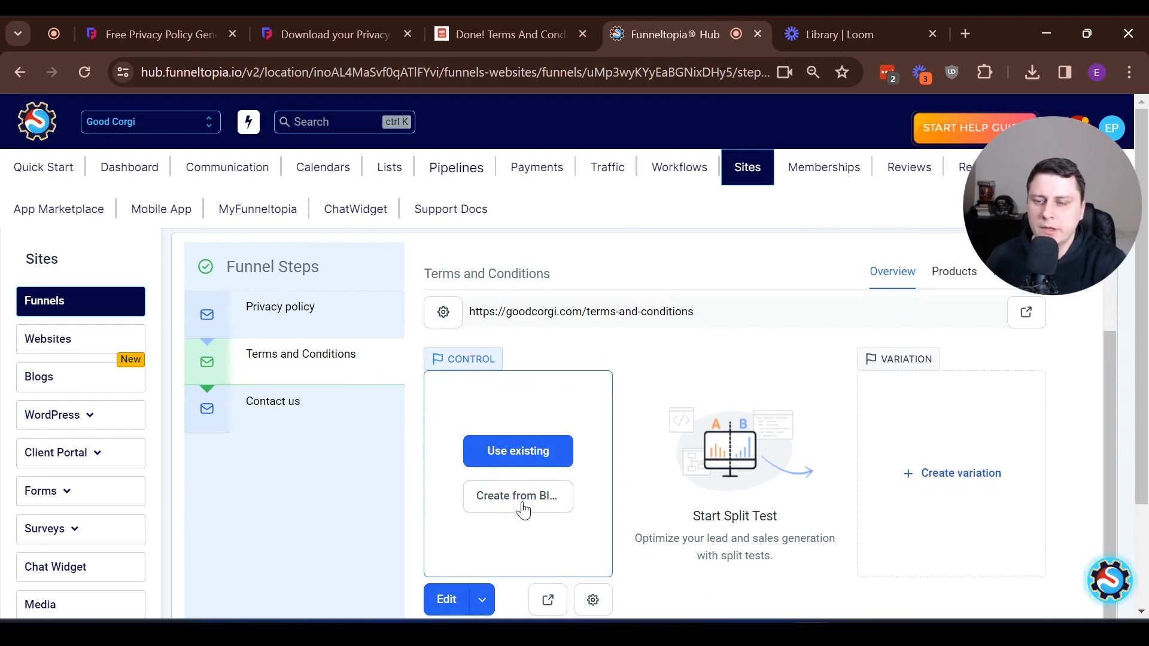
left_click(445, 599)
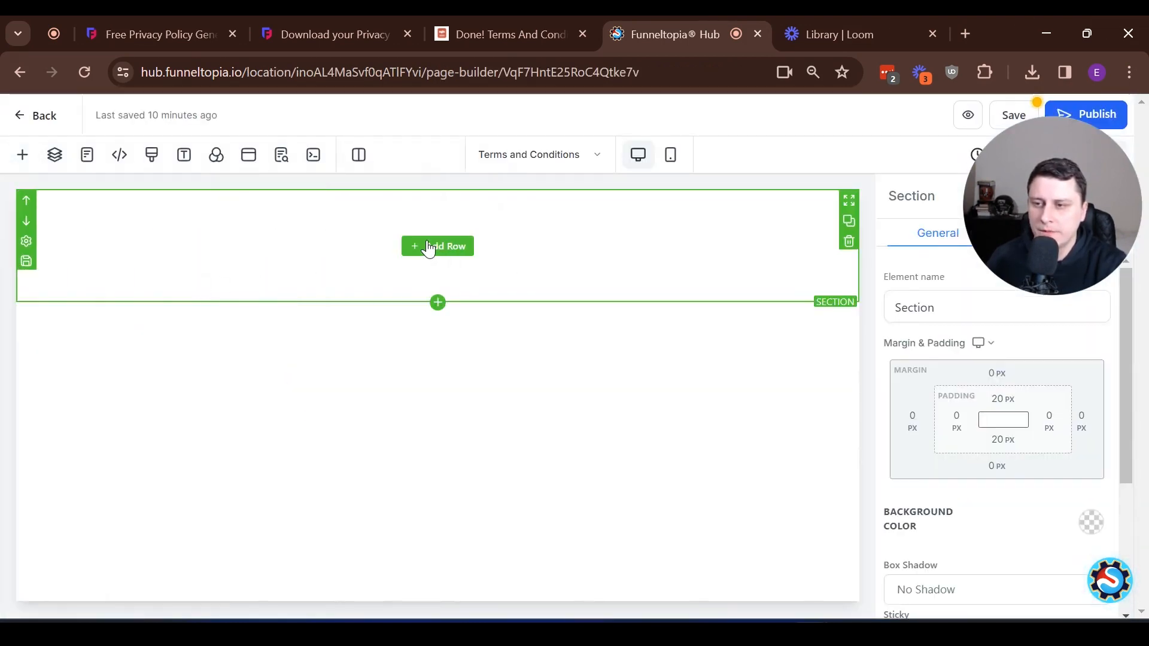
- Add a one-column row with a Paragraph element for the Terms and Conditions text
left_click(438, 245)
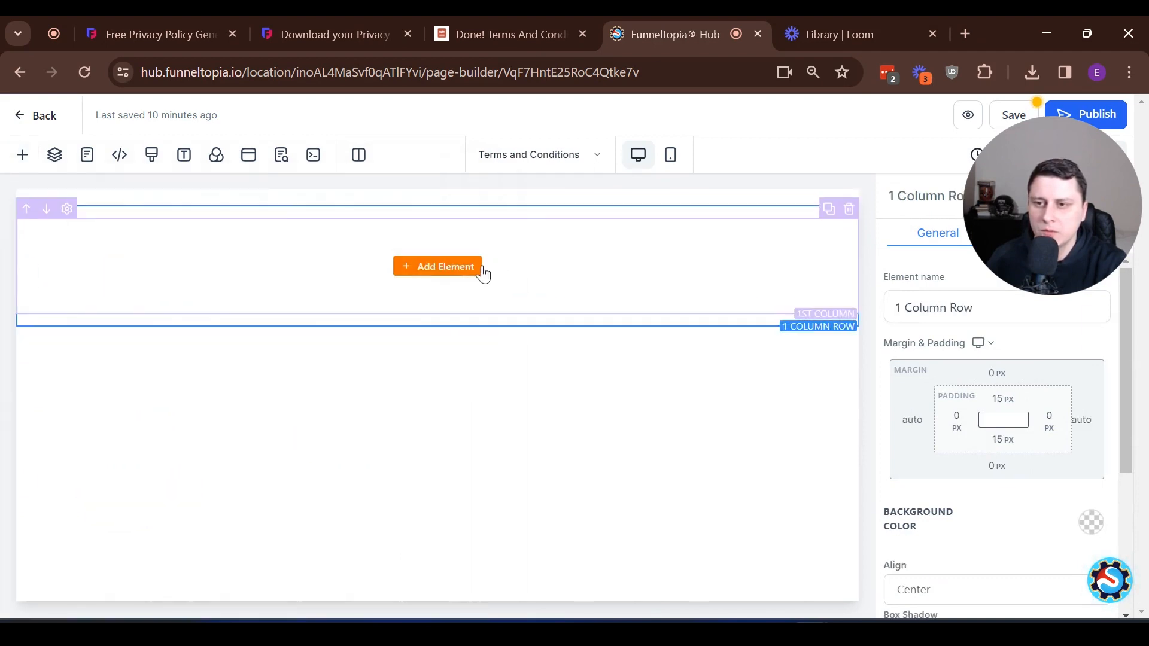
left_click(441, 265)
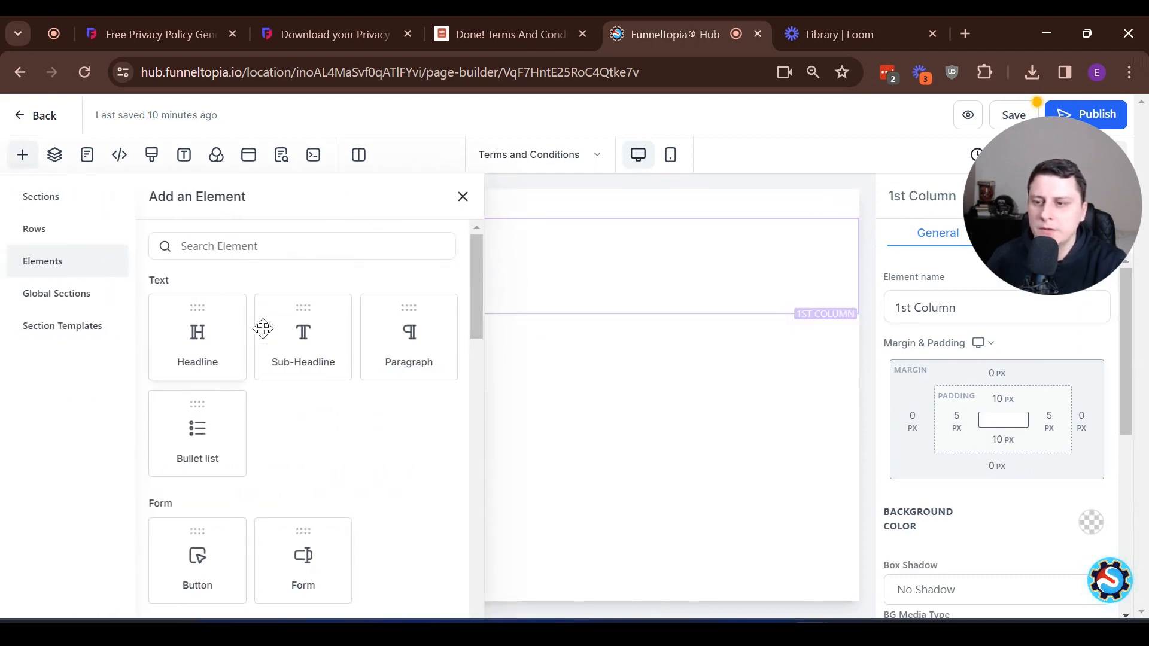
left_click(408, 336)
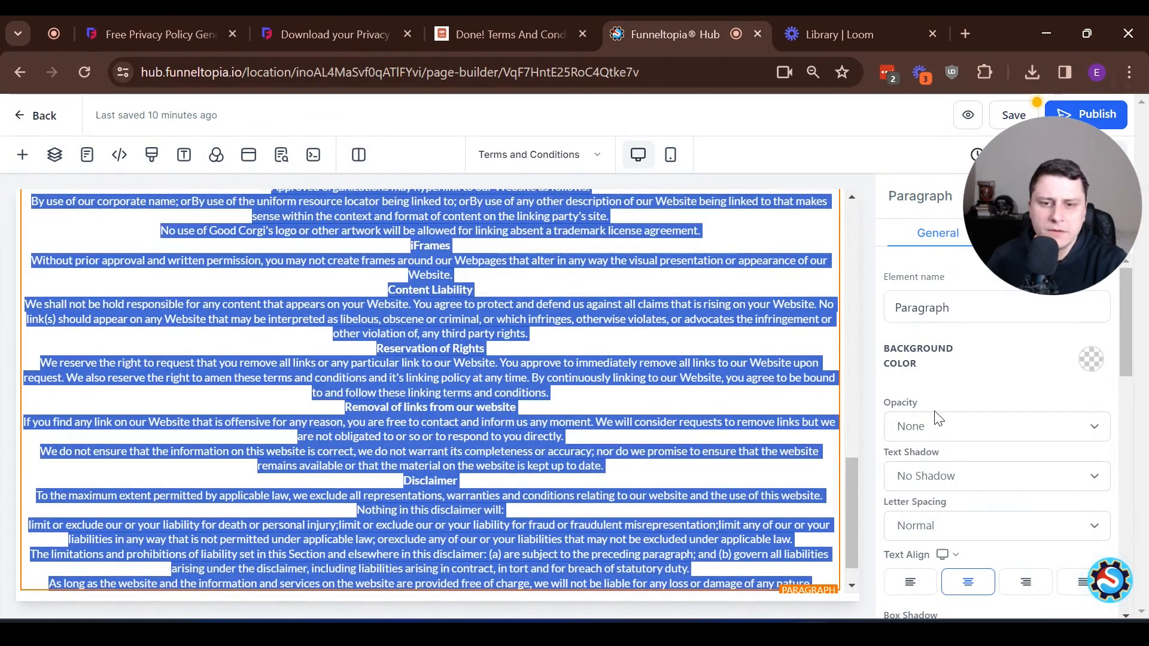
- Set the pasted Terms and Conditions paragraph to left alignment and 20 px font, then review the text
scroll("down", 3)
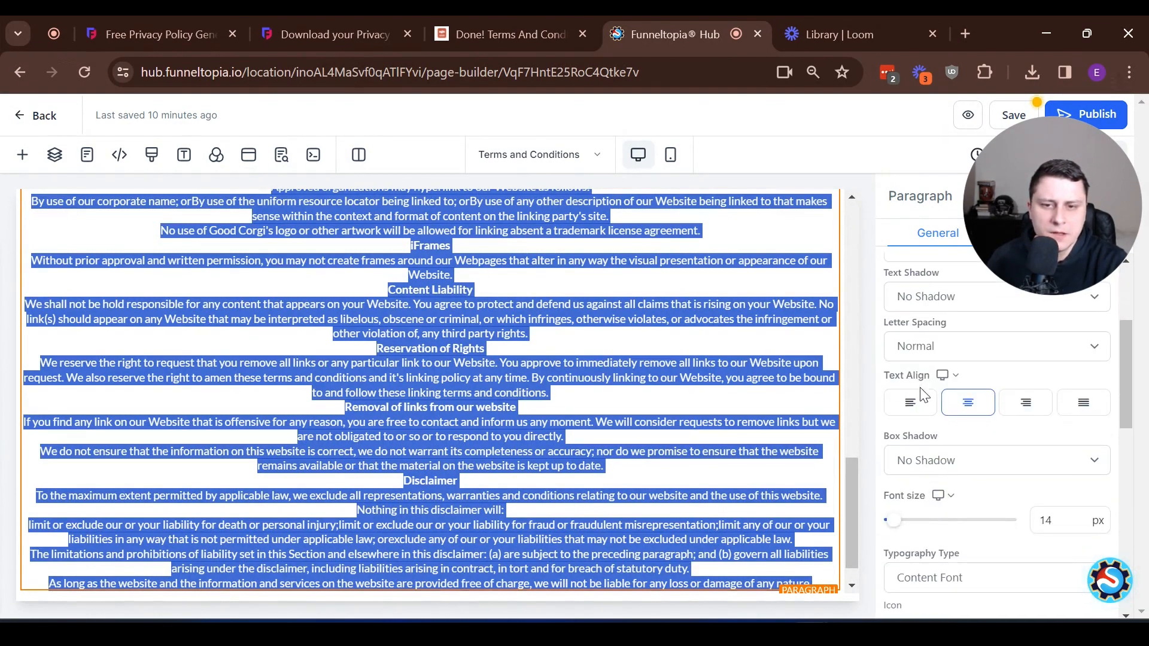
left_click(908, 403)
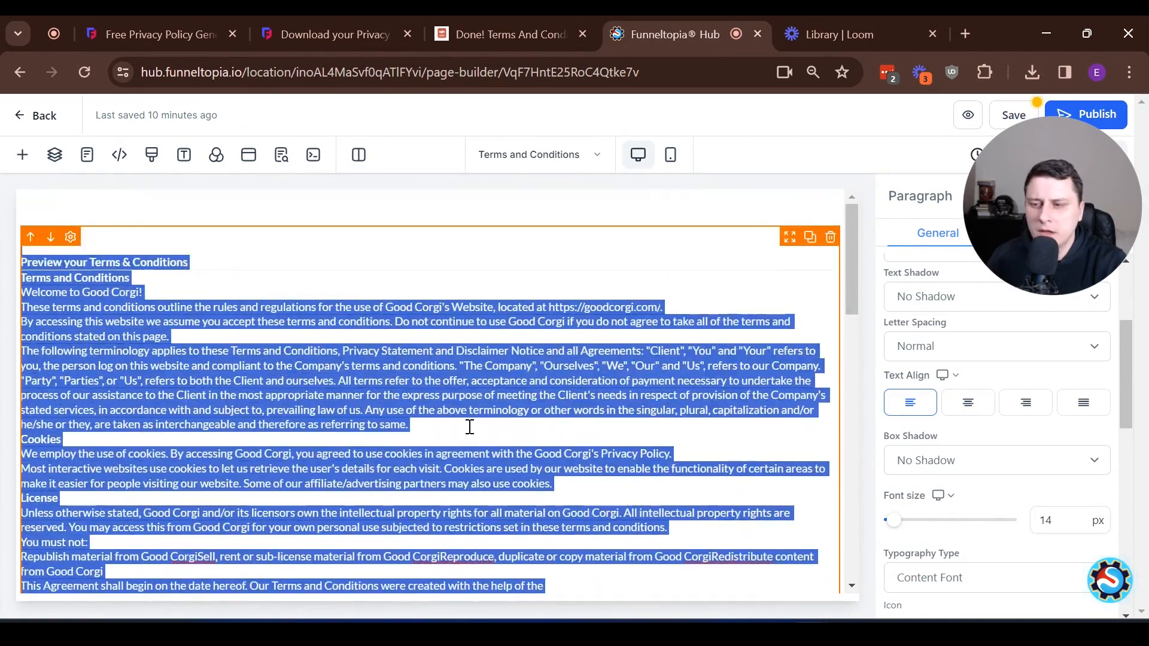
left_click(1056, 521)
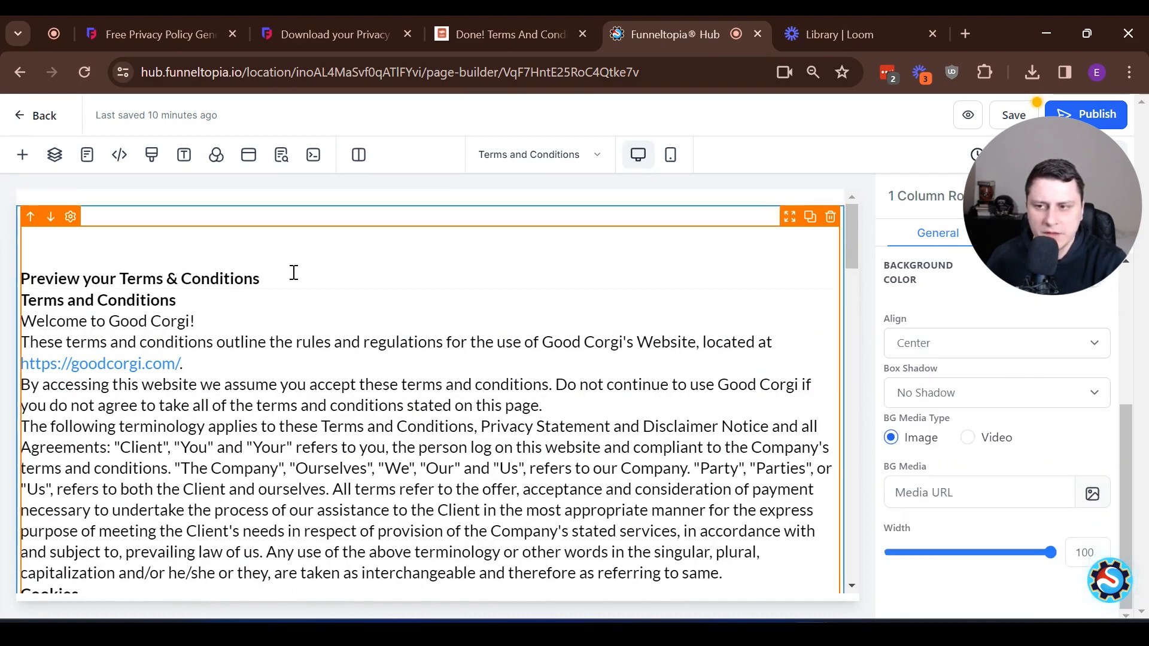
left_click(99, 320)
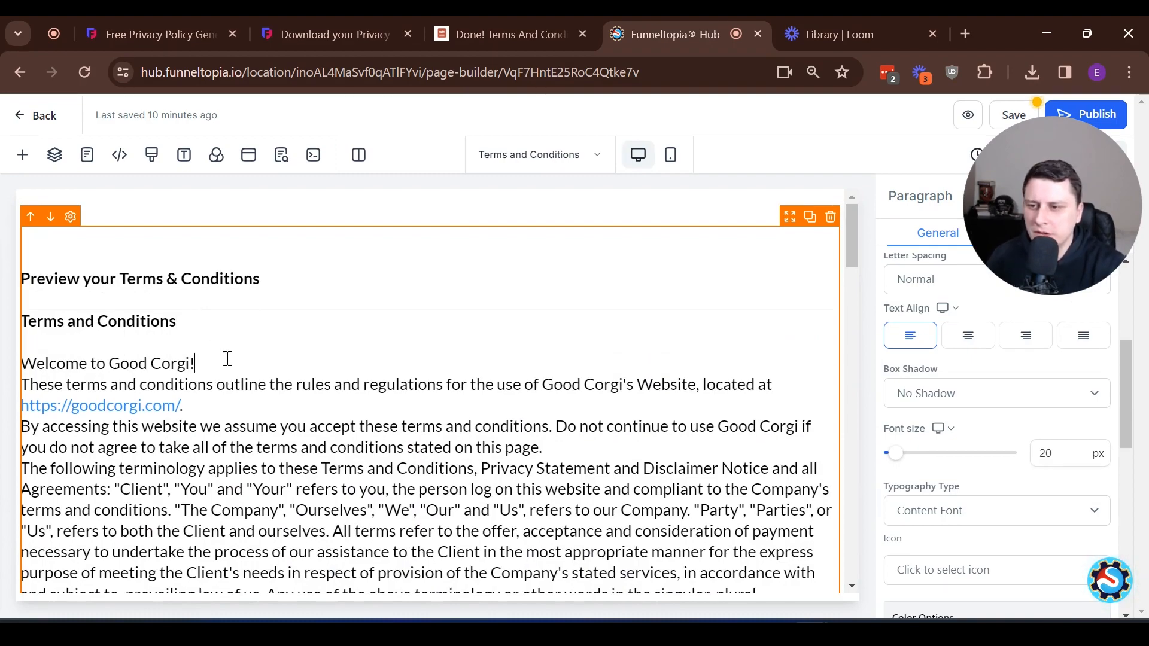
scroll("down", 3)
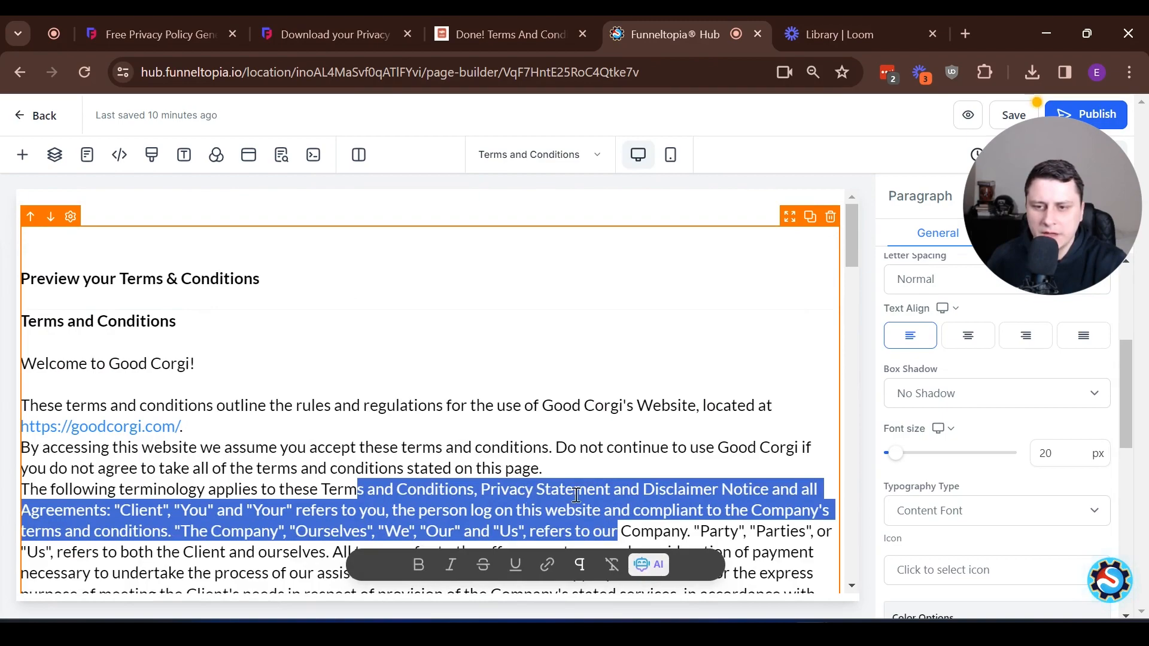
scroll("down", 3)
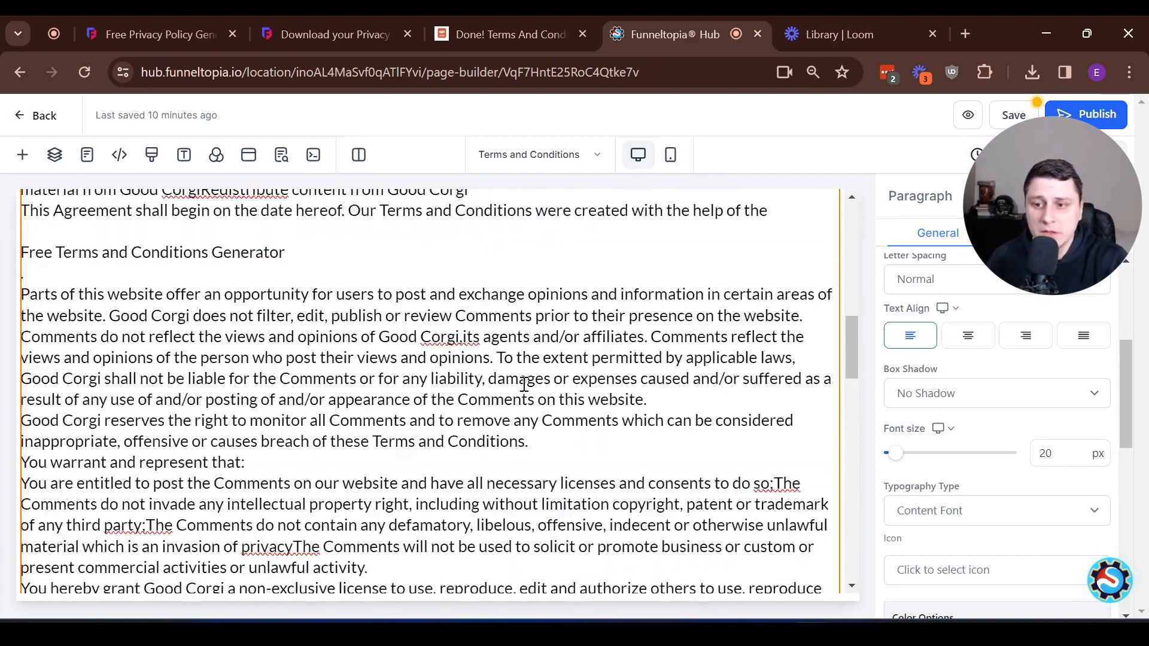
scroll("down", 3)
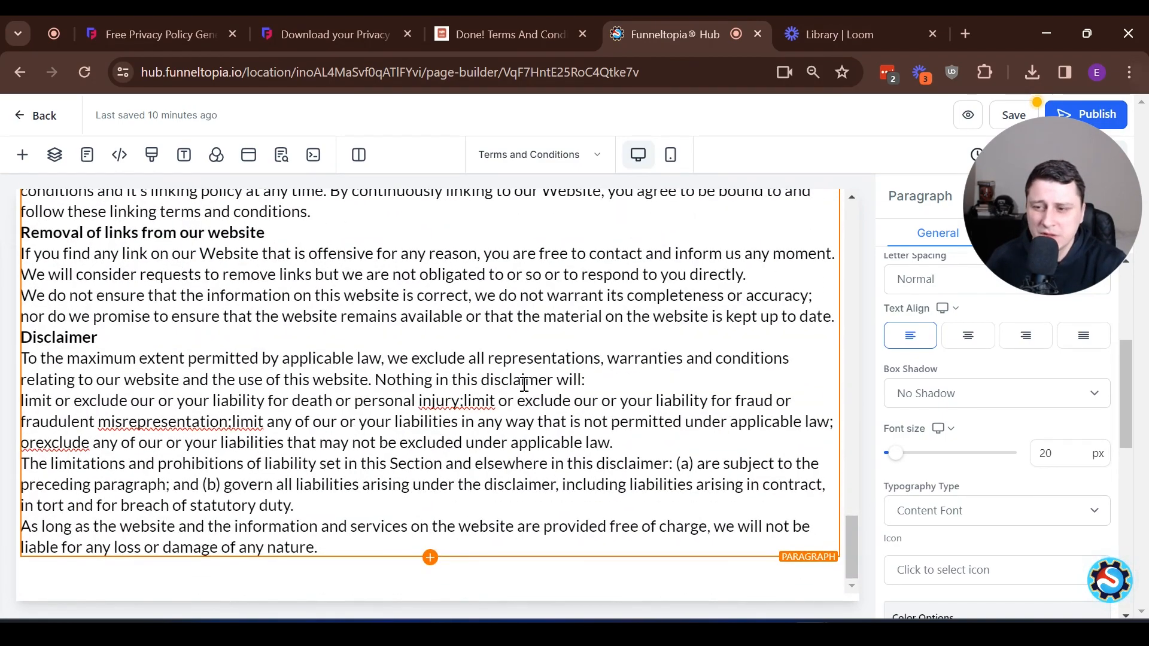